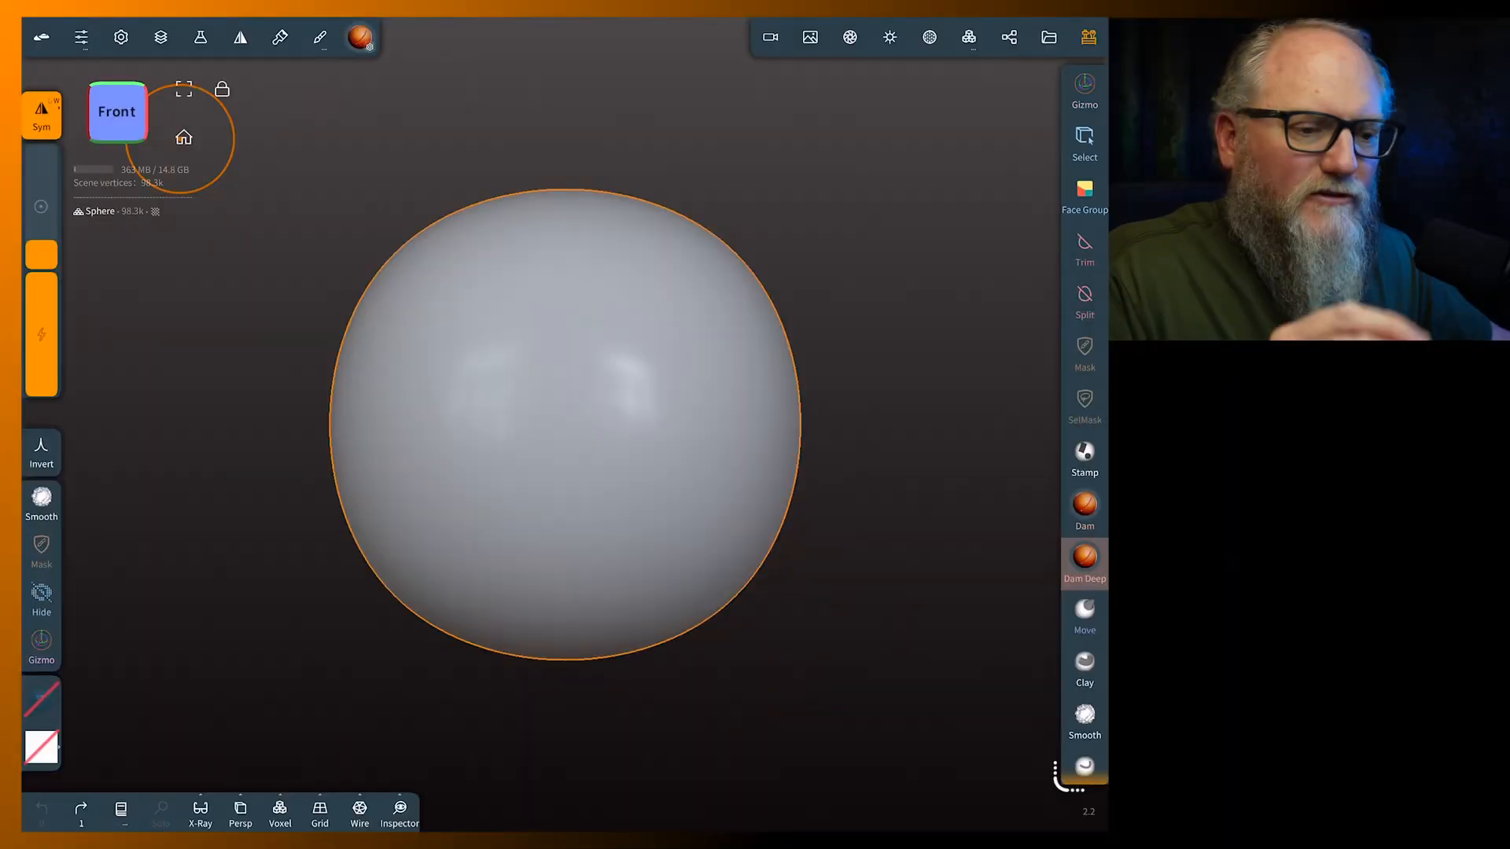
- Delete the default sphere, leaving an empty scene with zero vertices
{"action": "left_click", "coordinate": [1008, 38]}
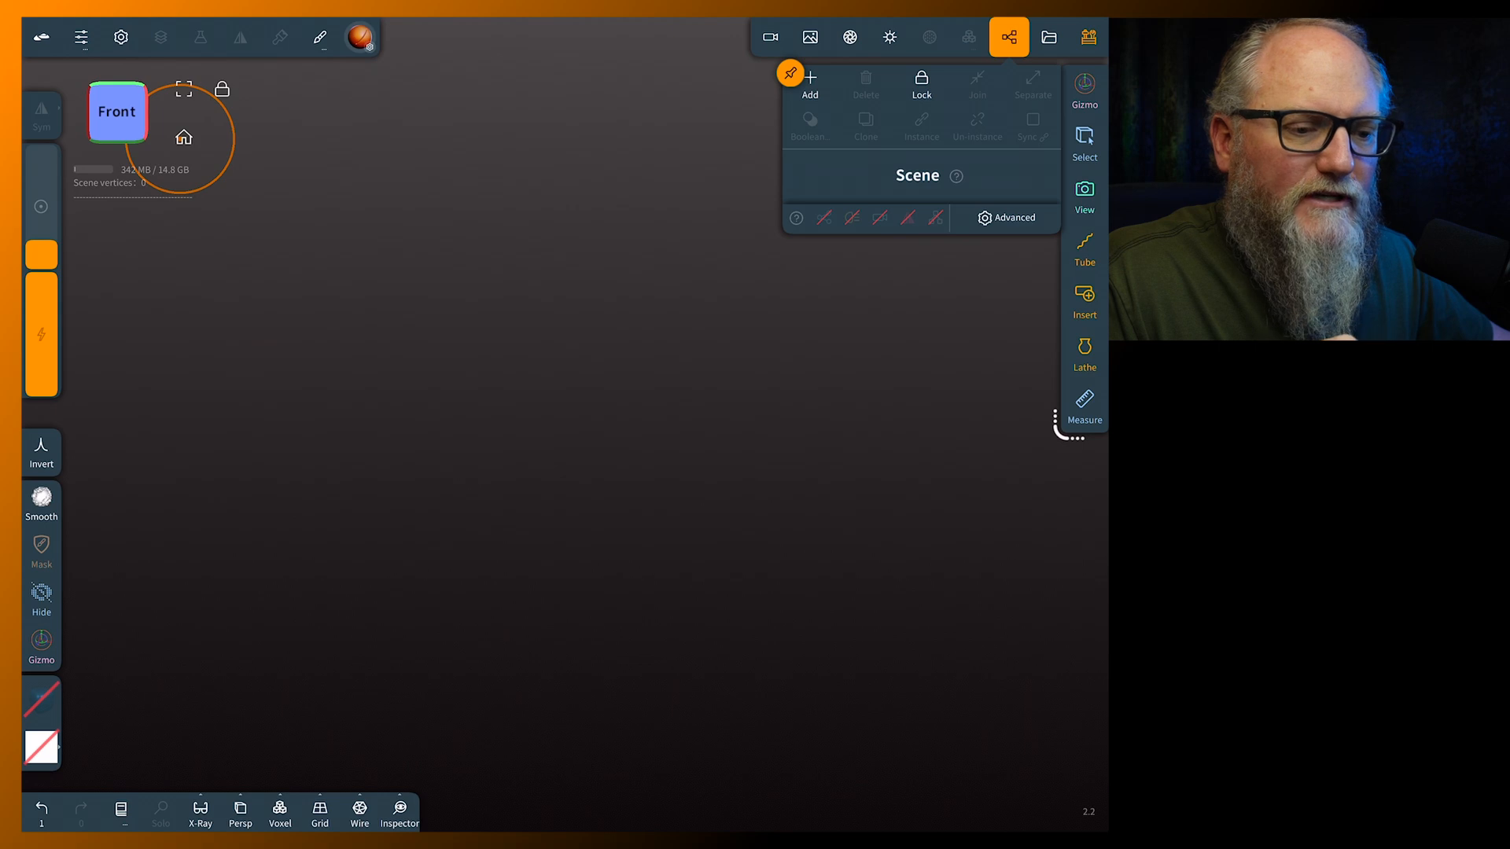
- Add the realistic Posable Male preset to the scene (about 71.9k vertices)
{"action": "left_click", "coordinate": [1047, 37]}
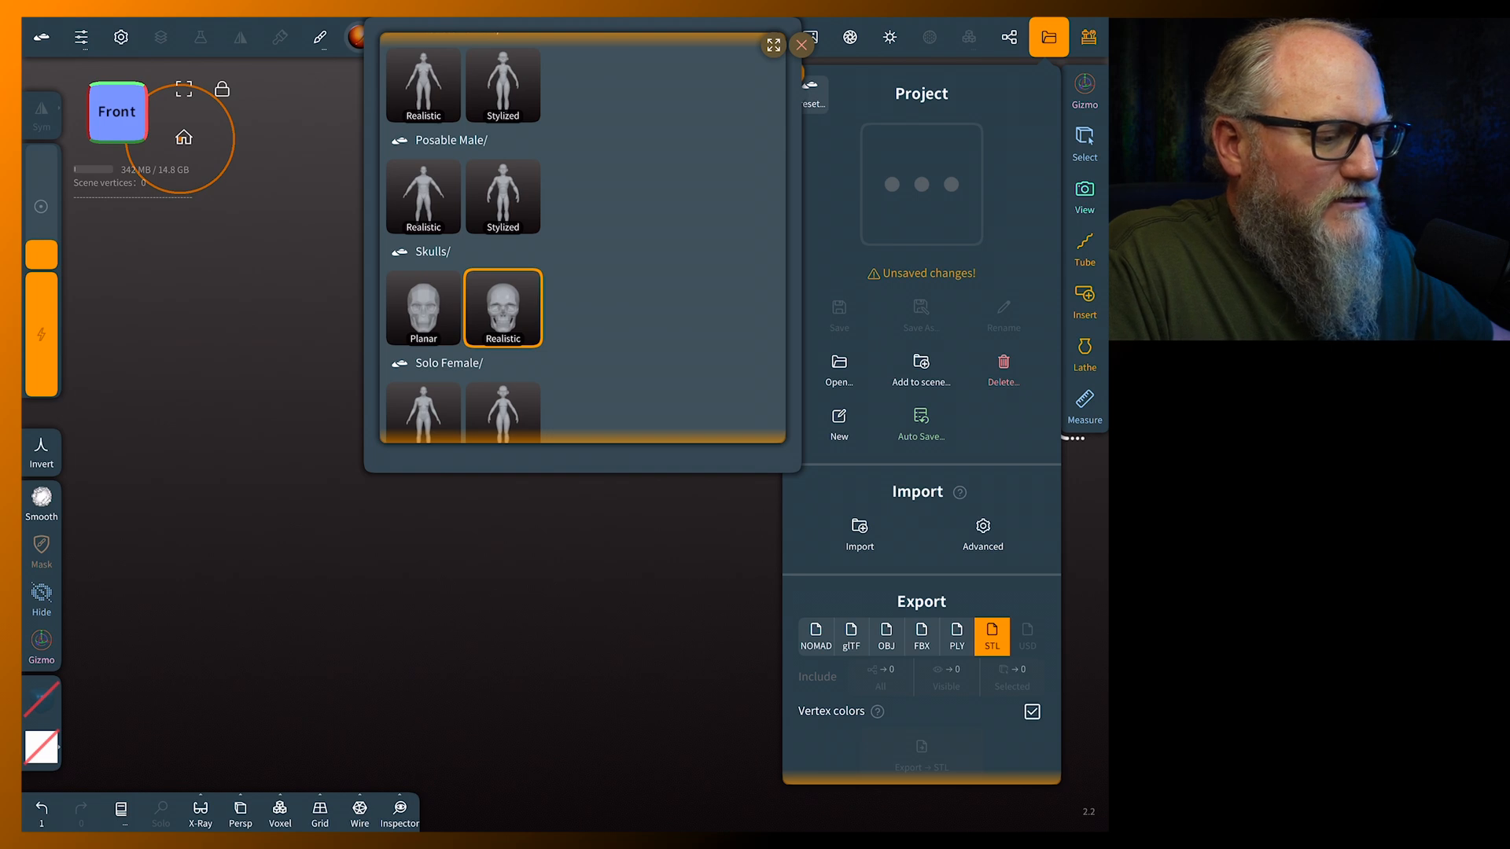
{"action": "scroll", "scroll_direction": "down", "scroll_amount": 3}
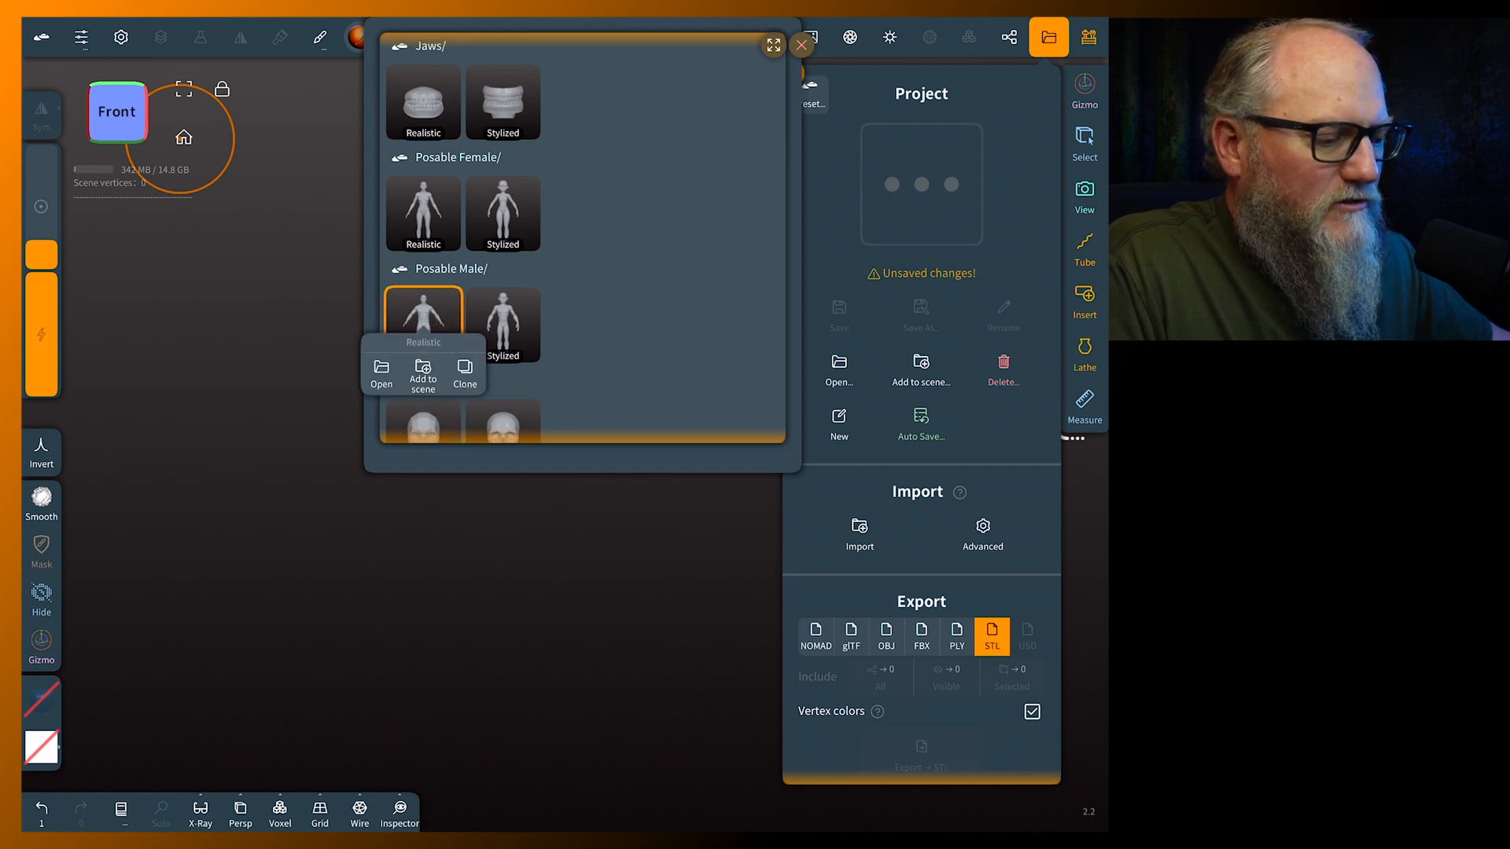
{"action": "left_click", "coordinate": [423, 375]}
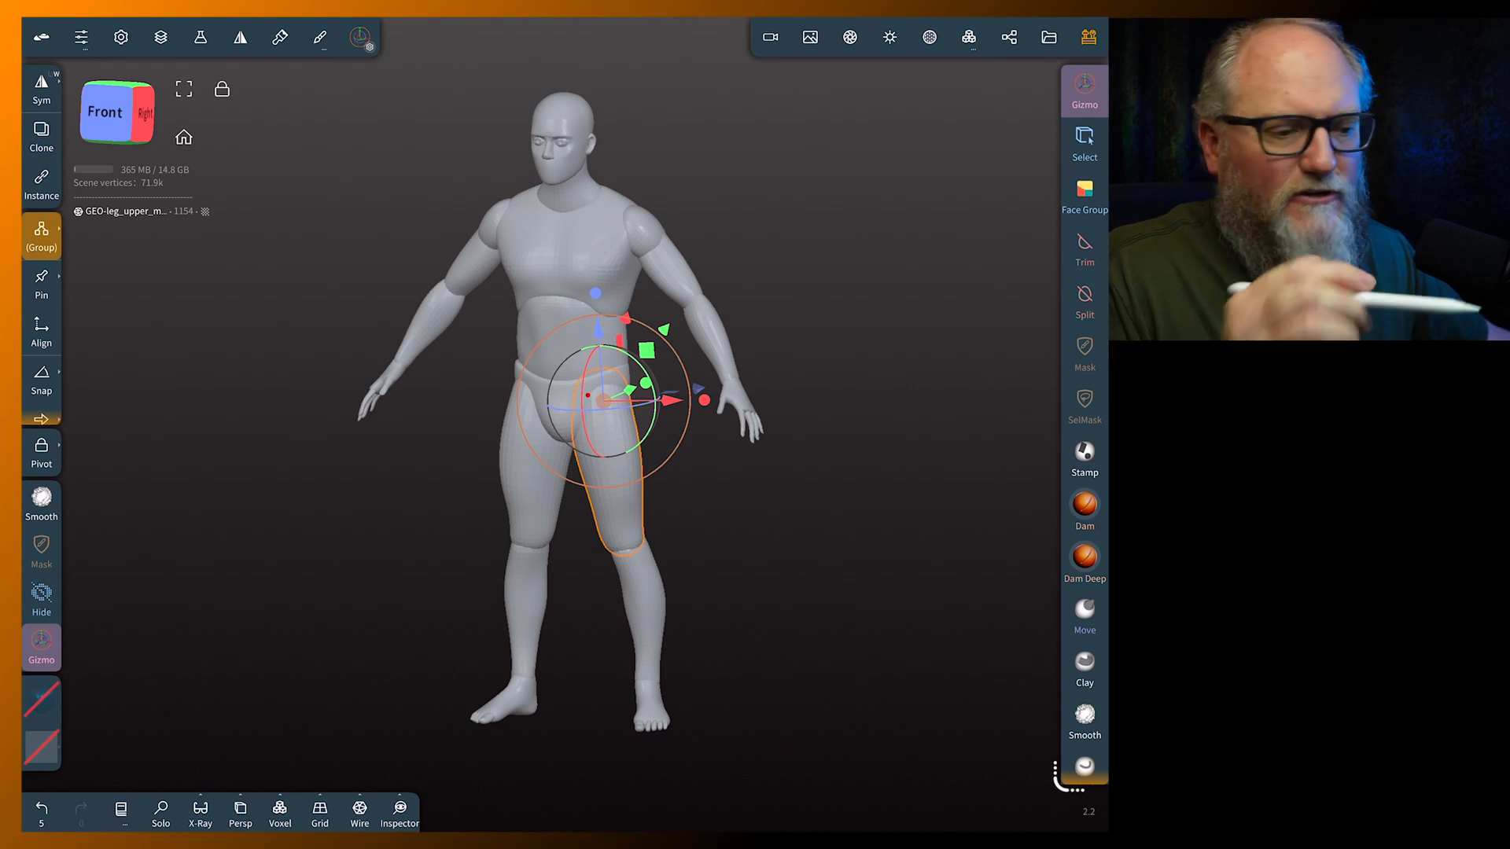
- Inspect the chest and pelvis nesting in the scene tree and bring up Advanced display settings
{"action": "left_click", "coordinate": [1008, 37]}
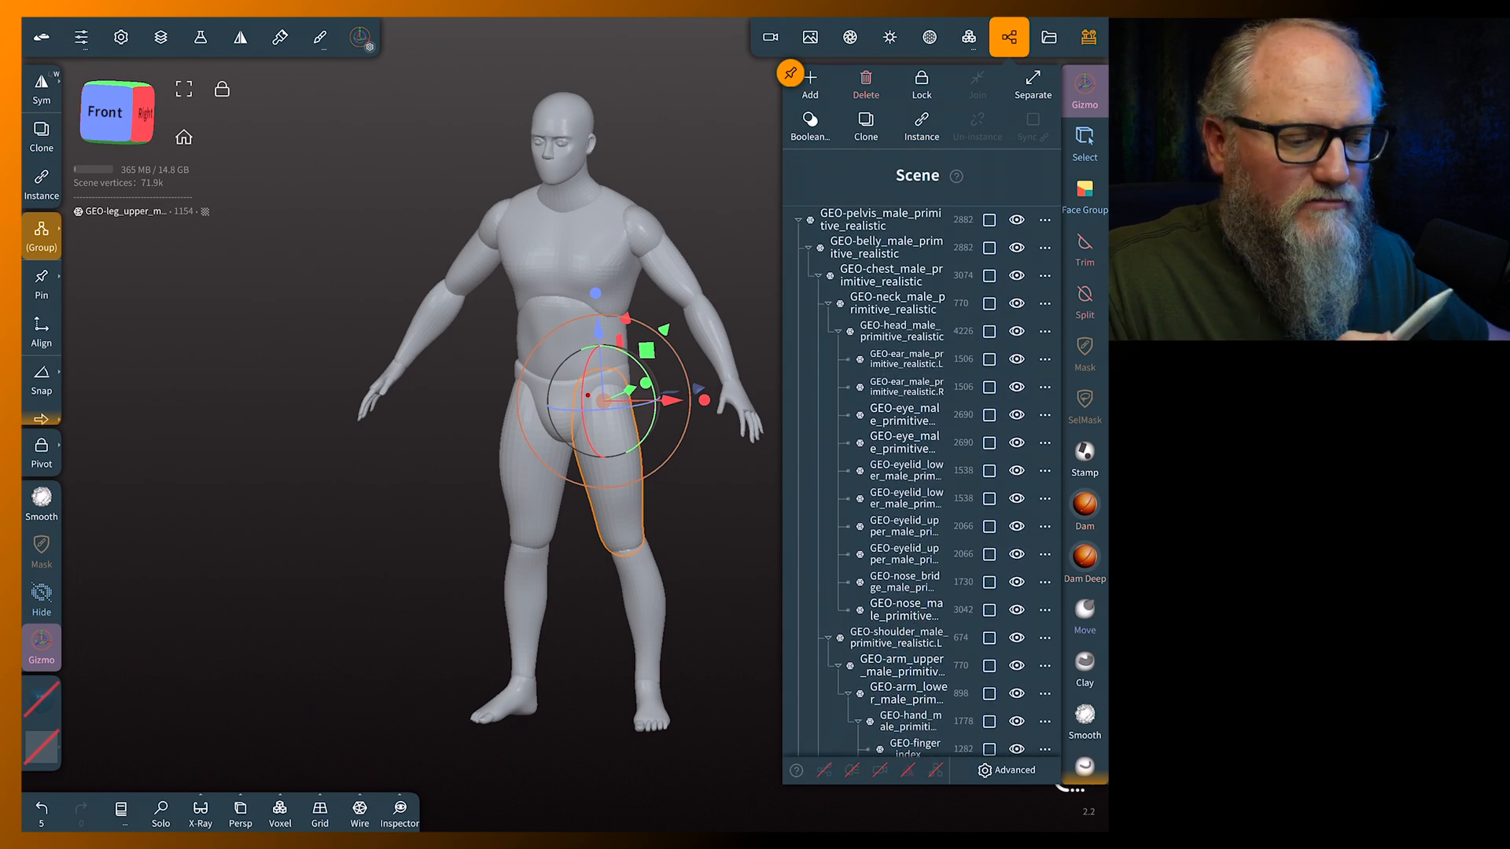
{"action": "left_click", "coordinate": [906, 692]}
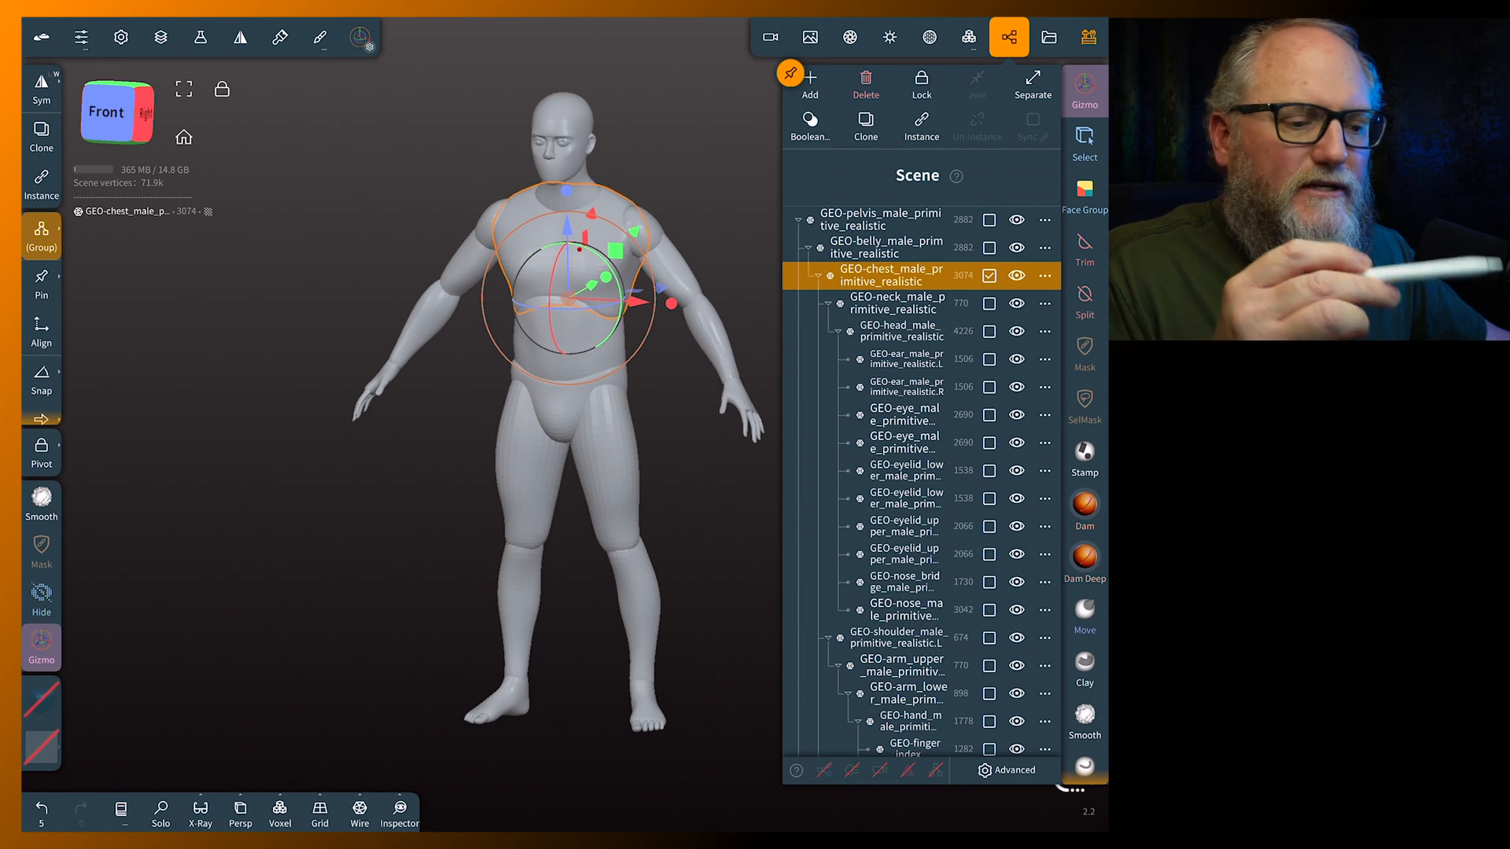
{"action": "left_click", "coordinate": [880, 219]}
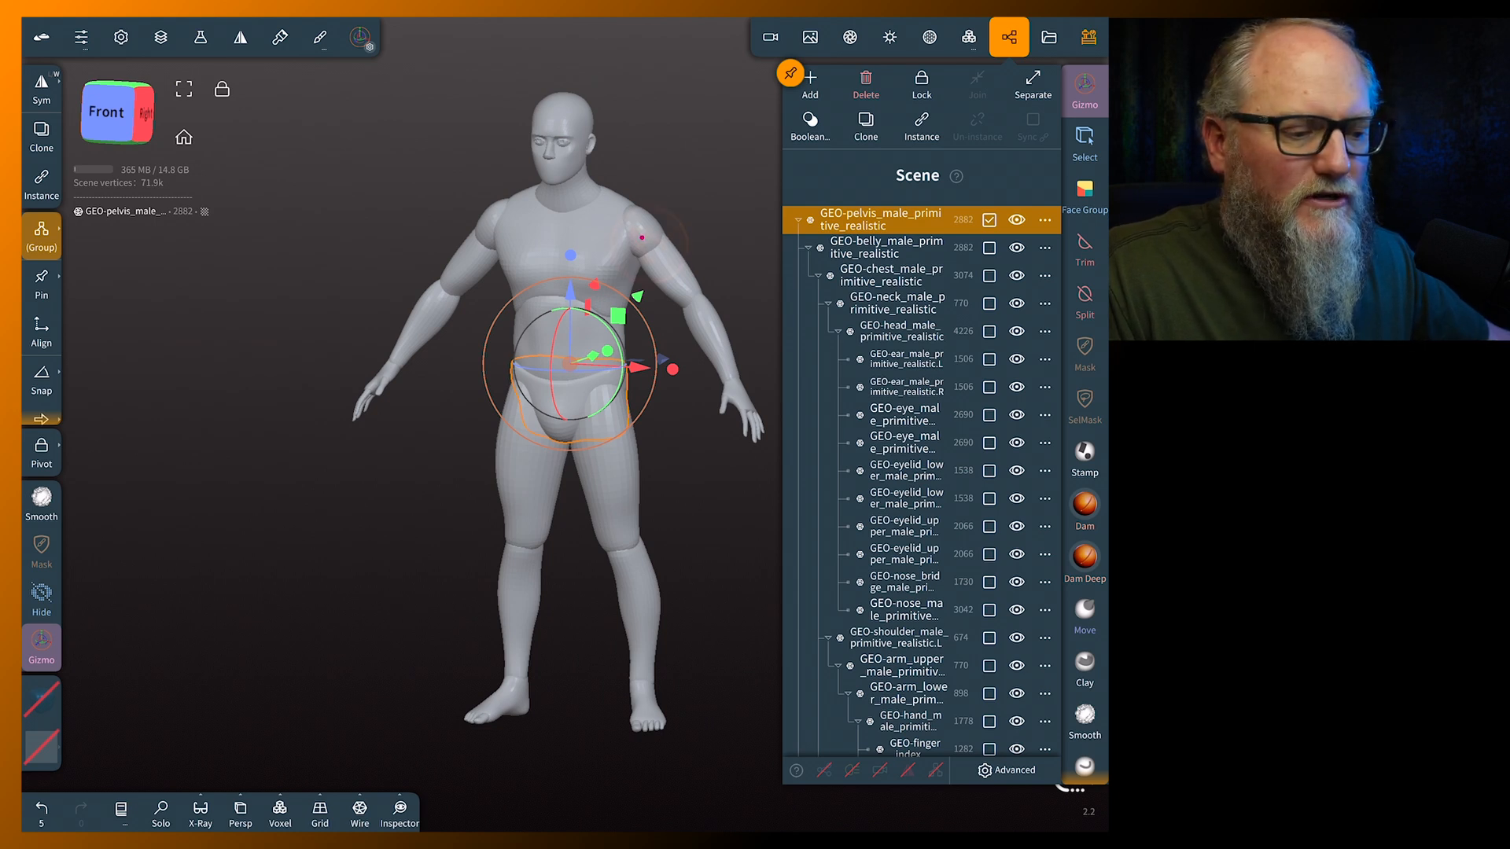
{"action": "left_click", "coordinate": [898, 639]}
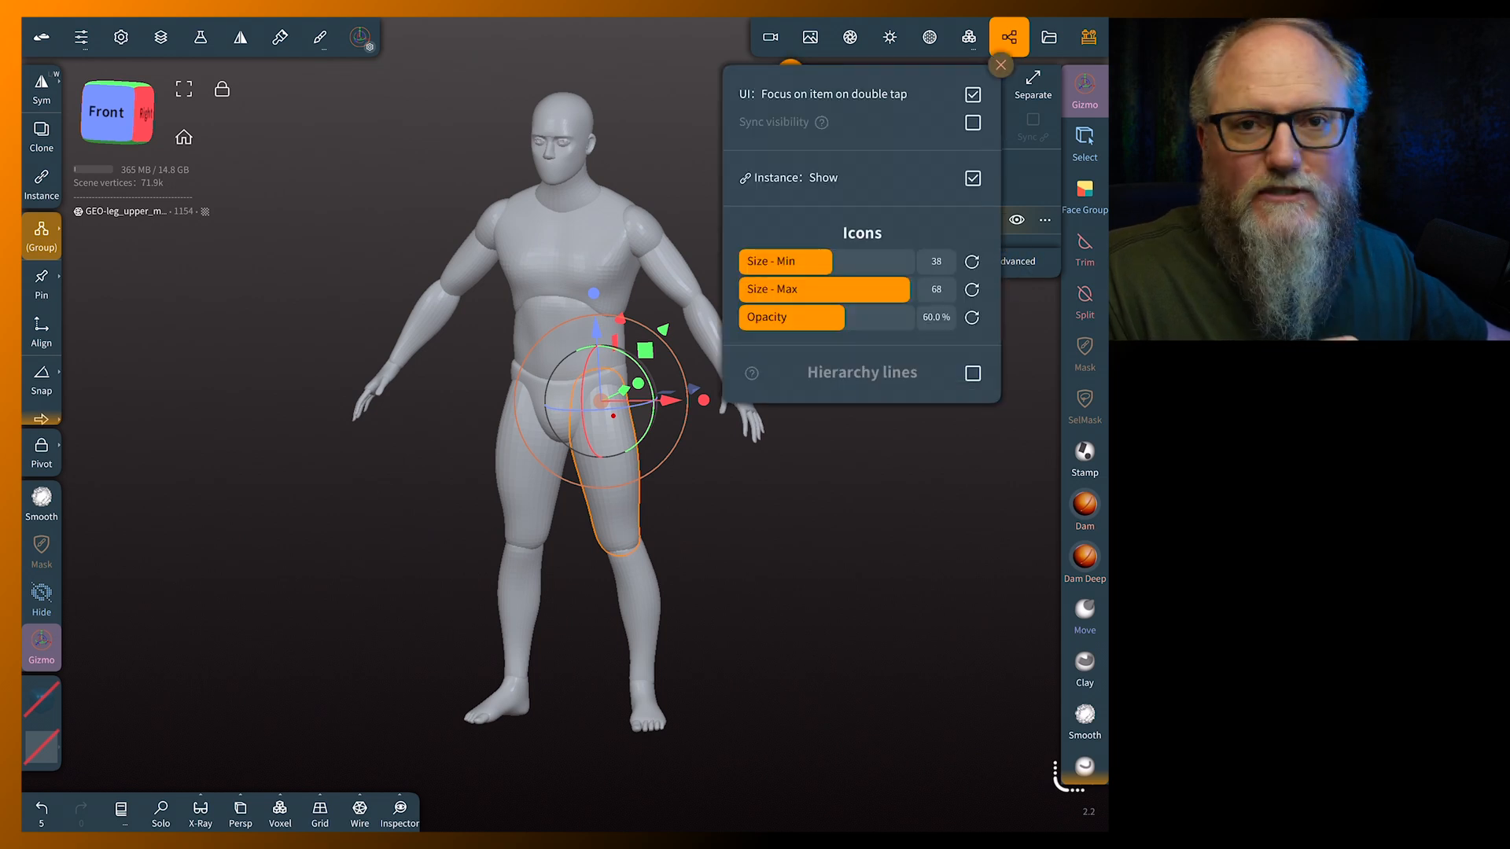
- Enable hierarchy lines and set their colour to bright cyan
{"action": "left_click", "coordinate": [972, 373]}
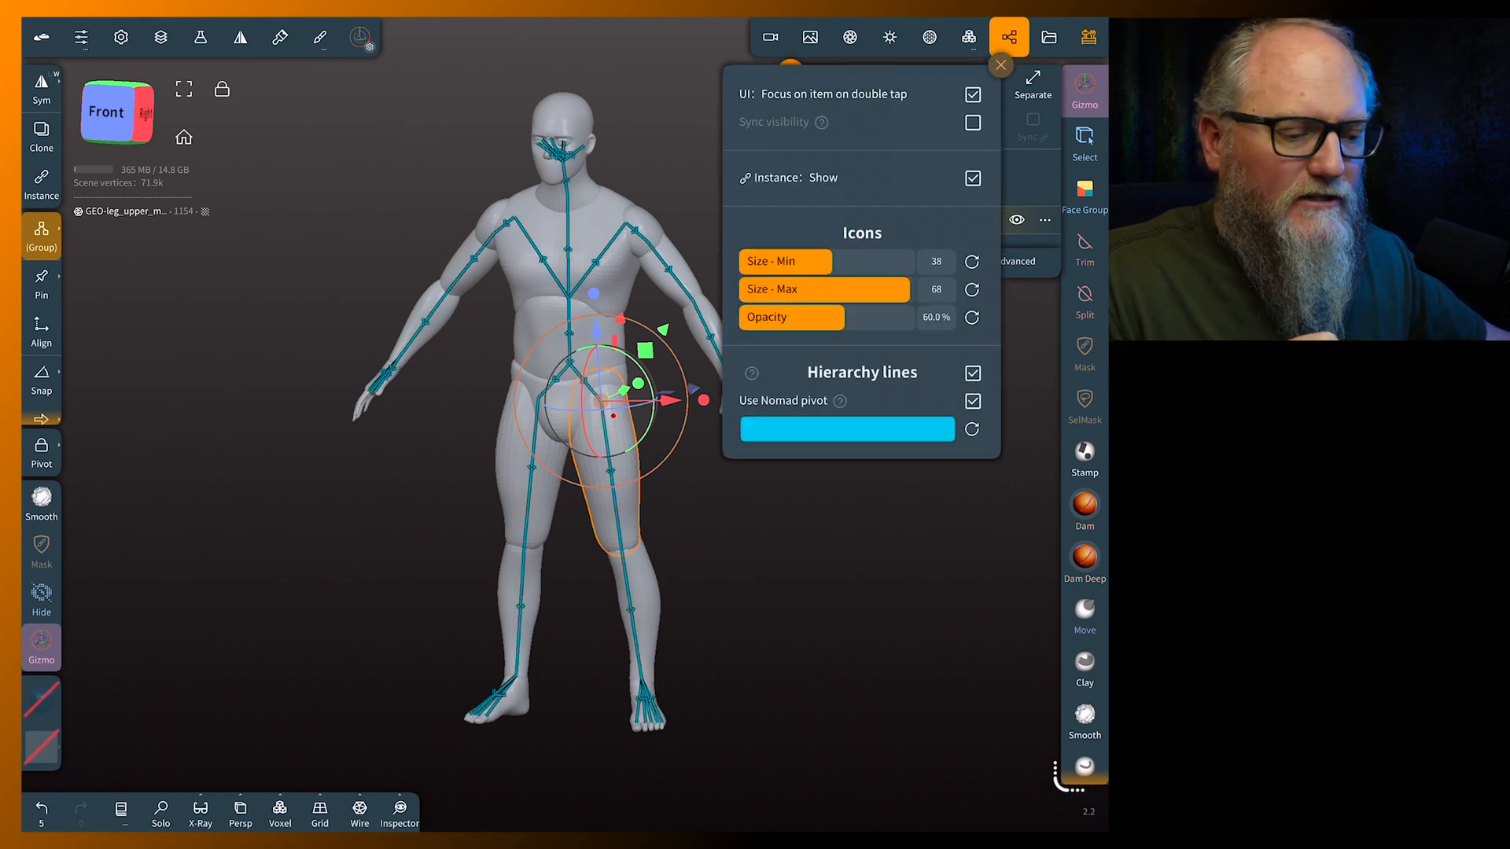
{"action": "left_click", "coordinate": [972, 429]}
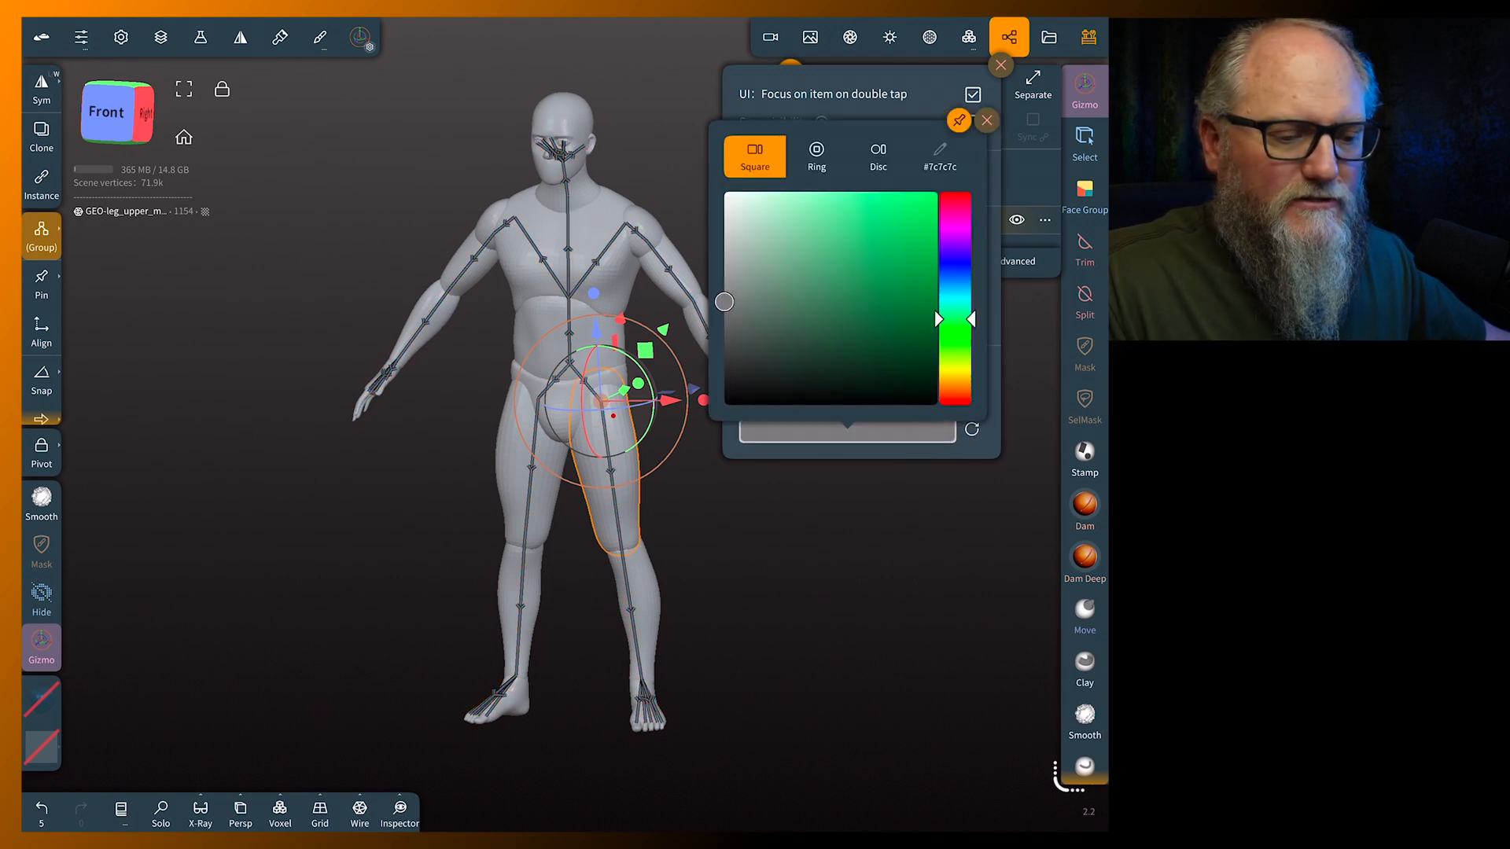
{"action": "left_click", "coordinate": [919, 202]}
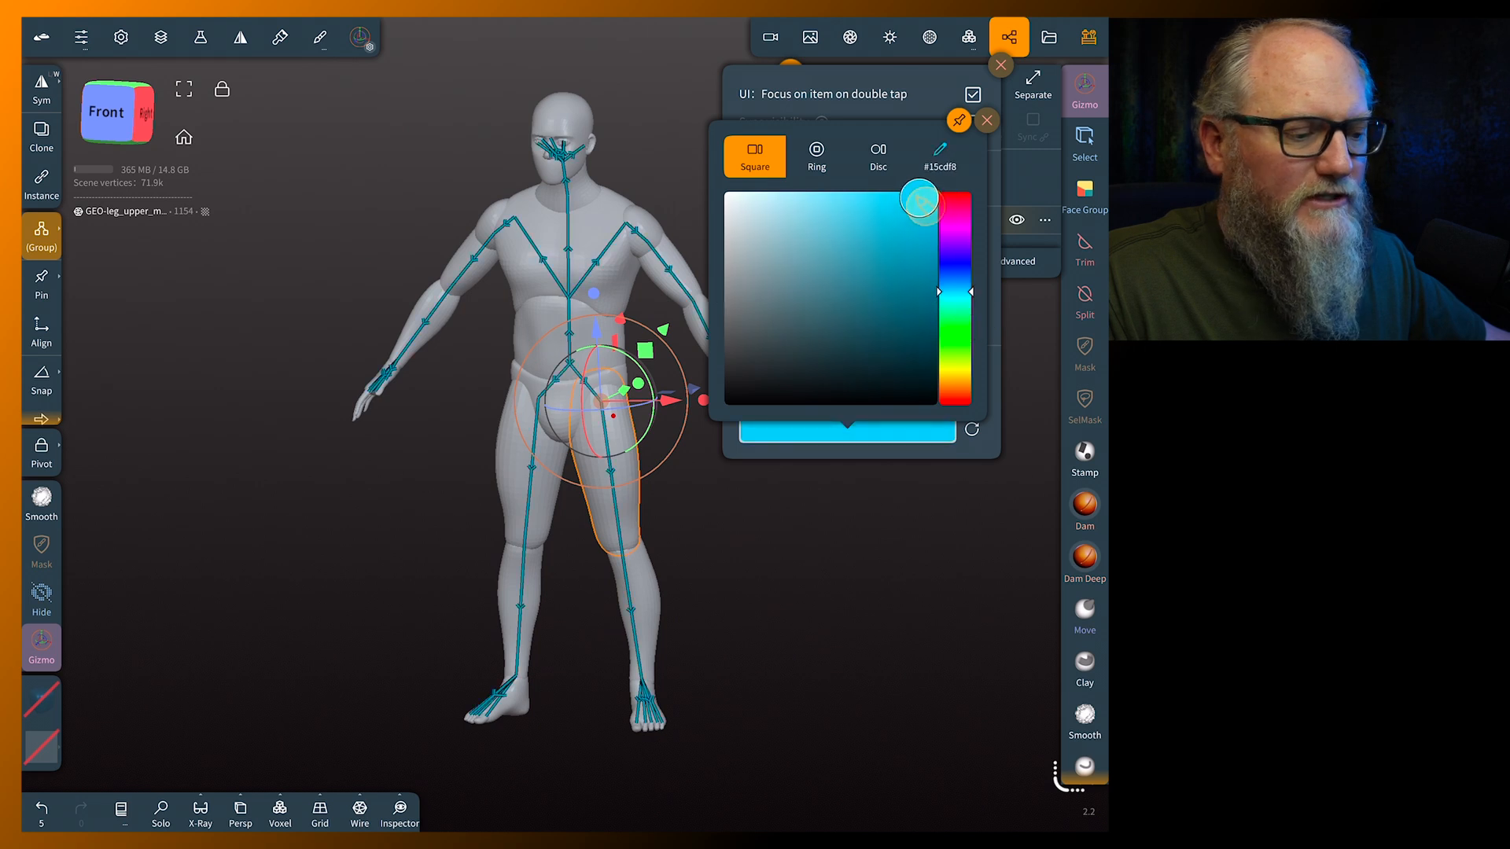
{"action": "left_click", "coordinate": [986, 120]}
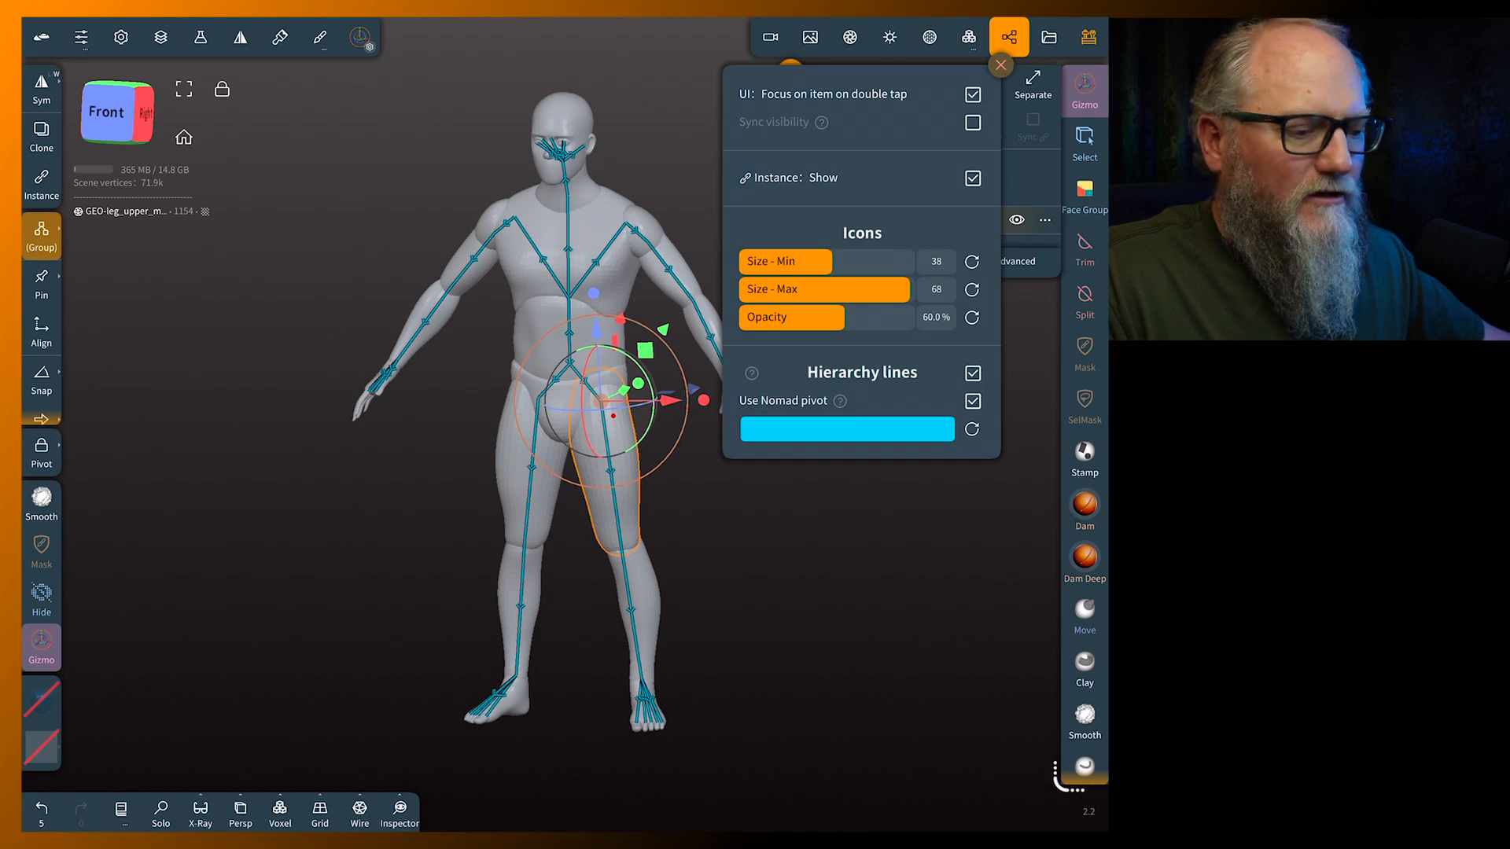
- Delete the pelvis root with all children, emptying the scene
{"action": "left_click", "coordinate": [1001, 66]}
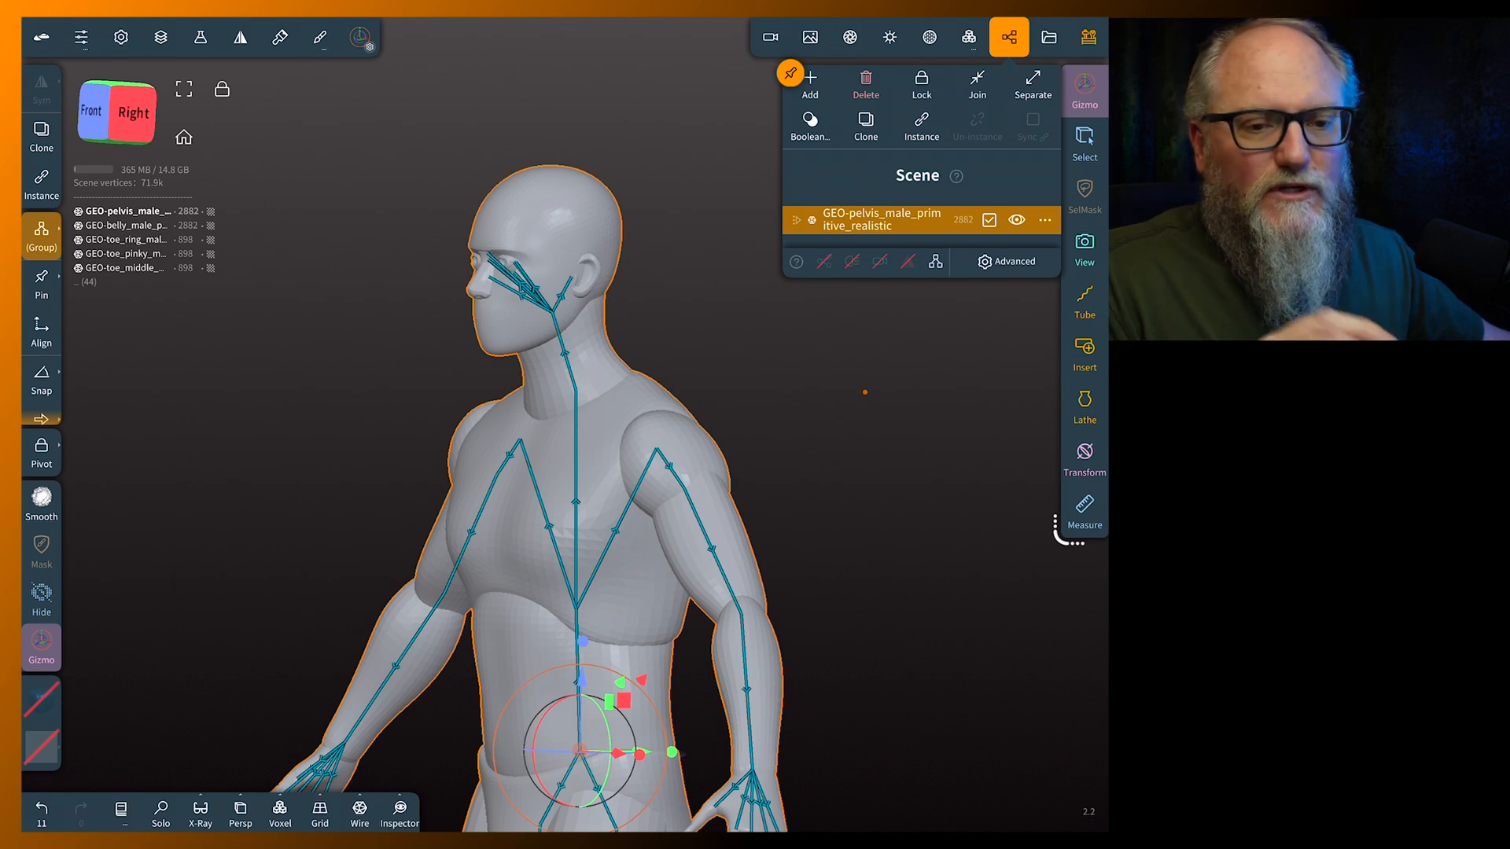
{"action": "left_click", "coordinate": [865, 79]}
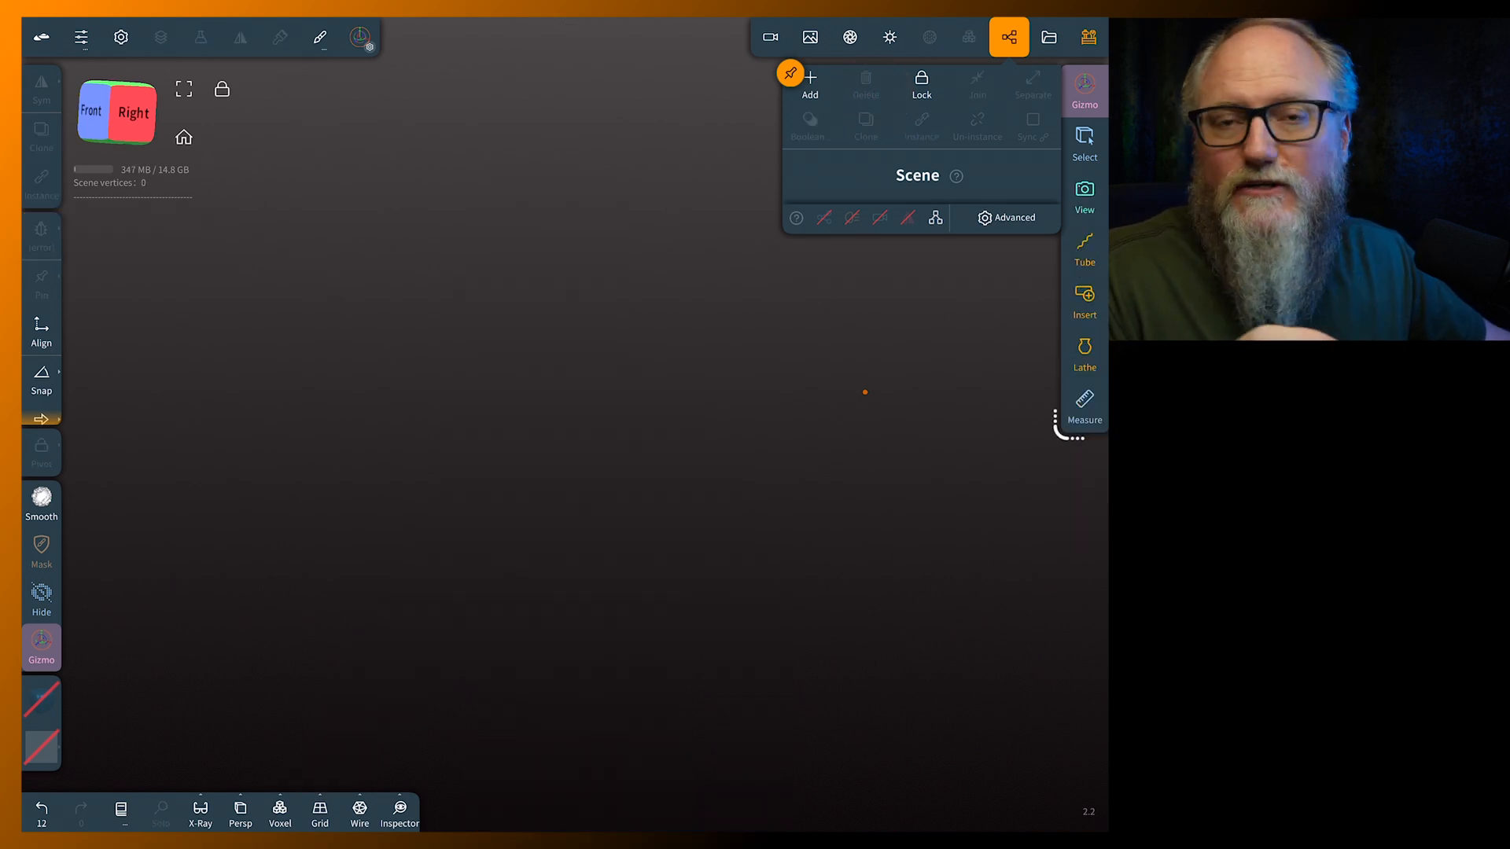
- Add the Skulls > Realistic preset to the scene (about 46.5k vertices)
{"action": "left_click", "coordinate": [1049, 36]}
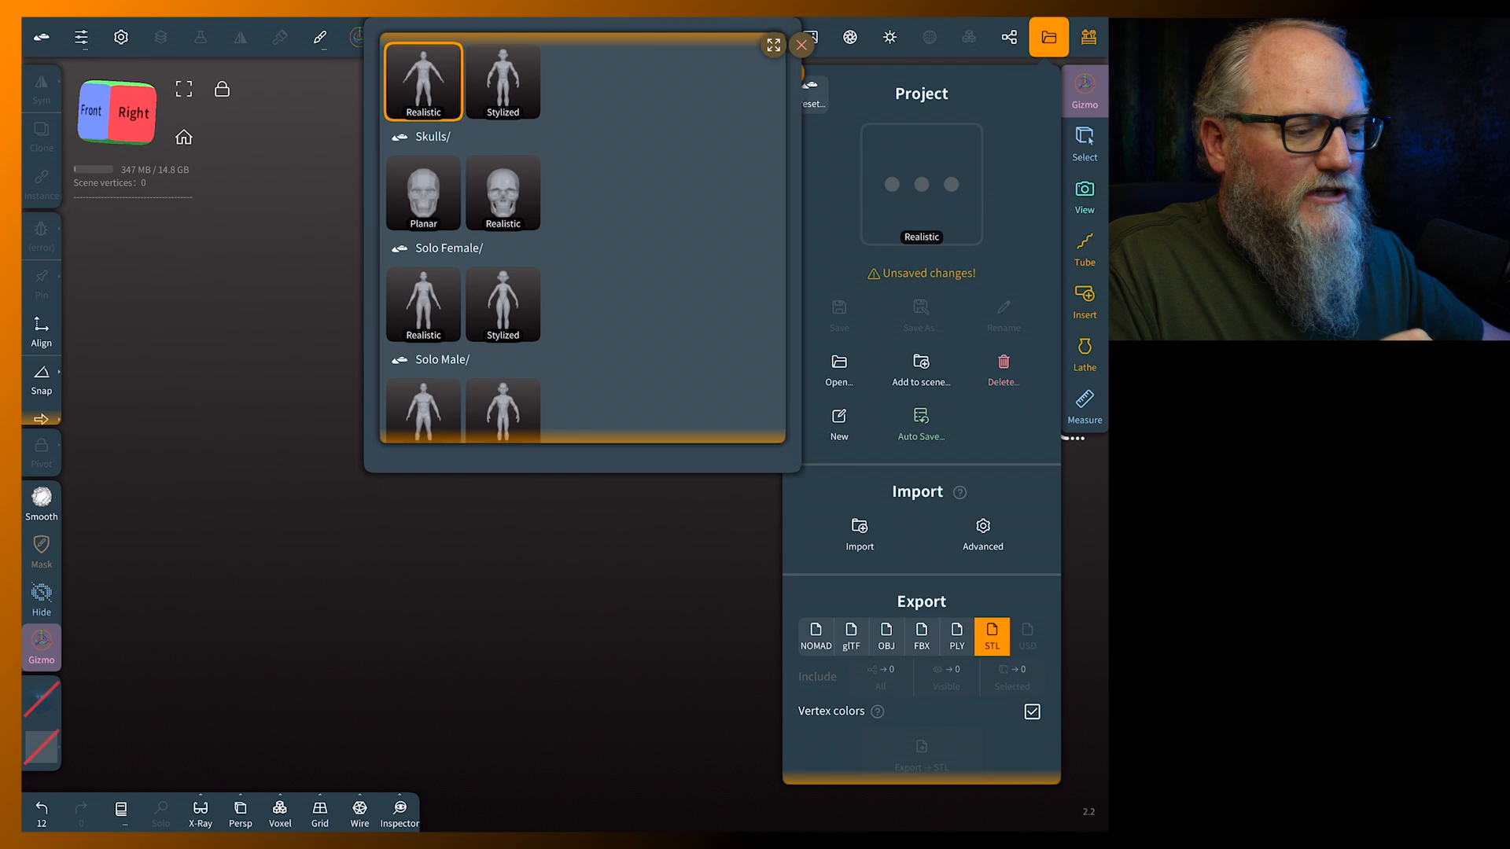
{"action": "left_click", "coordinate": [503, 192]}
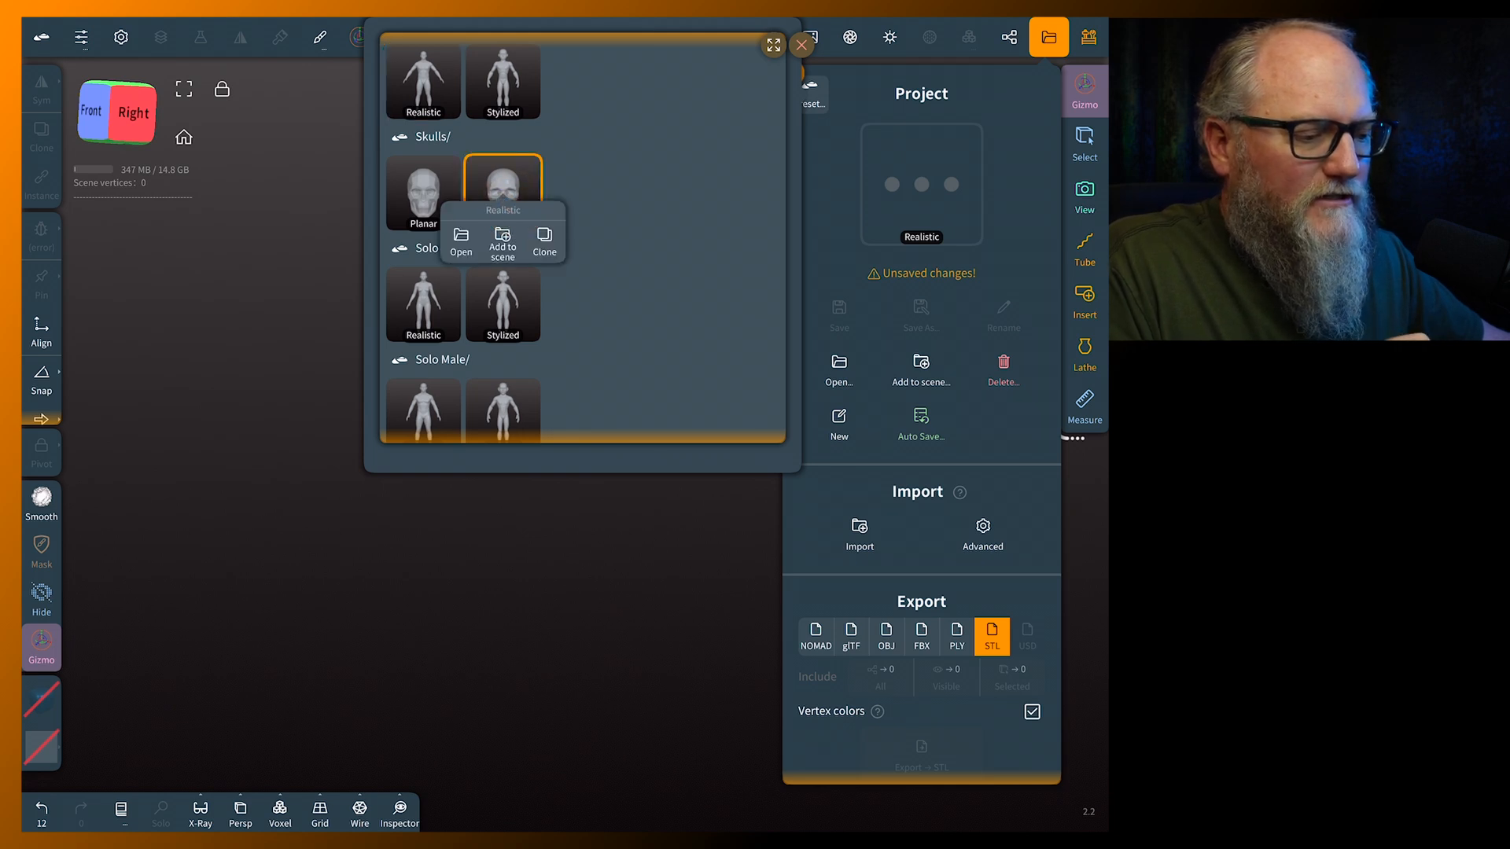
{"action": "left_click", "coordinate": [502, 239]}
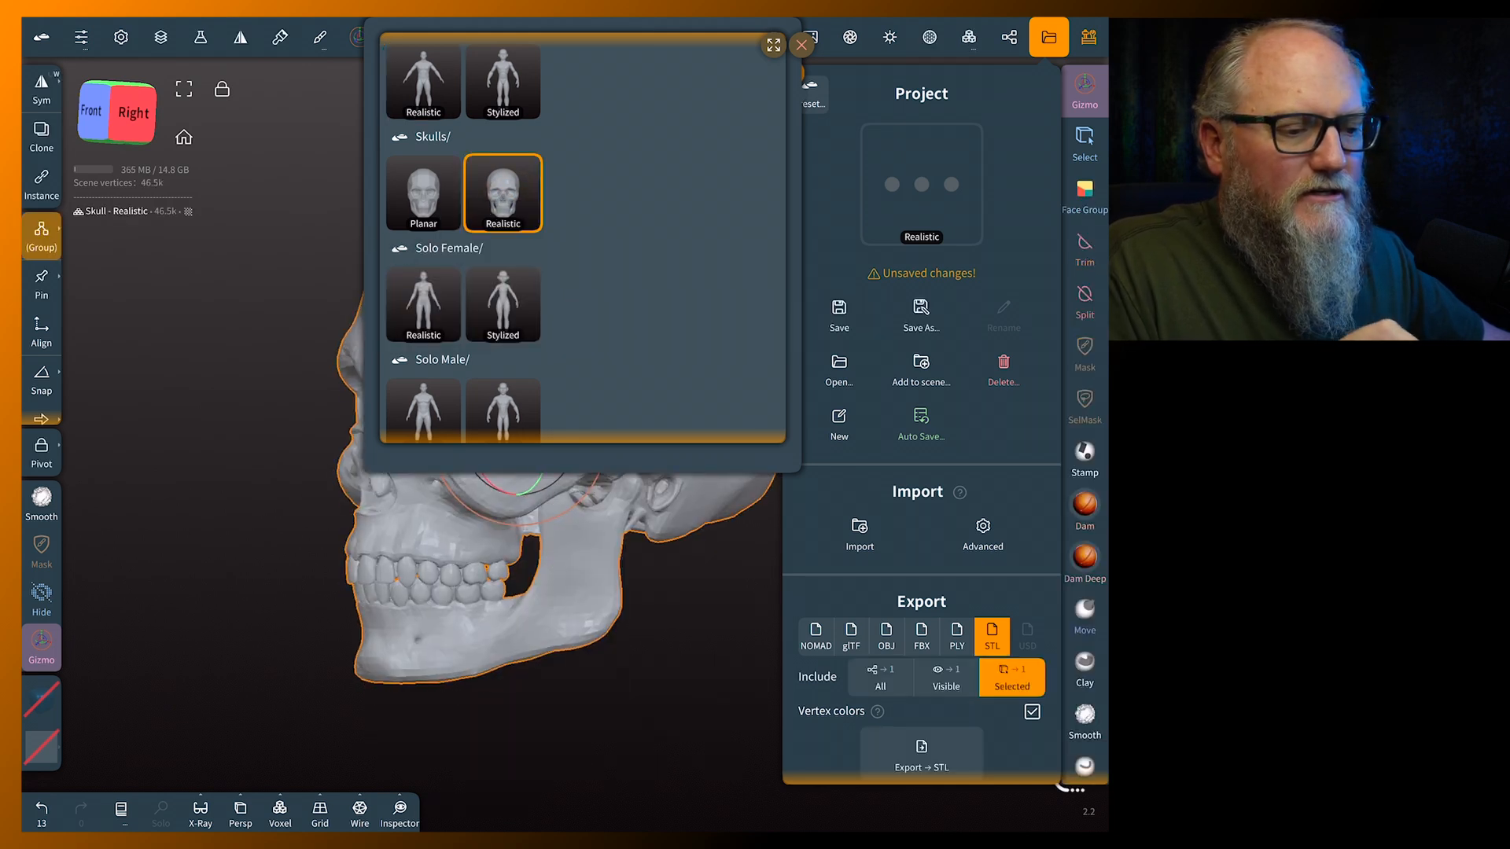
{"action": "left_click", "coordinate": [800, 44]}
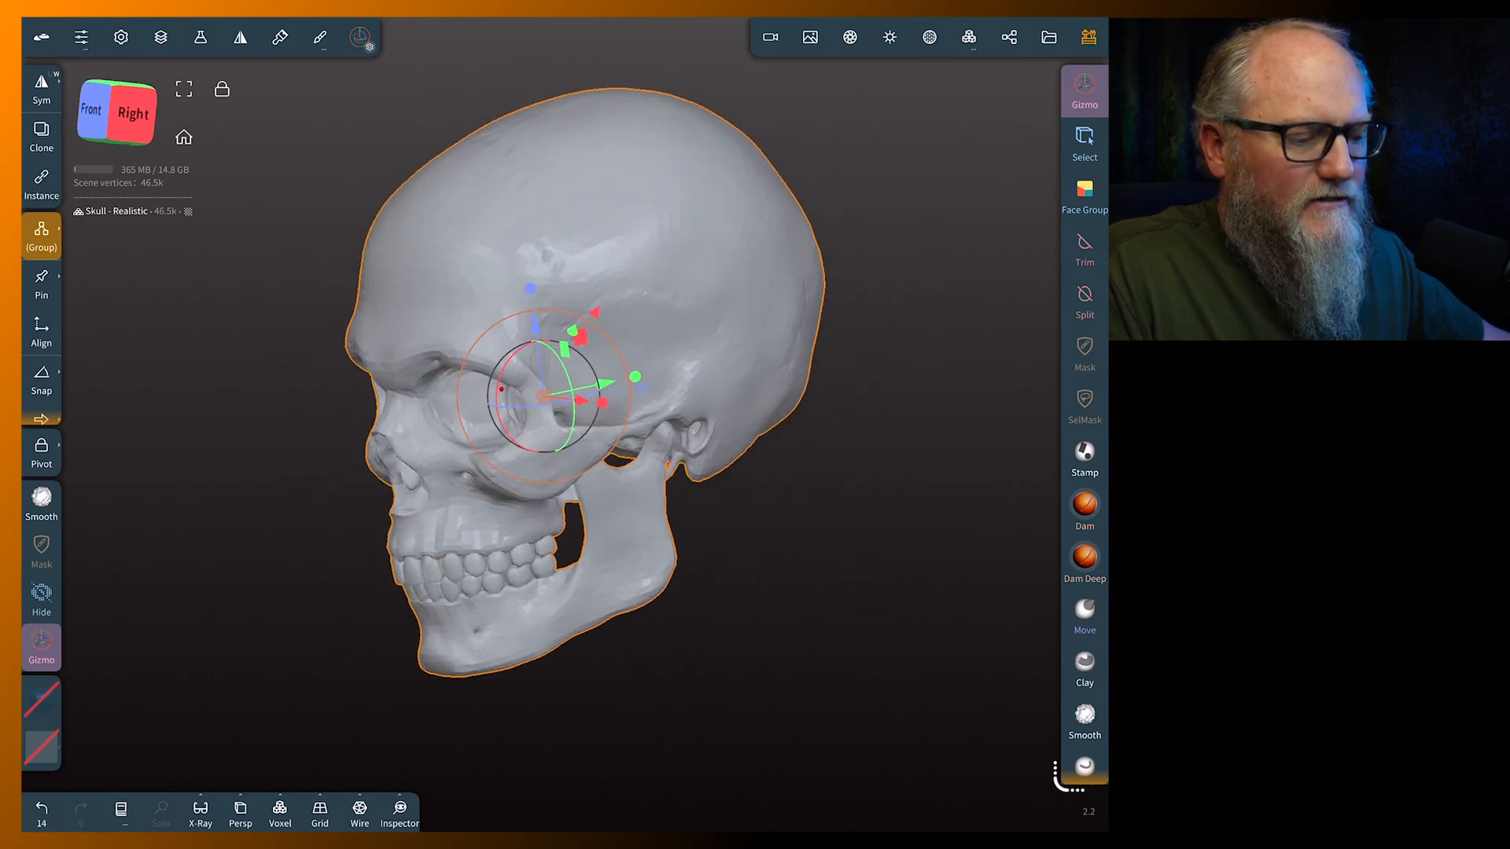
- Separate Skull - Realistic by topology into numbered nested parts
{"action": "left_click", "coordinate": [1010, 38]}
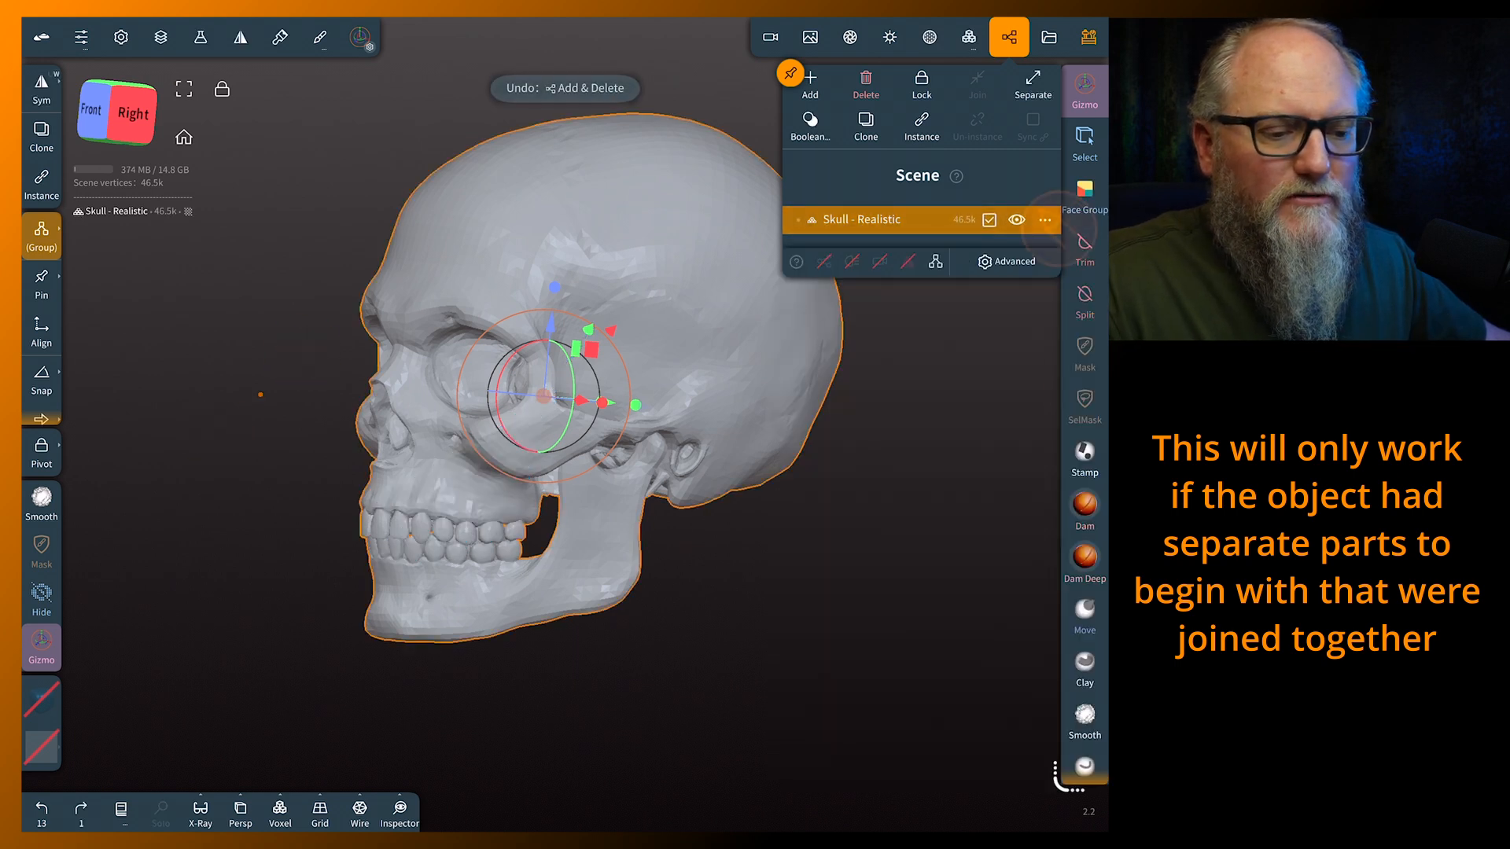
{"action": "left_click", "coordinate": [1044, 219]}
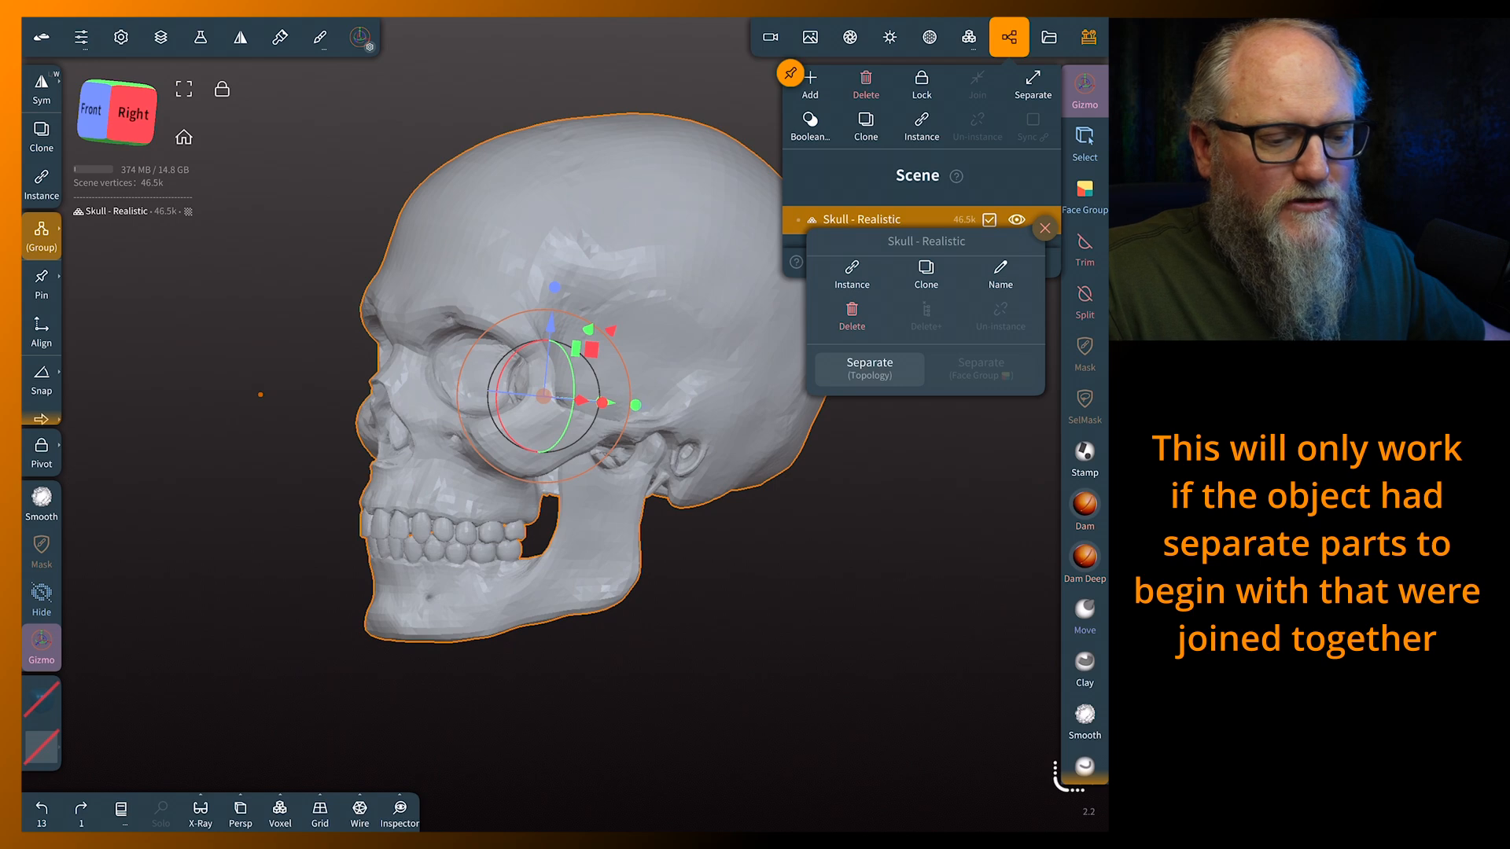
{"action": "left_click", "coordinate": [868, 368]}
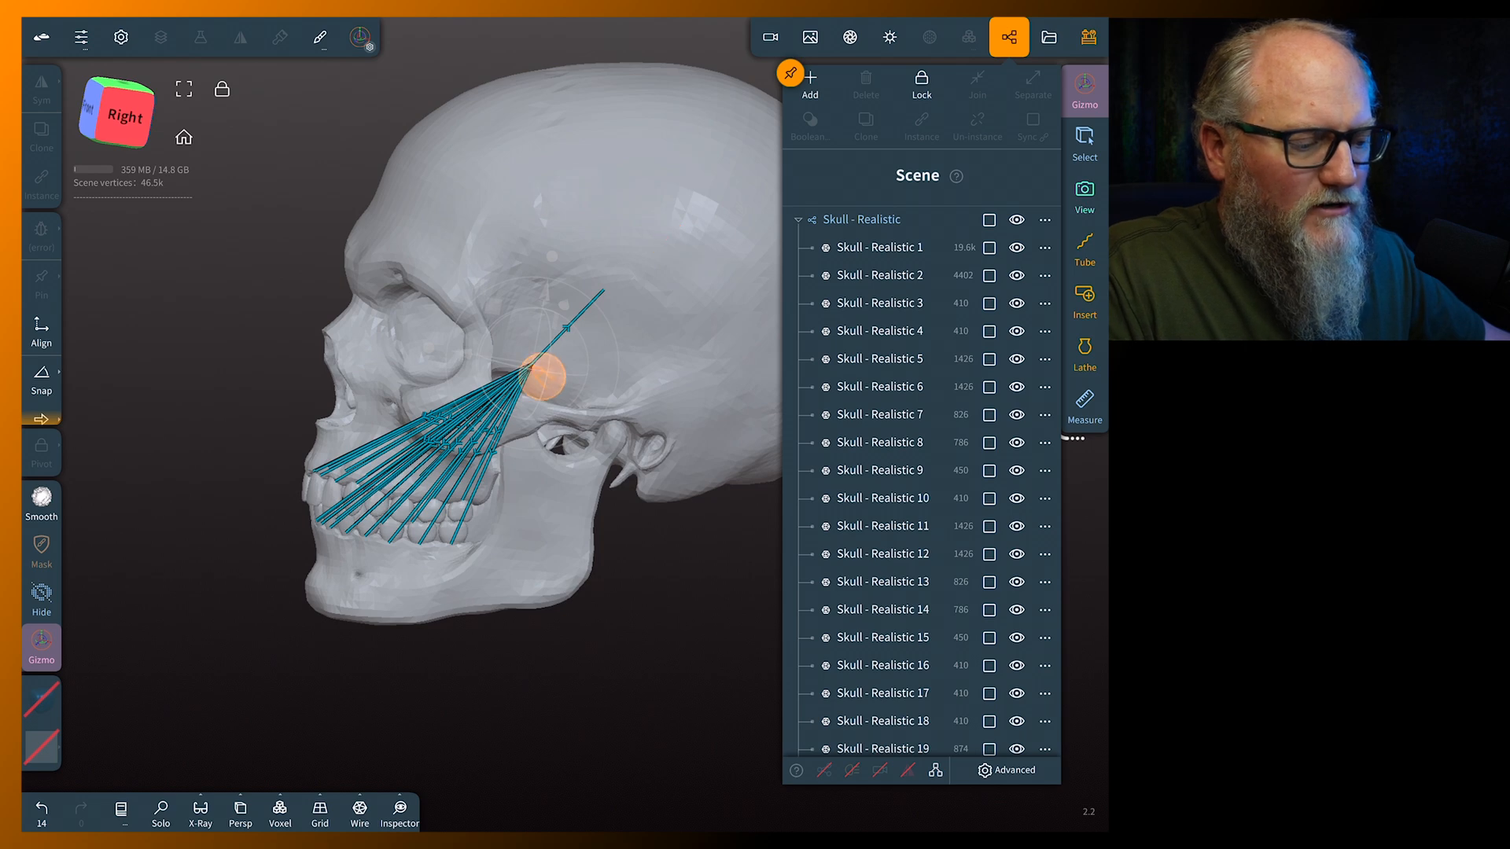
- Select the cranium Skull - Realistic 1, then scroll to the jaw part Skull - Realistic 2
{"action": "left_click", "coordinate": [879, 247]}
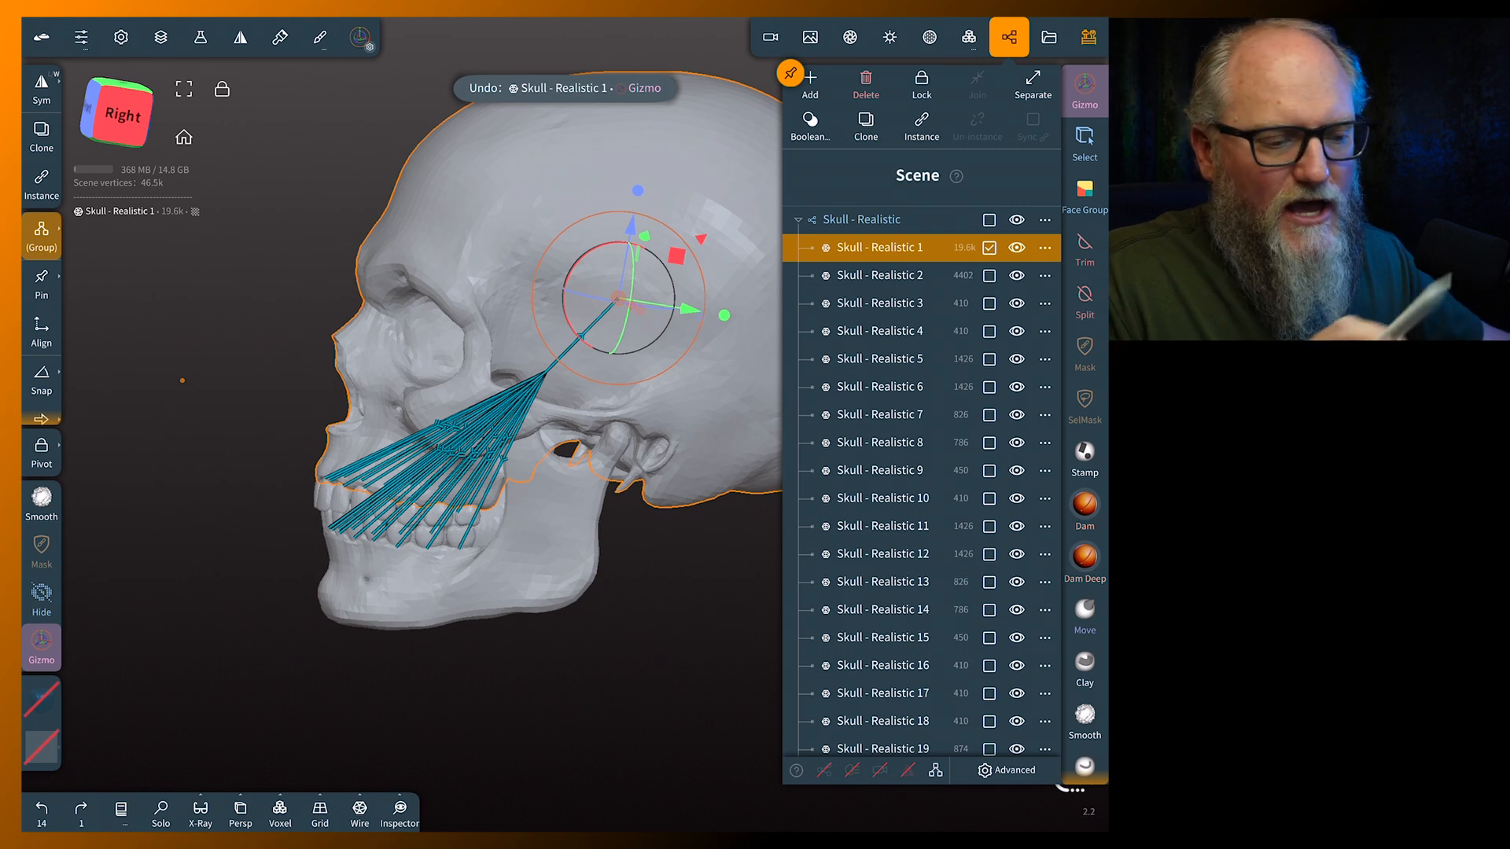
{"action": "scroll", "scroll_direction": "down", "scroll_amount": 3}
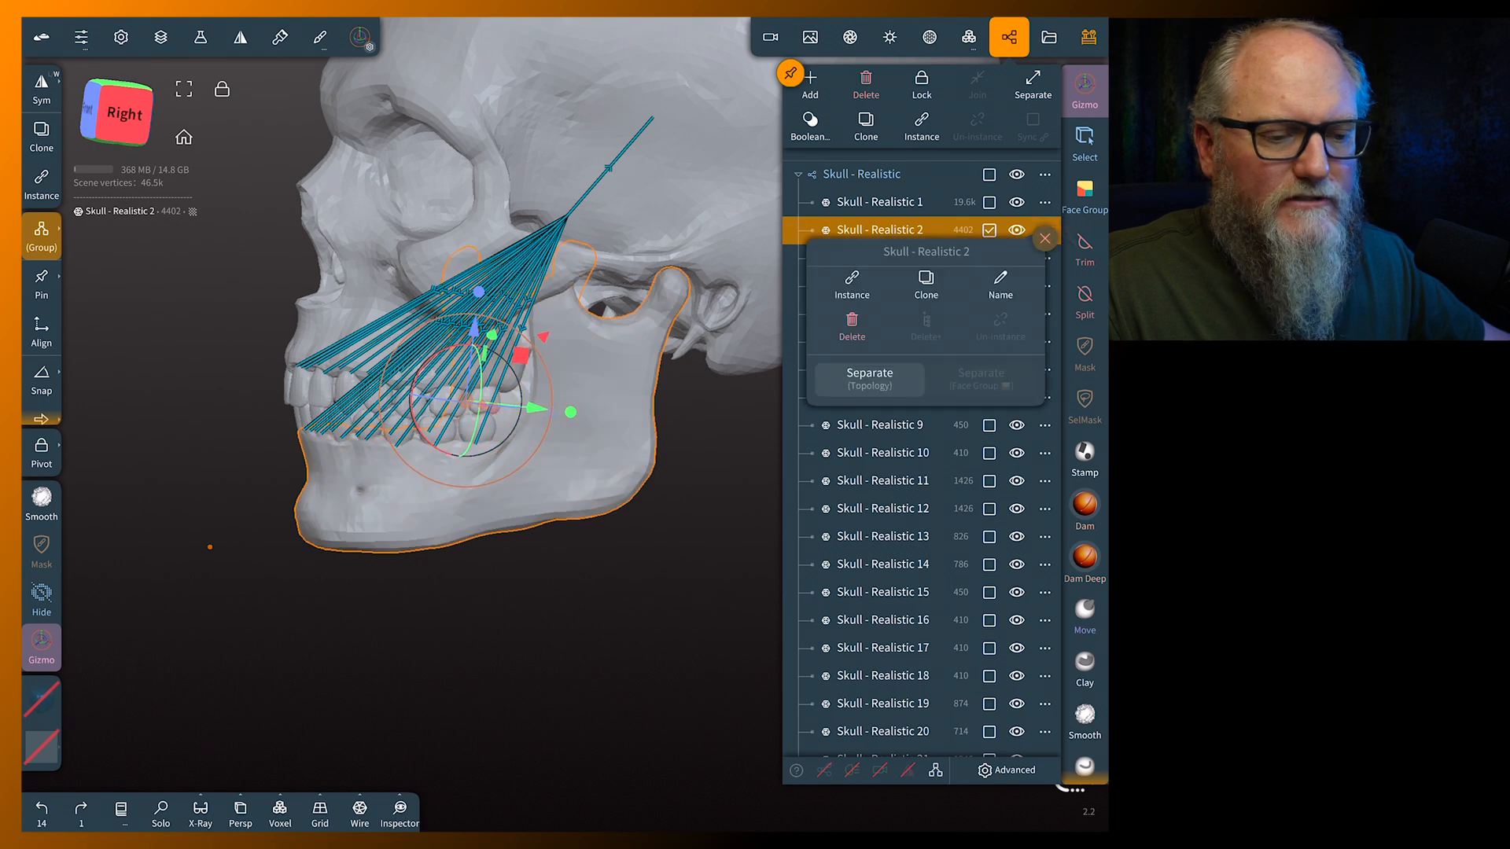
- Rename Skull - Realistic 2 to Jaw and scroll to the lower teeth parts 17-30
{"action": "left_click", "coordinate": [1001, 283]}
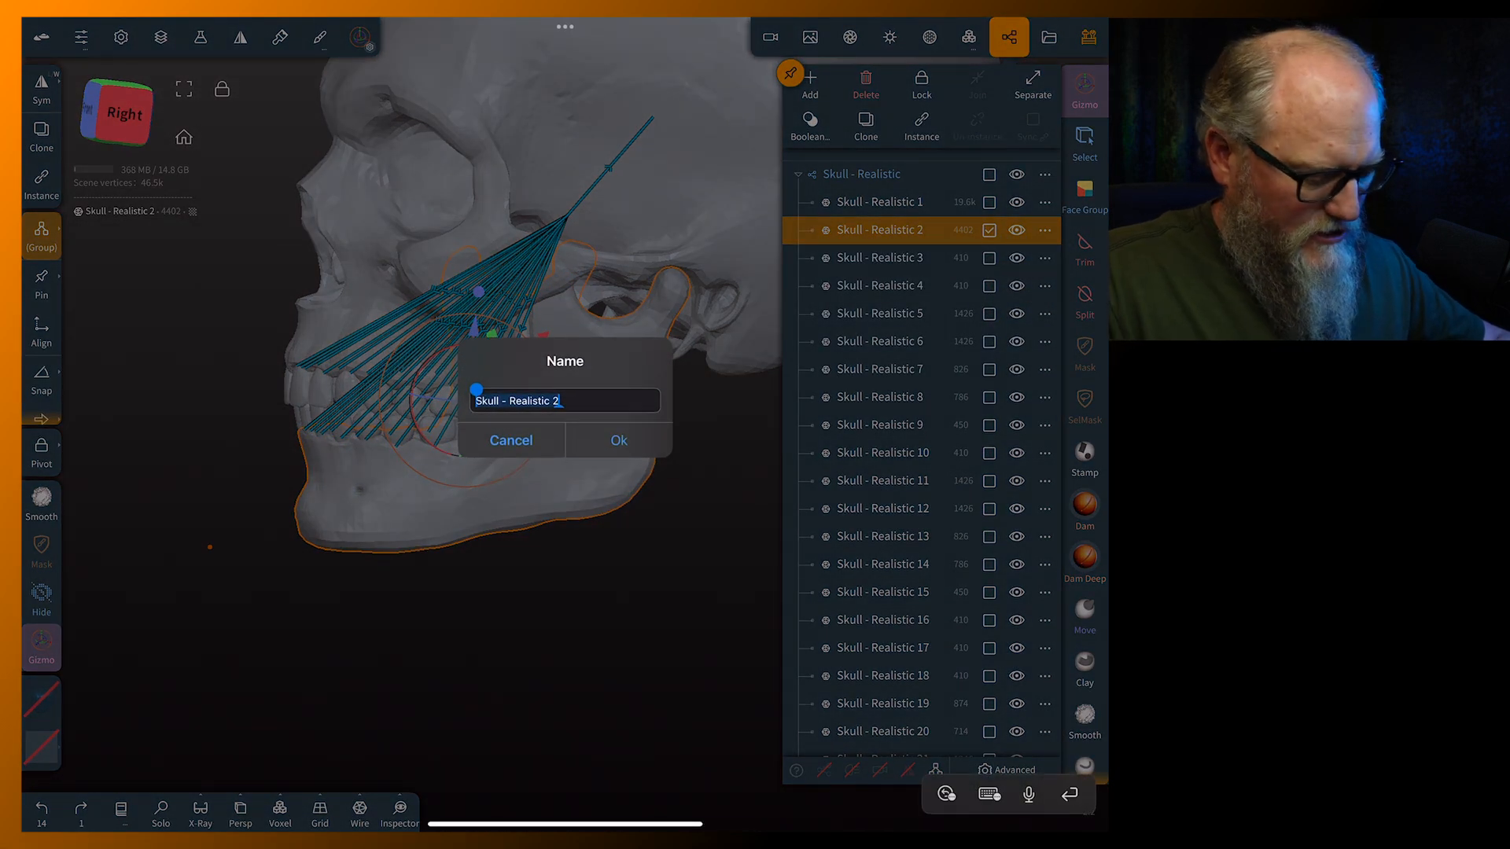
{"action": "left_click", "coordinate": [618, 440]}
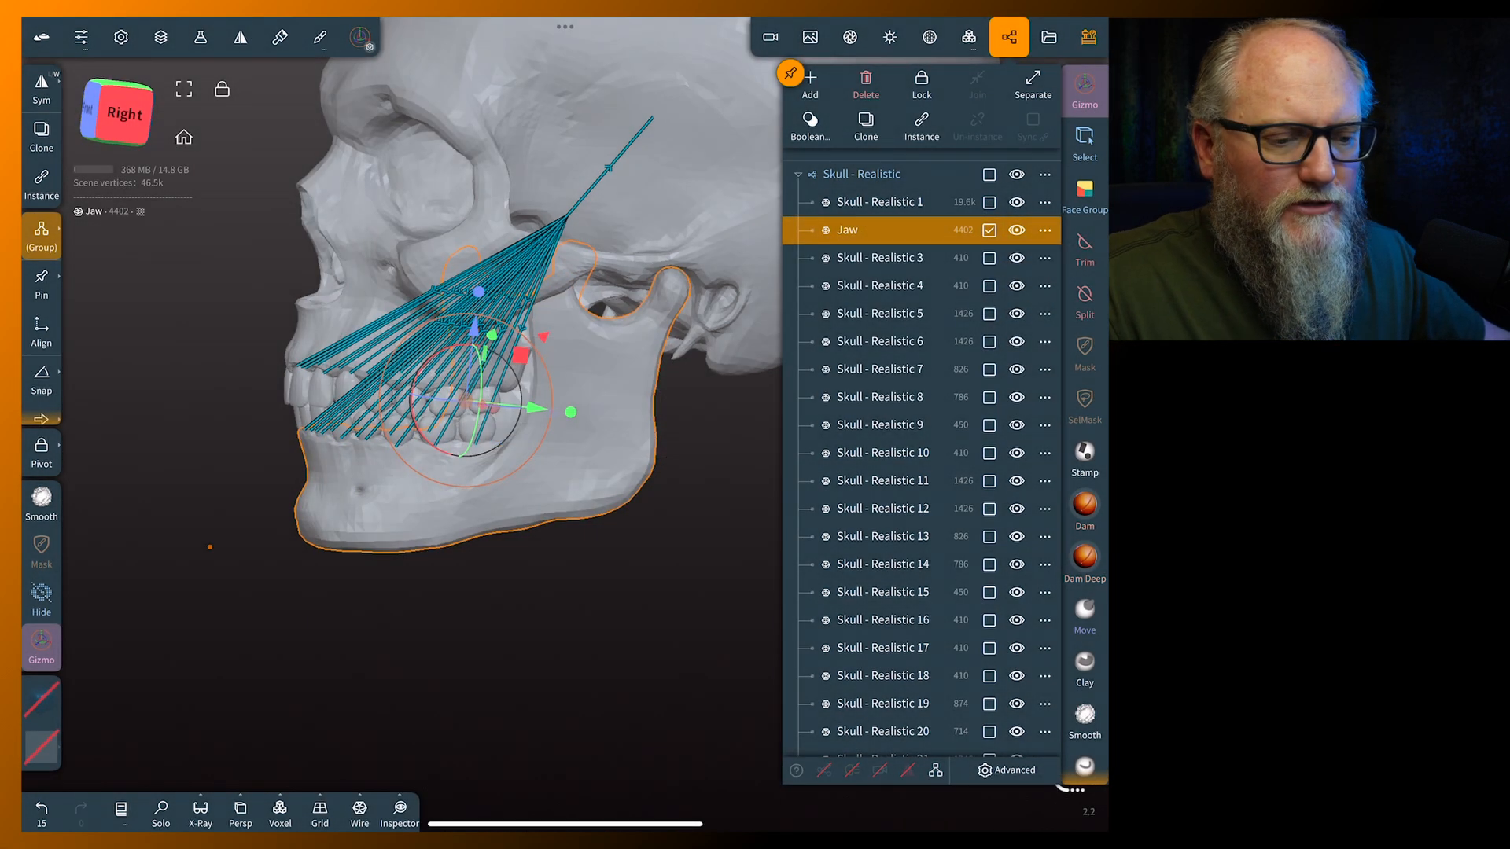
{"action": "scroll", "scroll_direction": "down", "scroll_amount": 3}
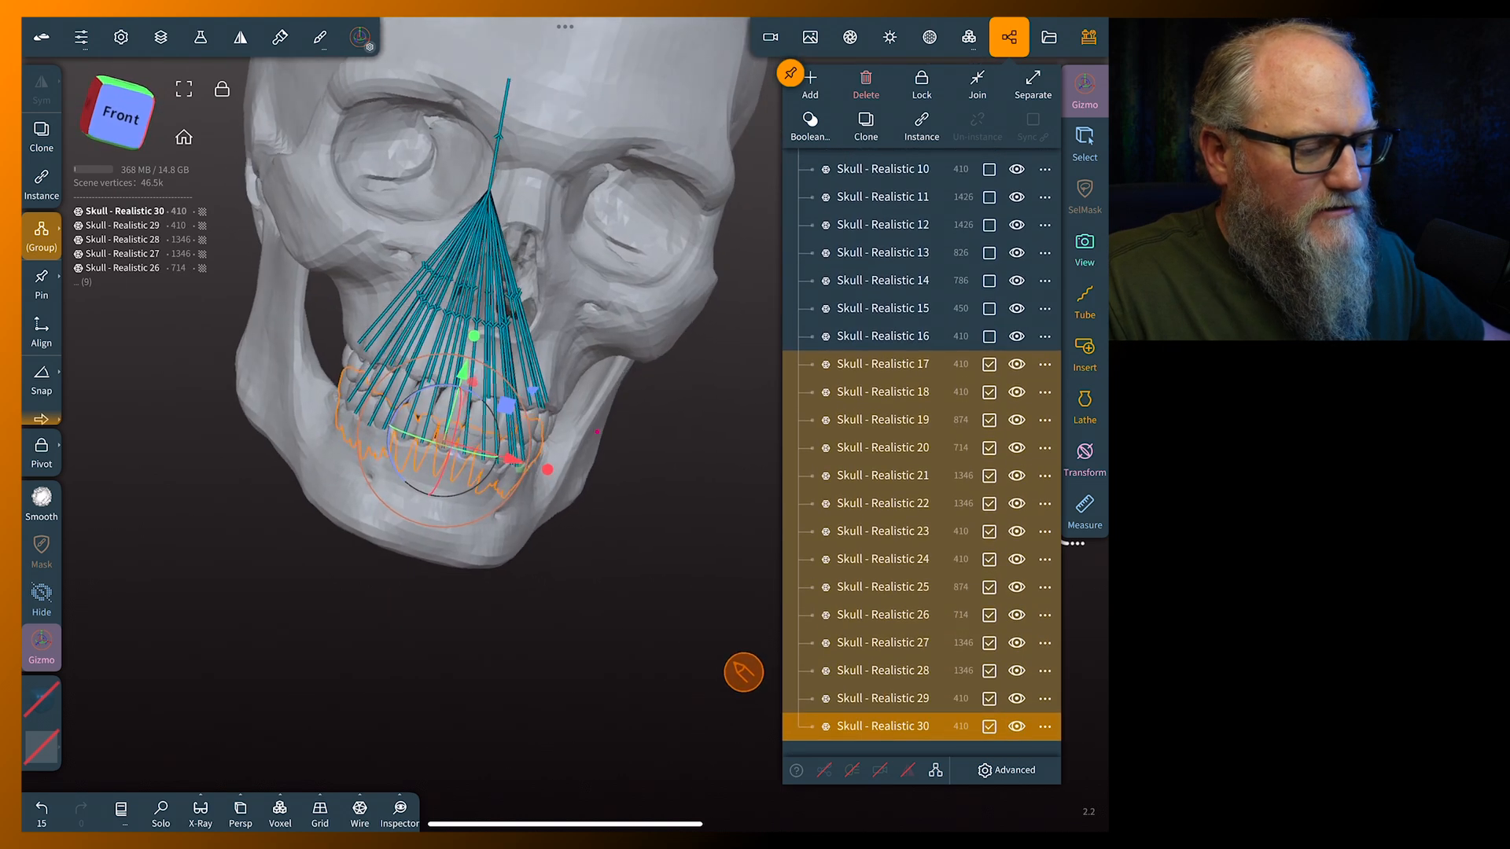
- Group the selected lower teeth pieces and name the group Bottom teeth
{"action": "left_click", "coordinate": [810, 85]}
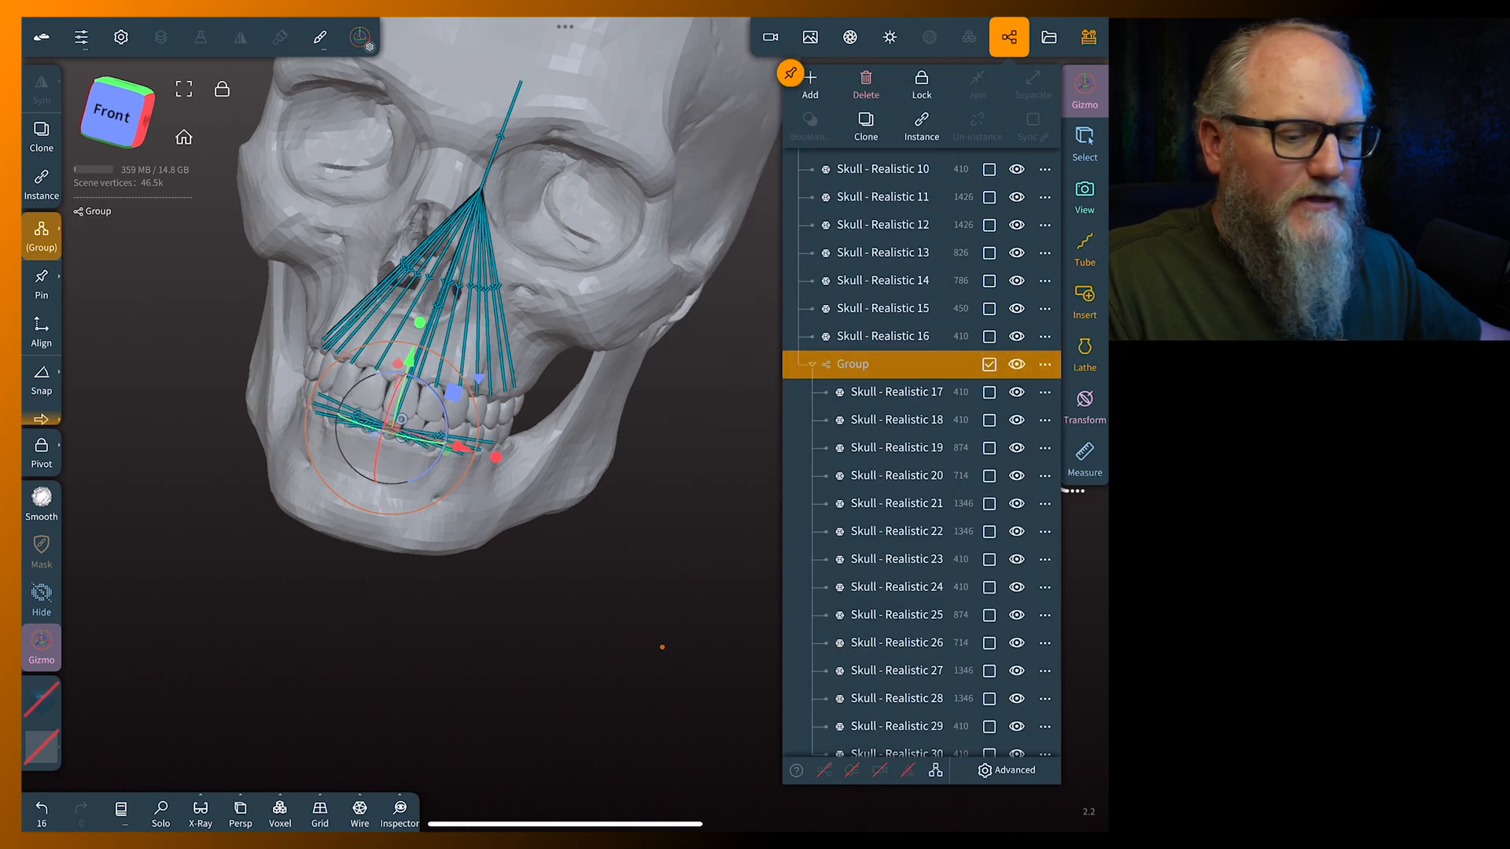
{"action": "double_click", "coordinate": [852, 365]}
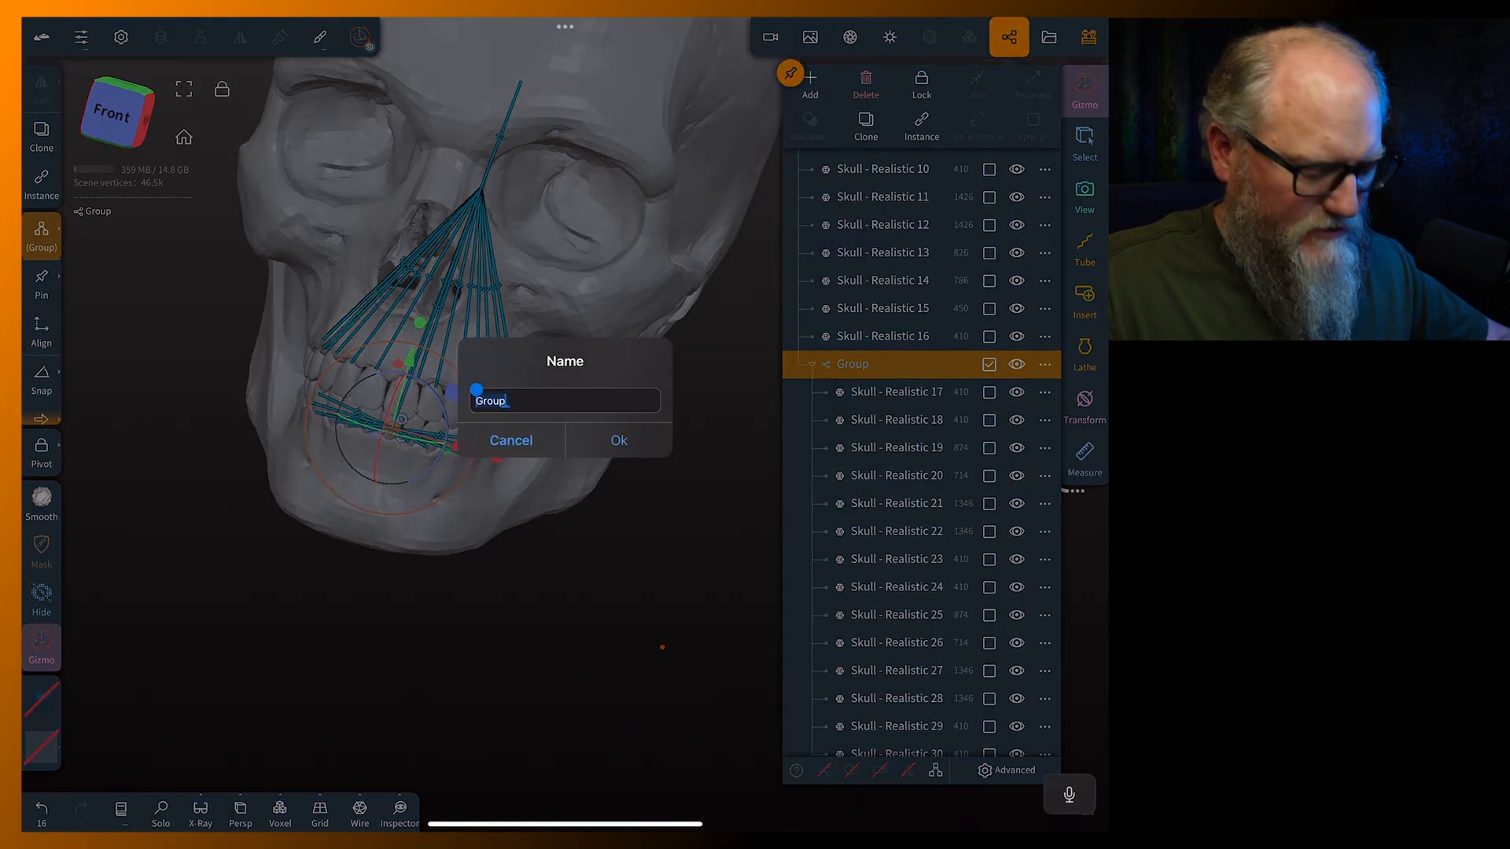
{"action": "type", "text": "Botto"}
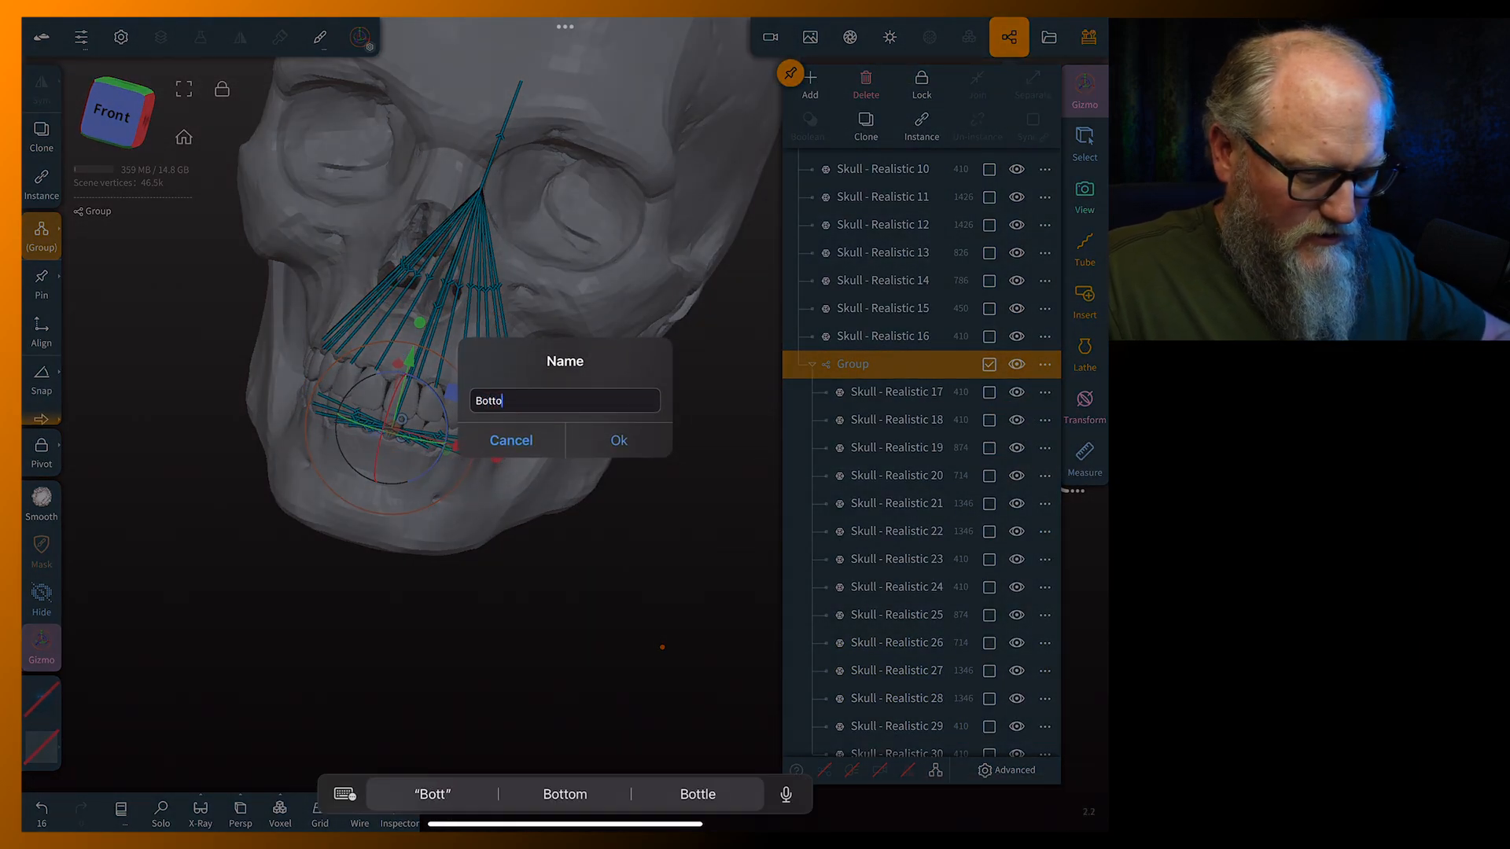
{"action": "type", "text": "Bottom t"}
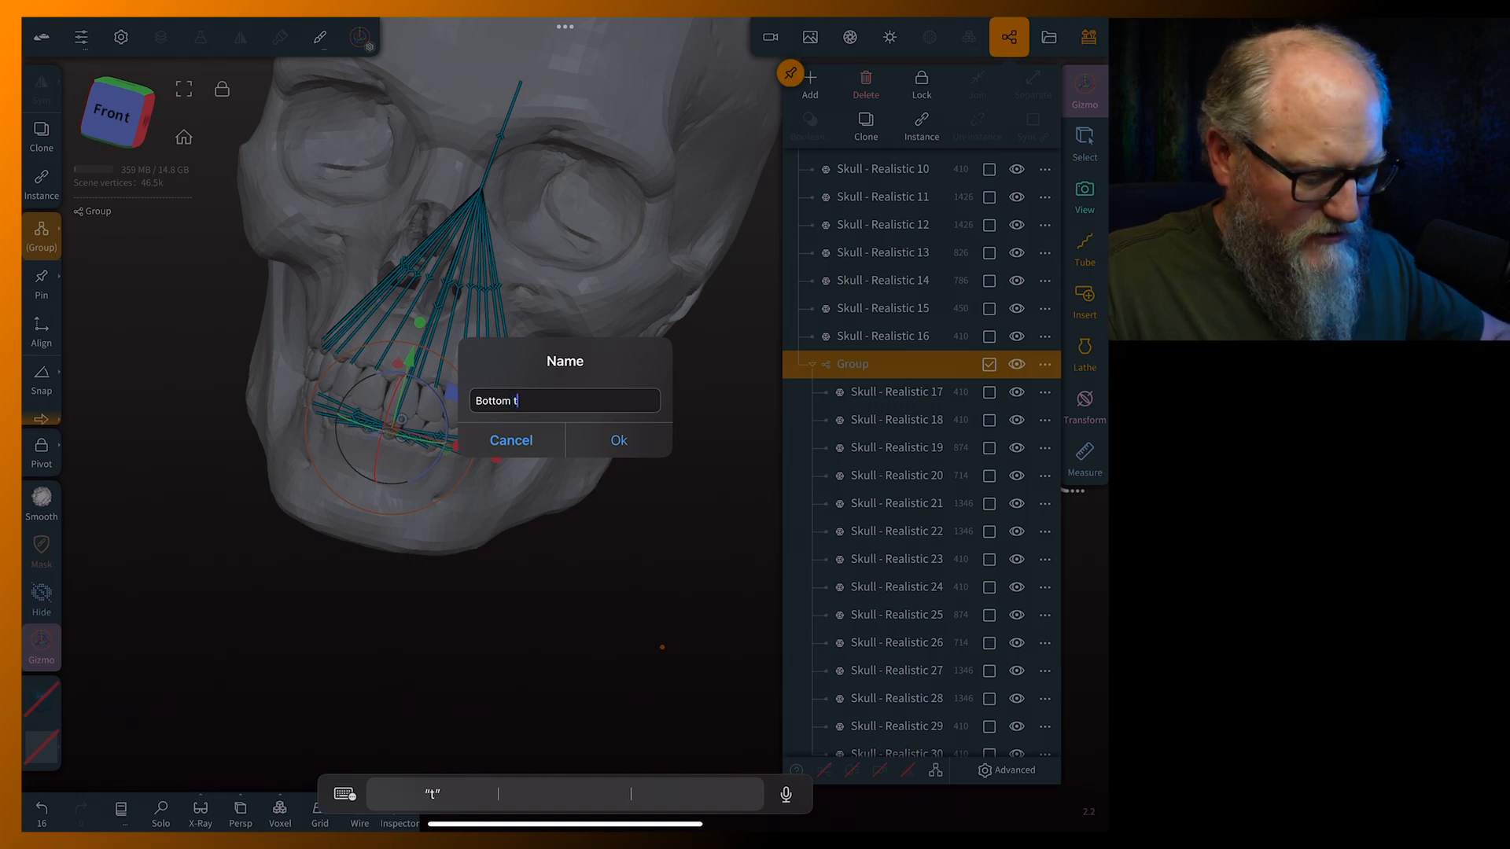
{"action": "left_click", "coordinate": [618, 440]}
{"action": "type", "text": "S"}
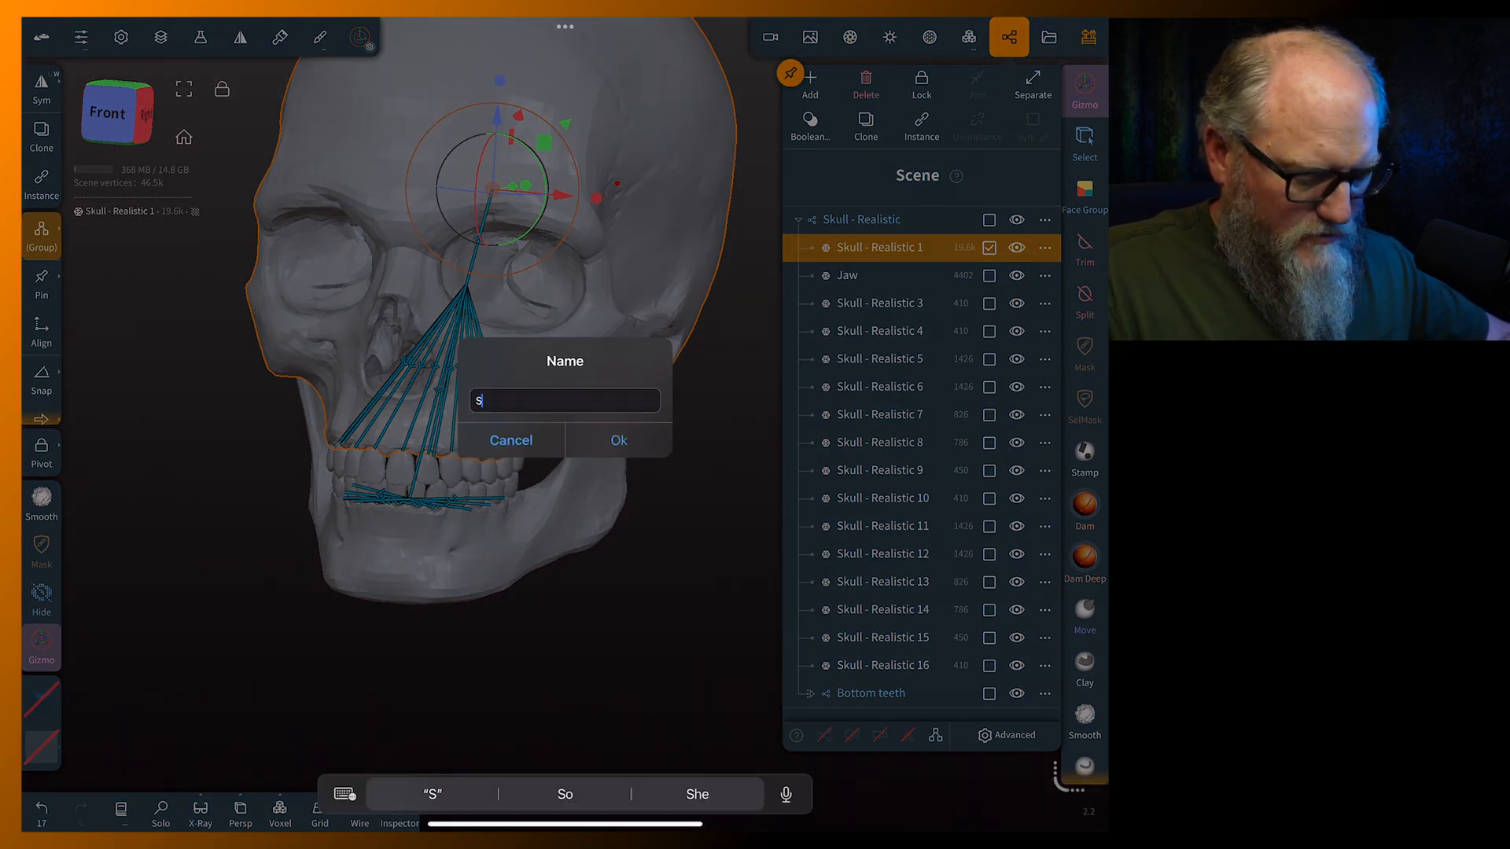
{"action": "left_click", "coordinate": [511, 441]}
{"action": "type", "text": "Upper tee"}
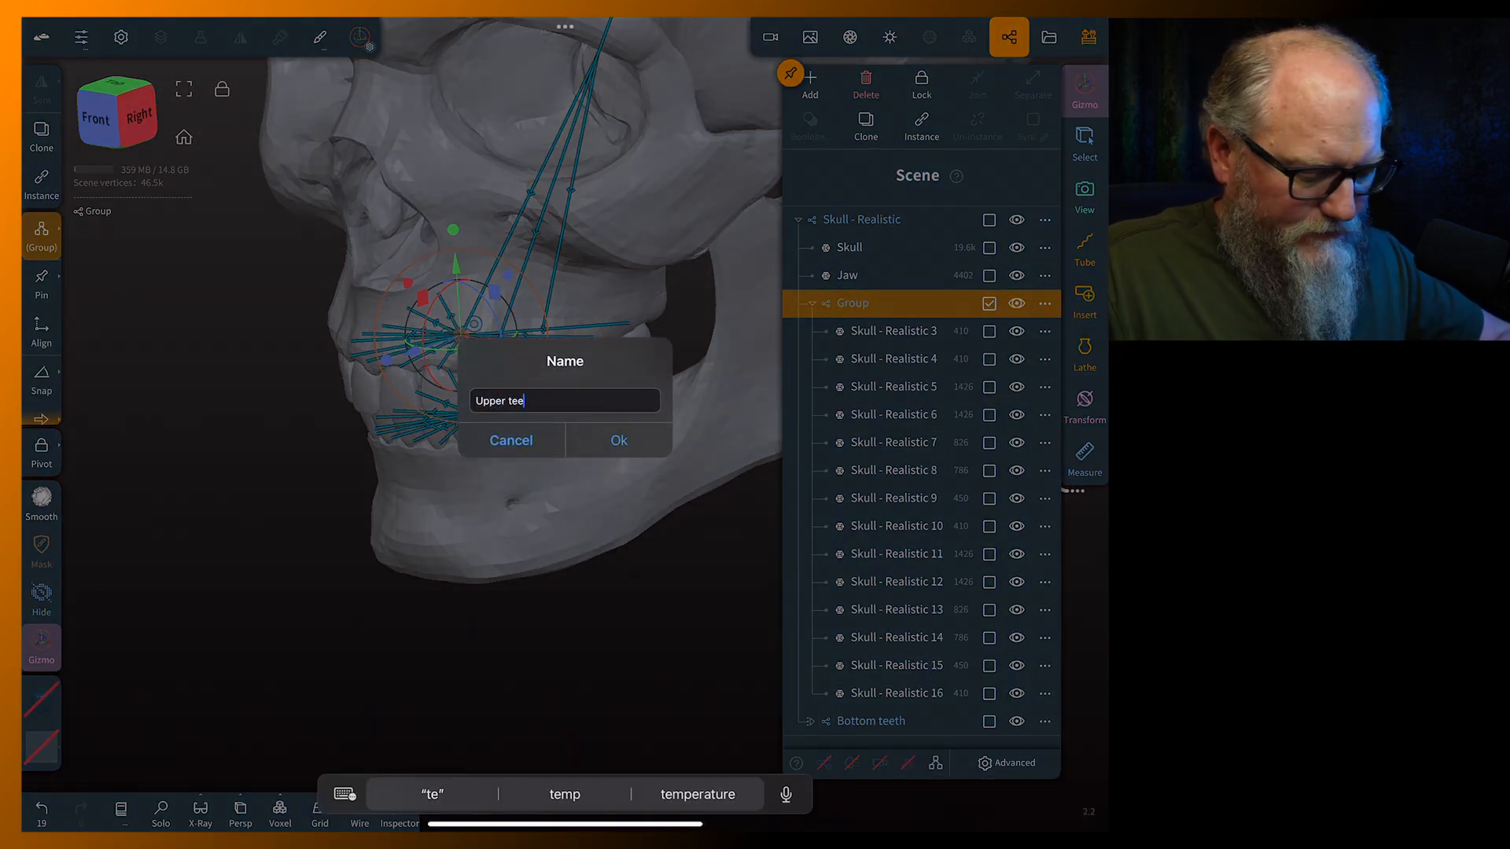
- Confirm the group name Upper teeth and collapse its list of pieces
{"action": "left_click", "coordinate": [618, 440]}
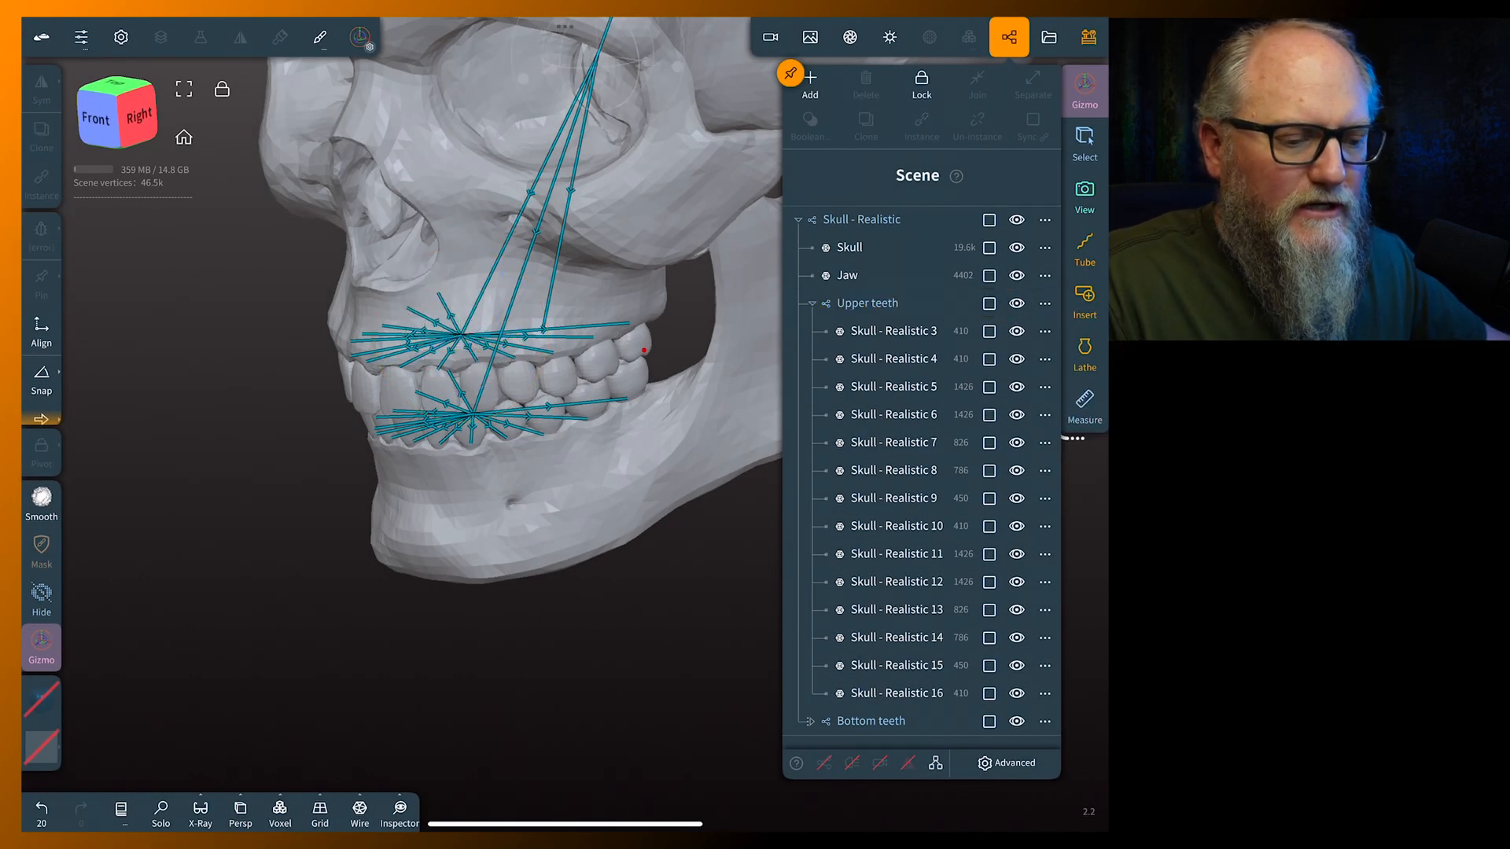
{"action": "left_click", "coordinate": [812, 303]}
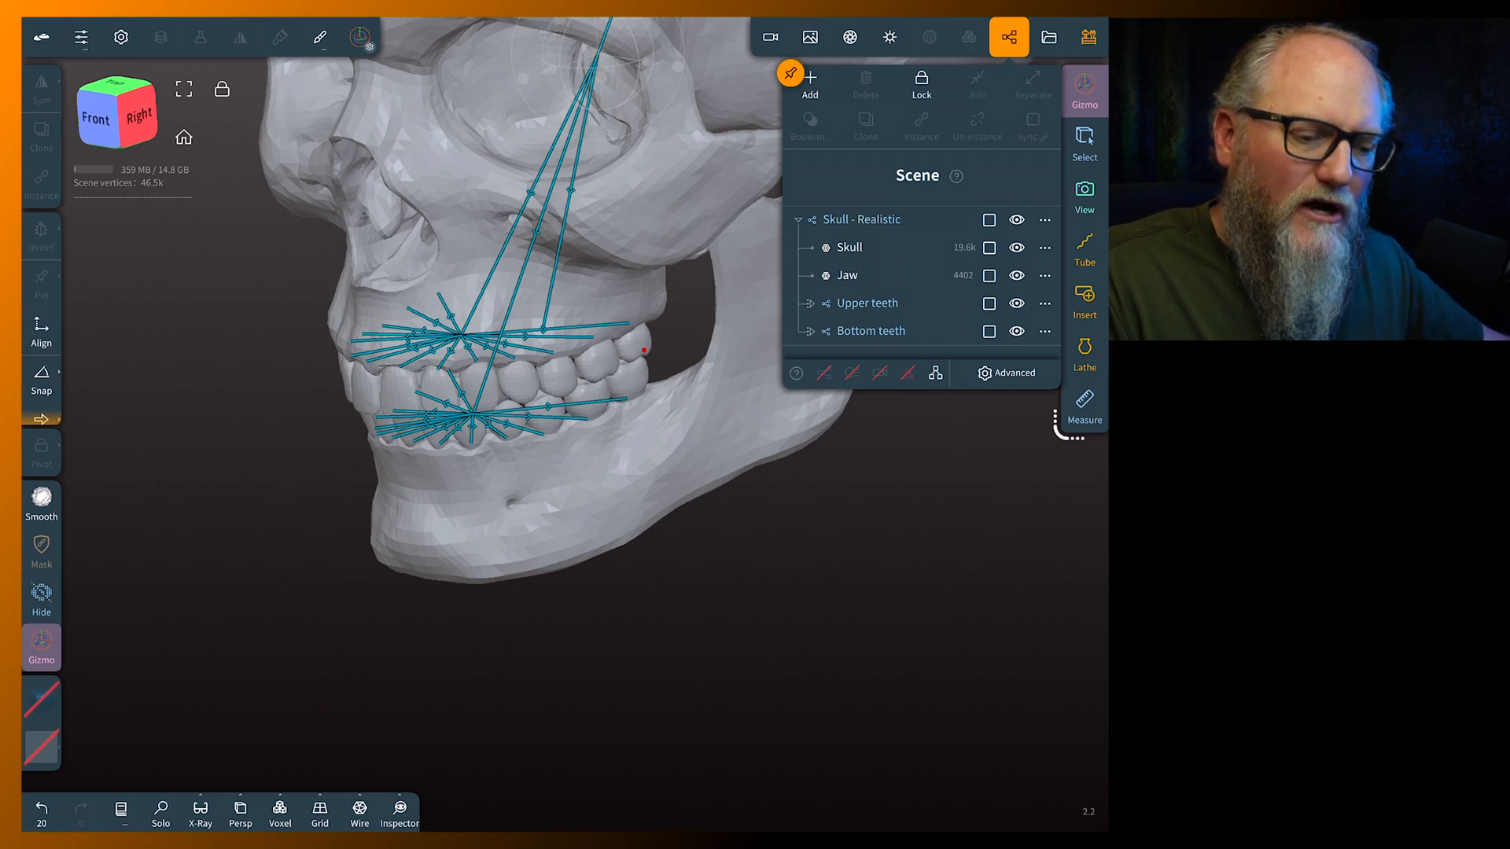
- Select Jaw and move its pivot to the jaw hinge in front of the ear
{"action": "left_click", "coordinate": [846, 273]}
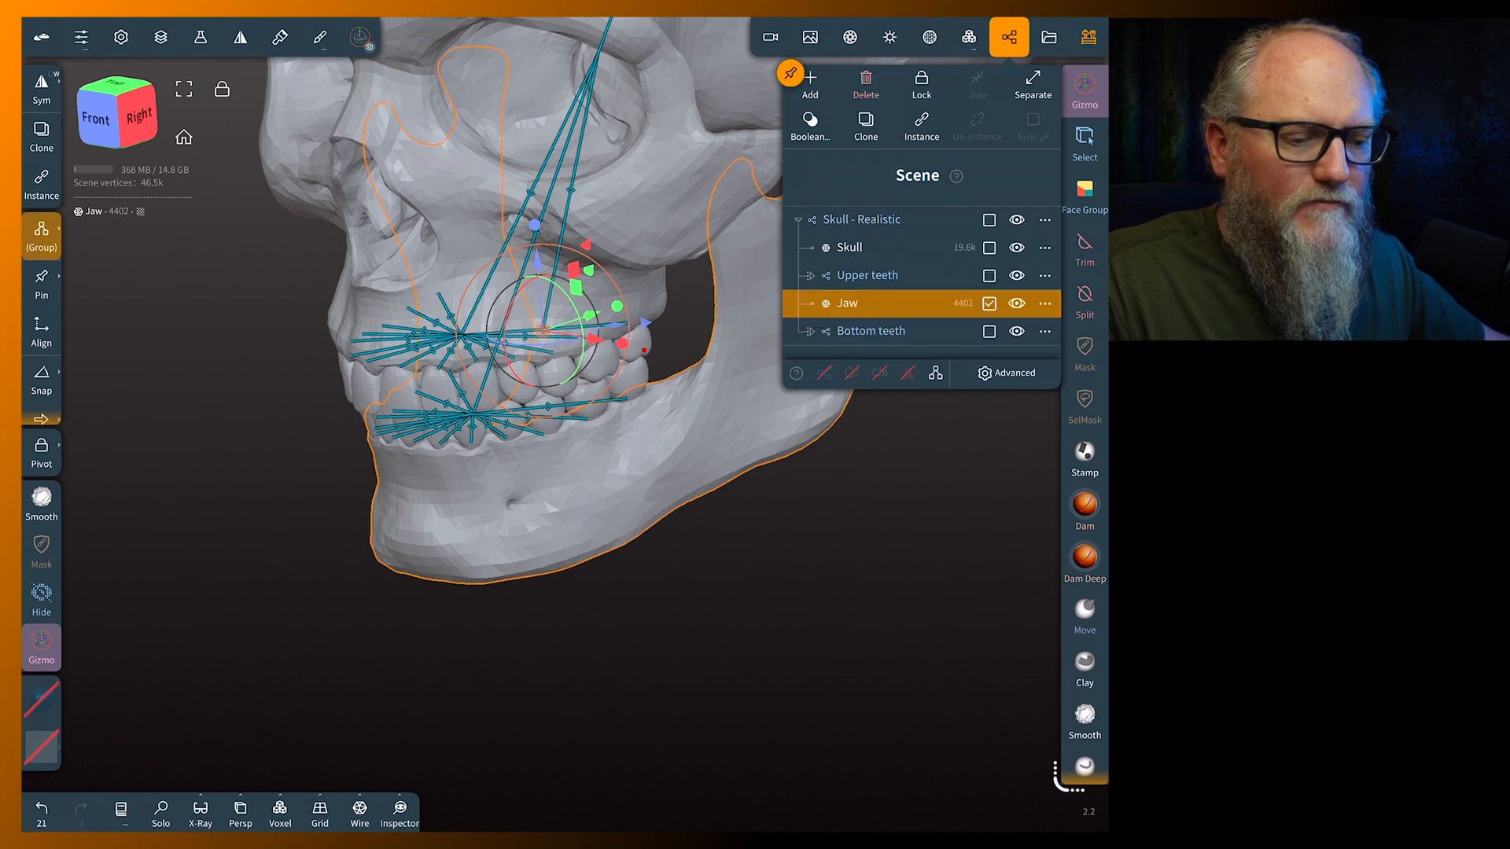
{"action": "left_click", "coordinate": [884, 330]}
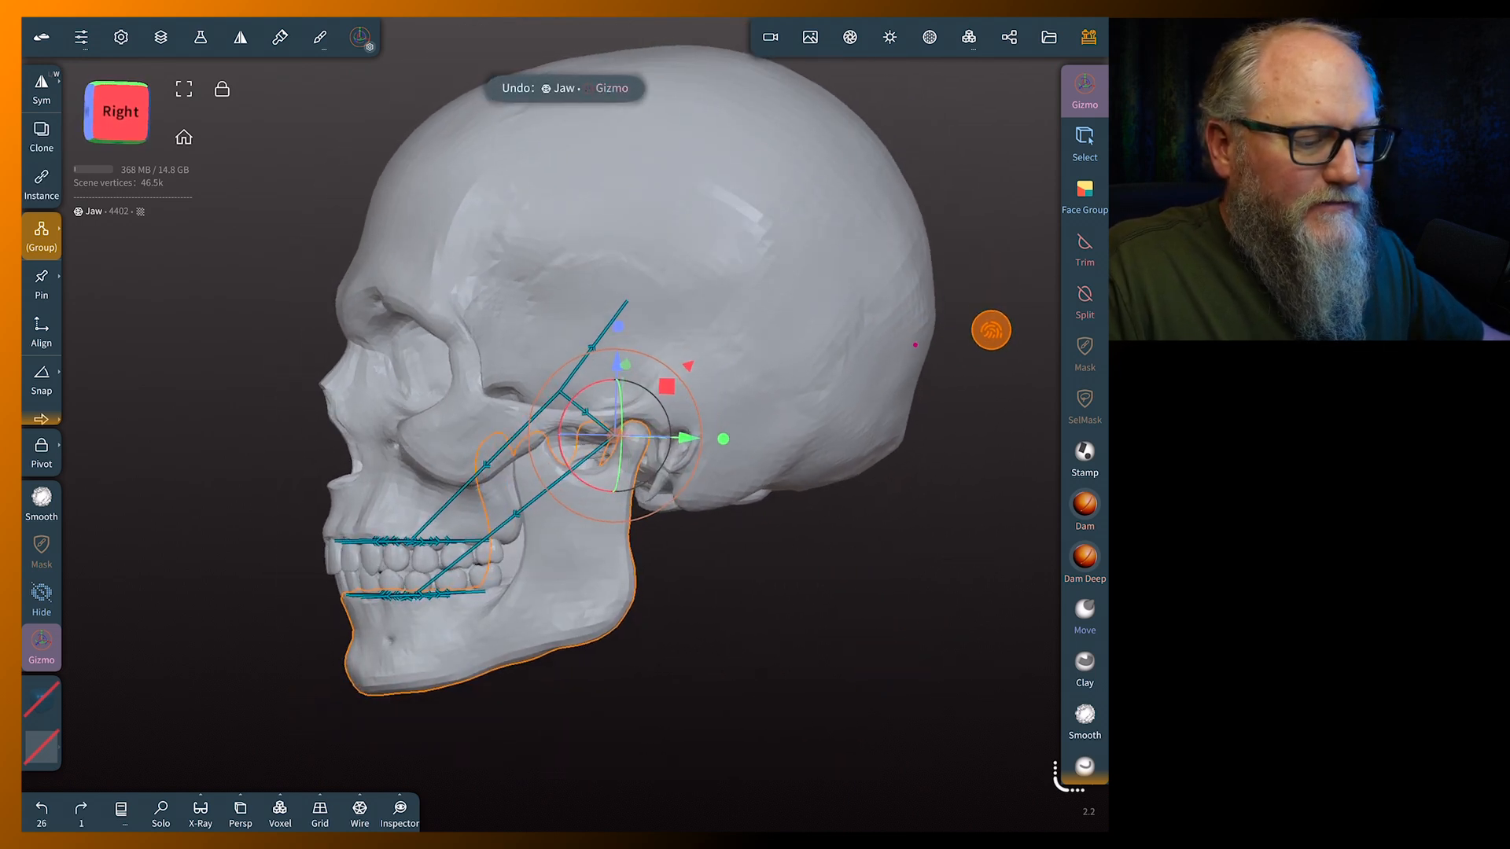
- Nest the Upper teeth group under Skull in the scene hierarchy
{"action": "left_click", "coordinate": [1008, 38]}
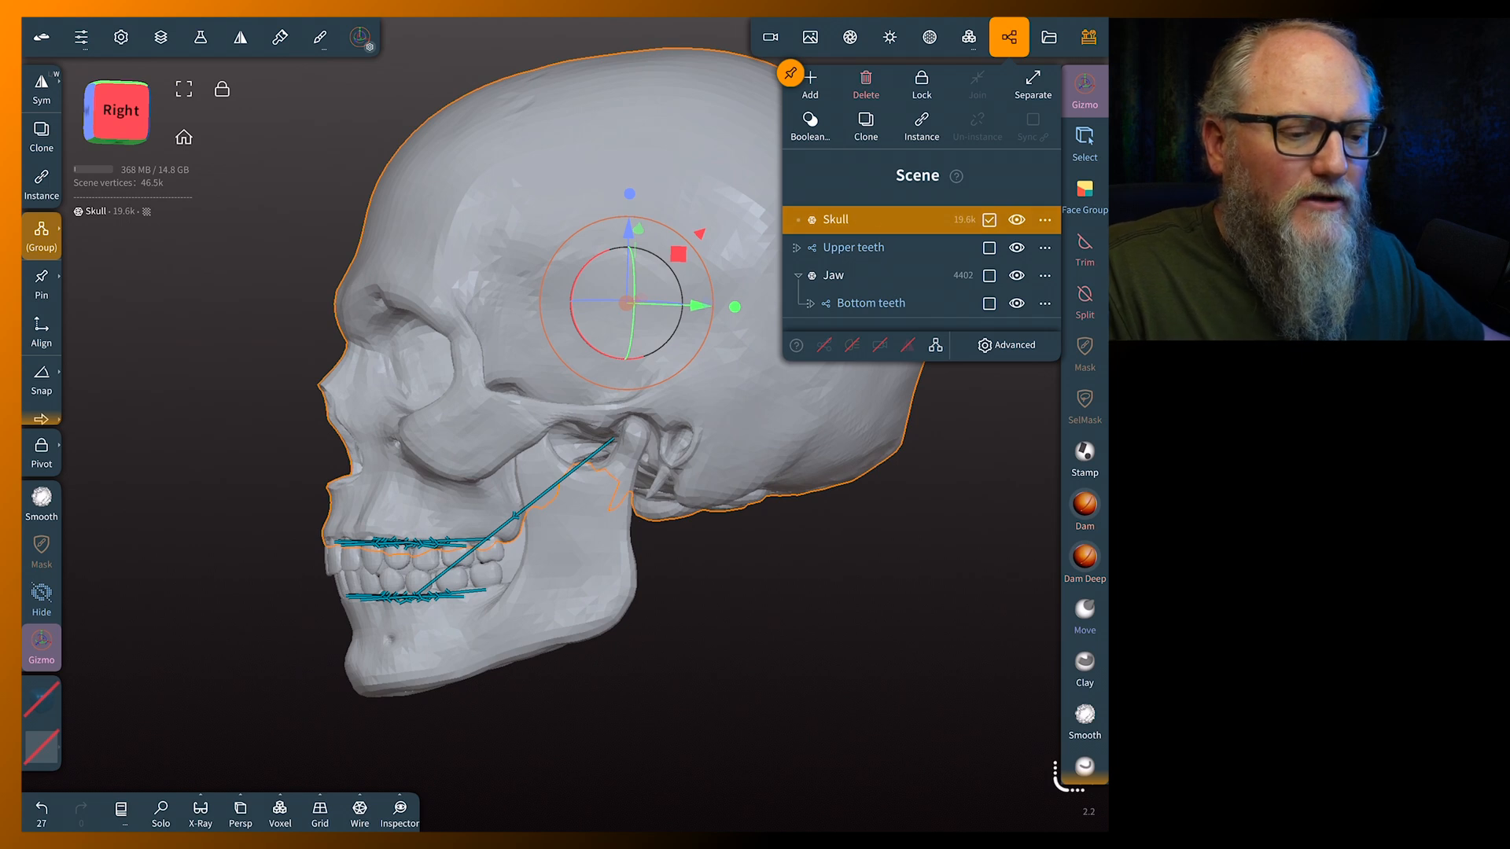
{"action": "left_click", "coordinate": [852, 247]}
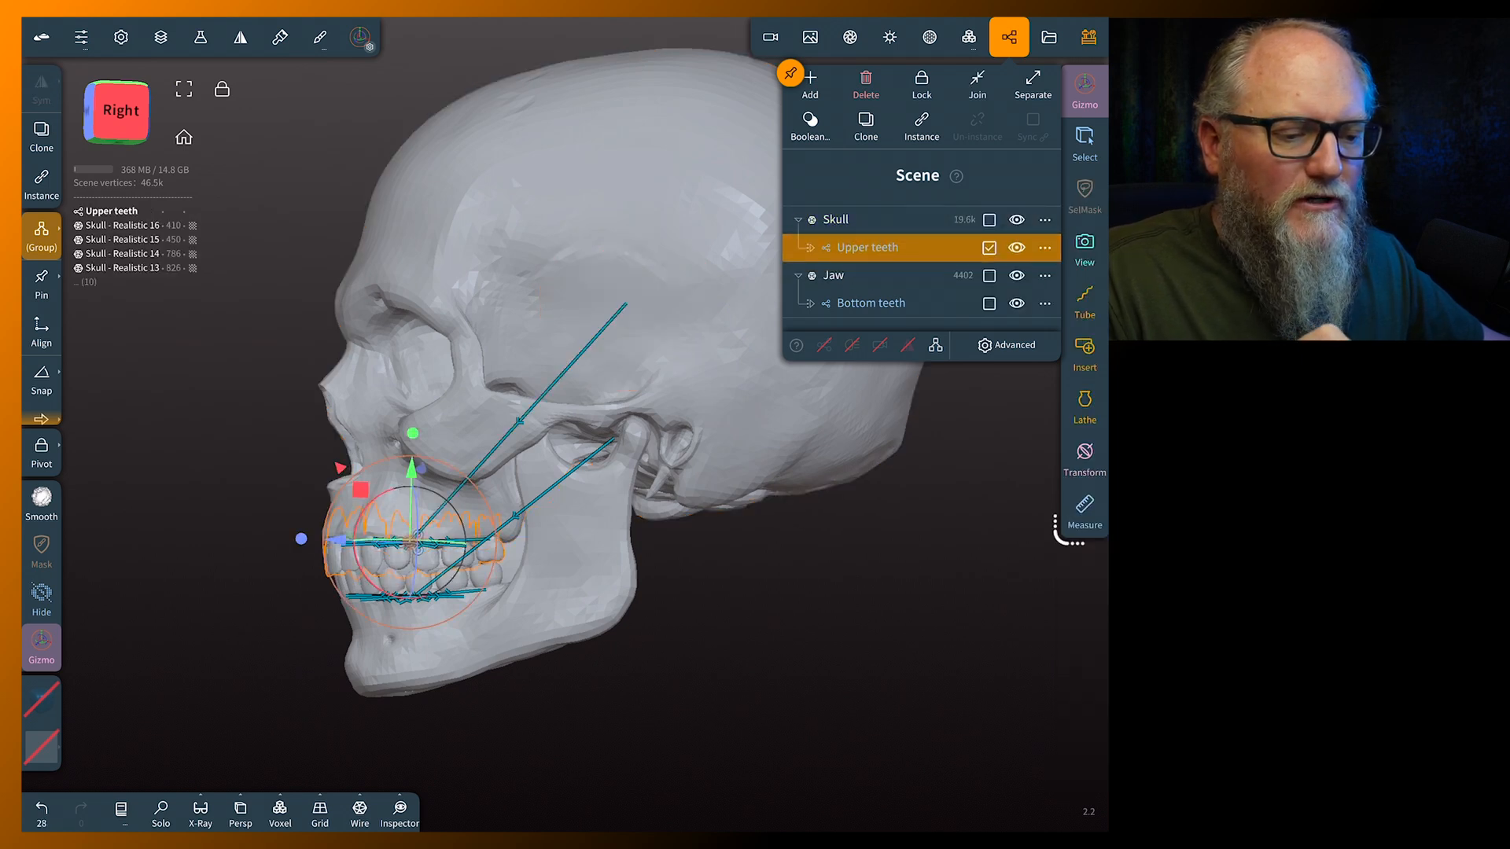
{"action": "left_click", "coordinate": [860, 273]}
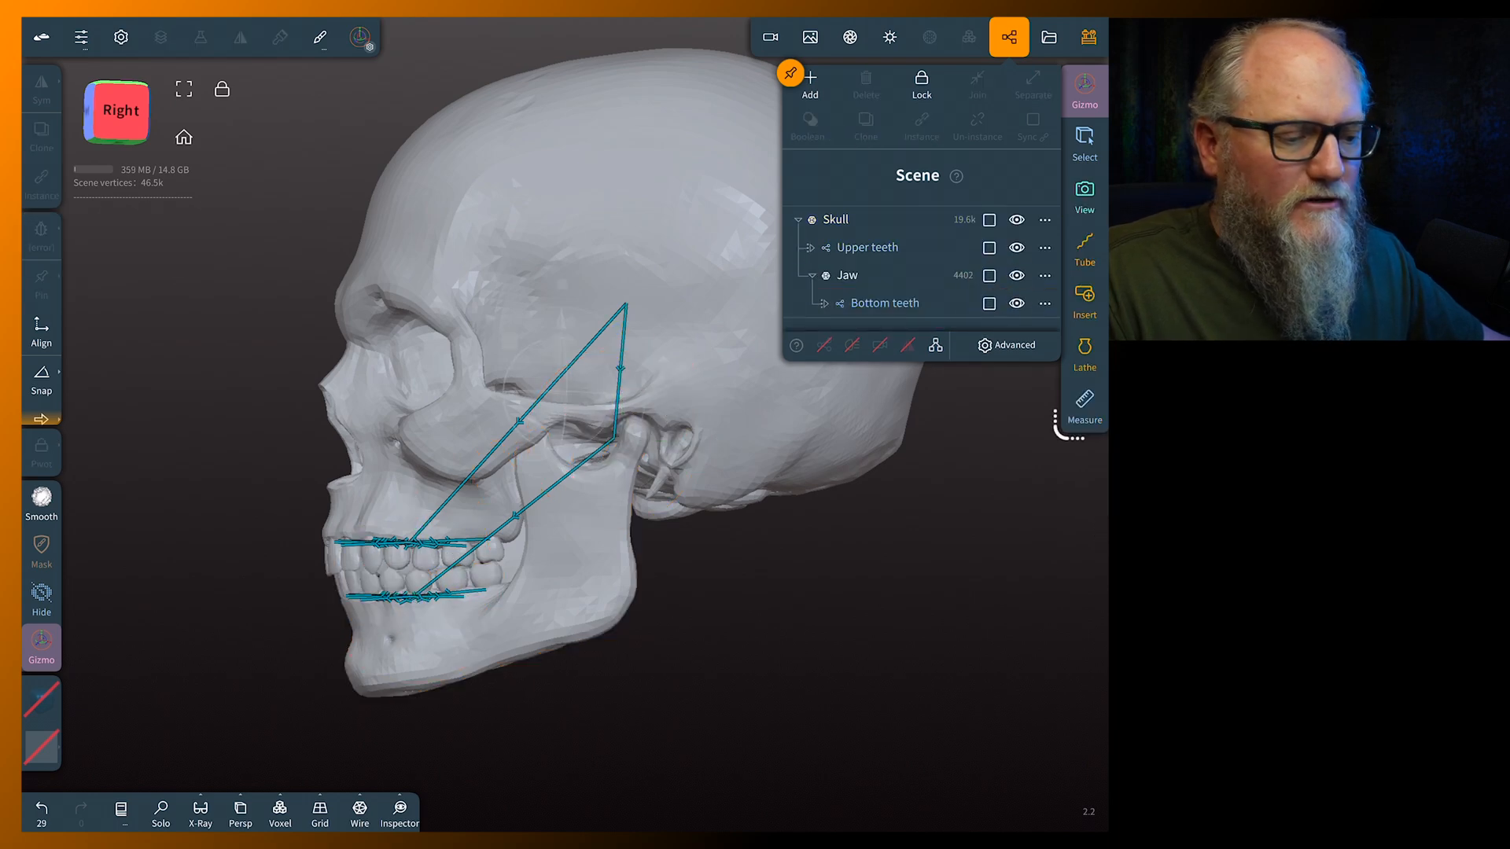
- Nest Jaw with its Bottom teeth under Skull and rotate the jaw open
{"action": "left_click", "coordinate": [835, 219]}
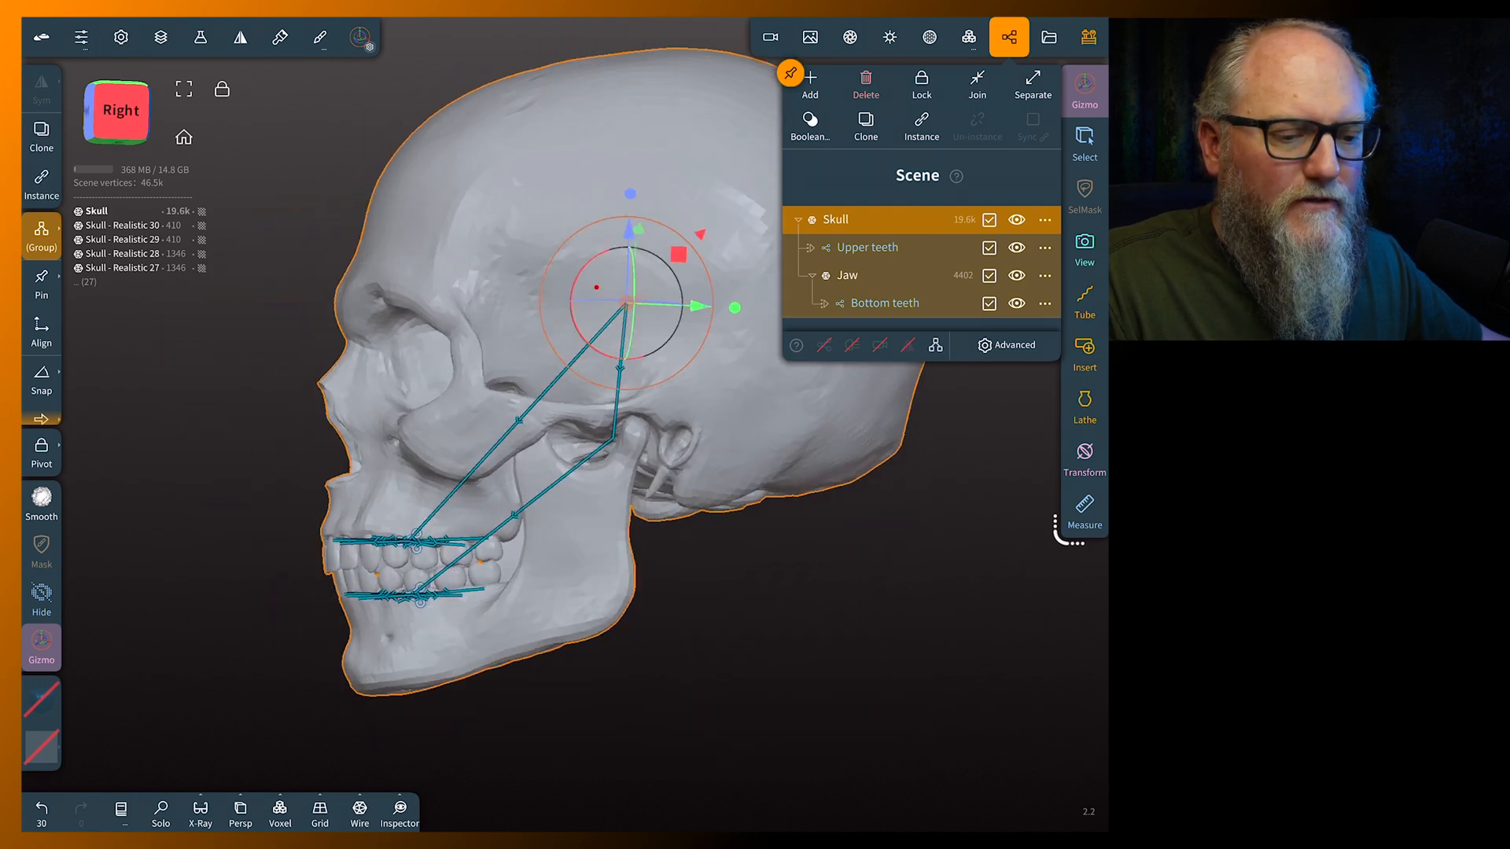
{"action": "left_click", "coordinate": [846, 274]}
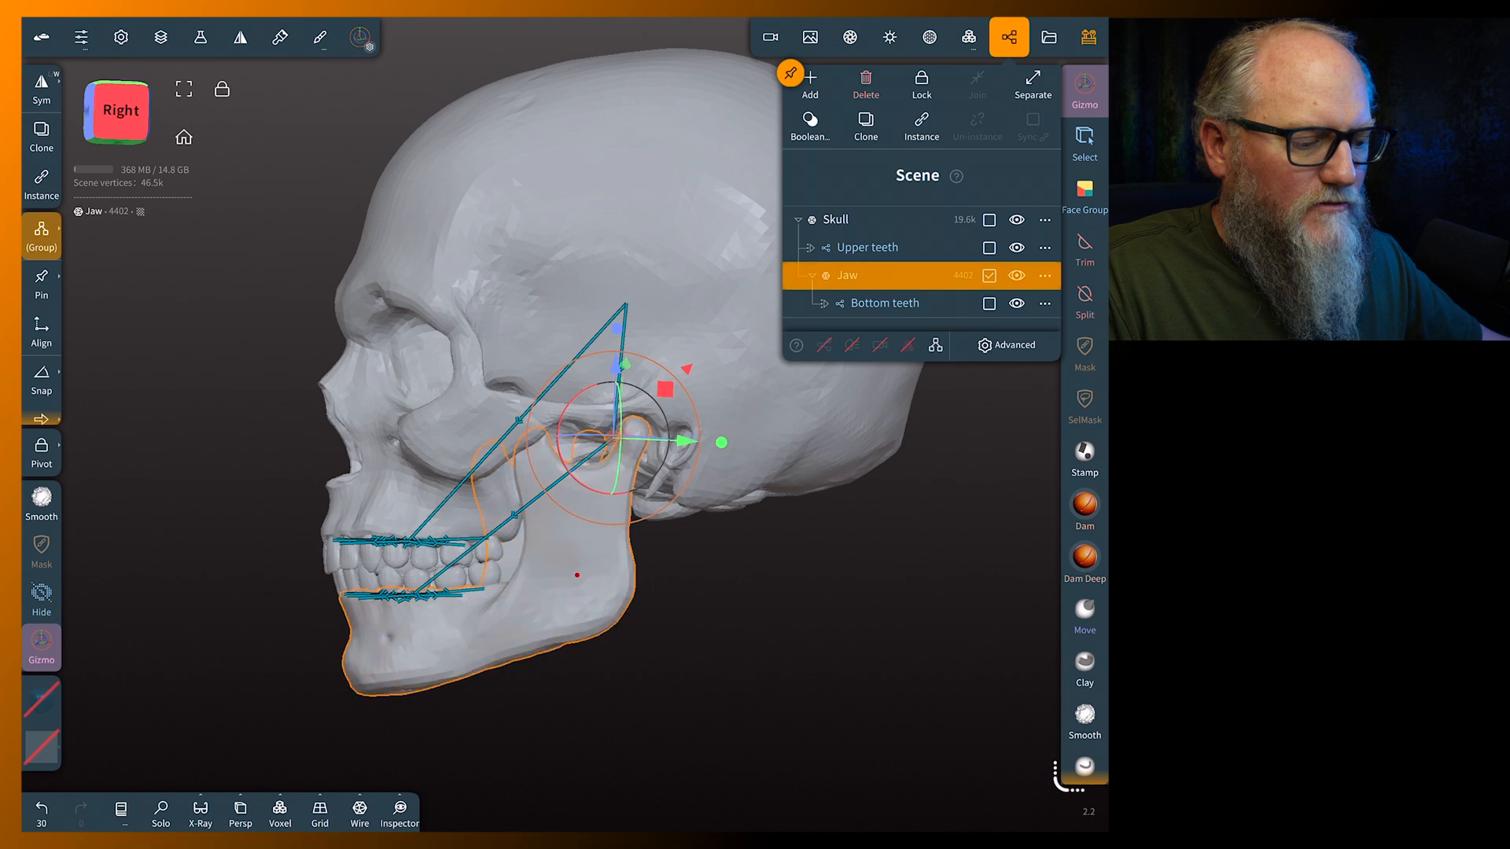
{"action": "left_click", "coordinate": [836, 219]}
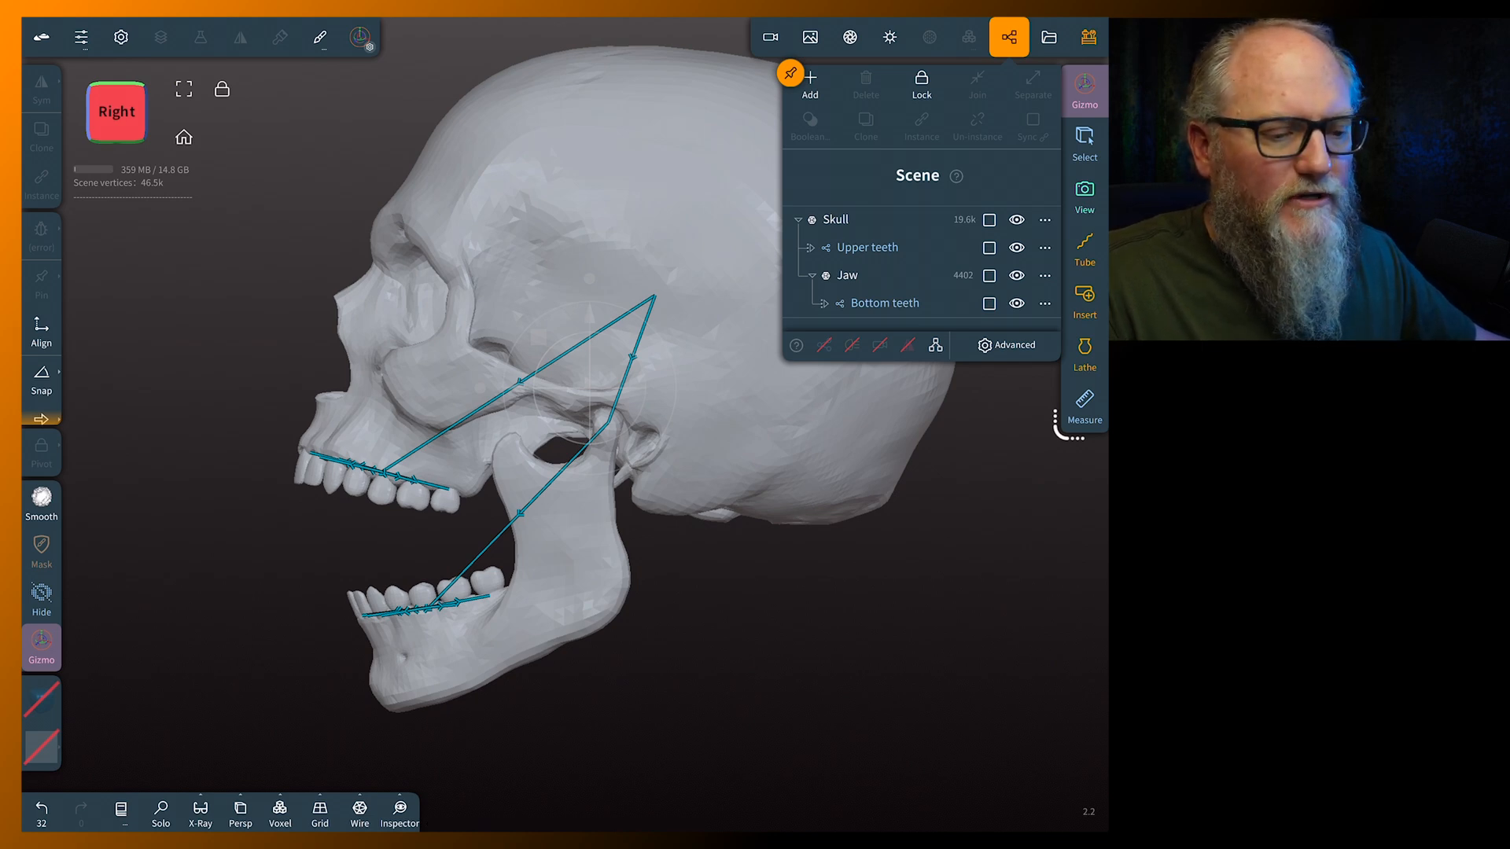
- From Front view, split the cranium top off with a rectangle as 'Skull split'
{"action": "left_click", "coordinate": [846, 273]}
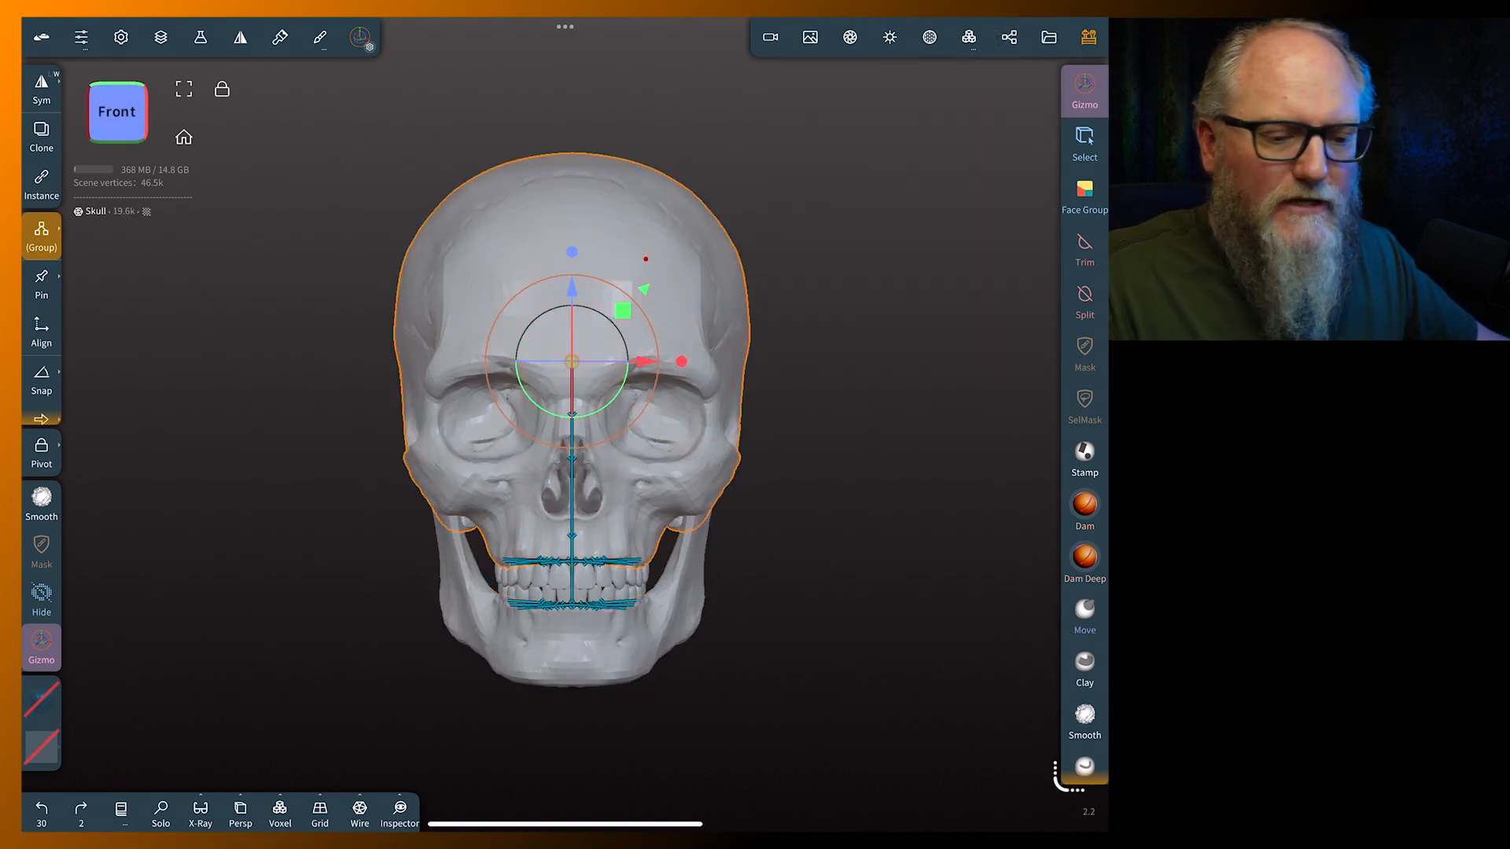
{"action": "left_click", "coordinate": [1086, 300]}
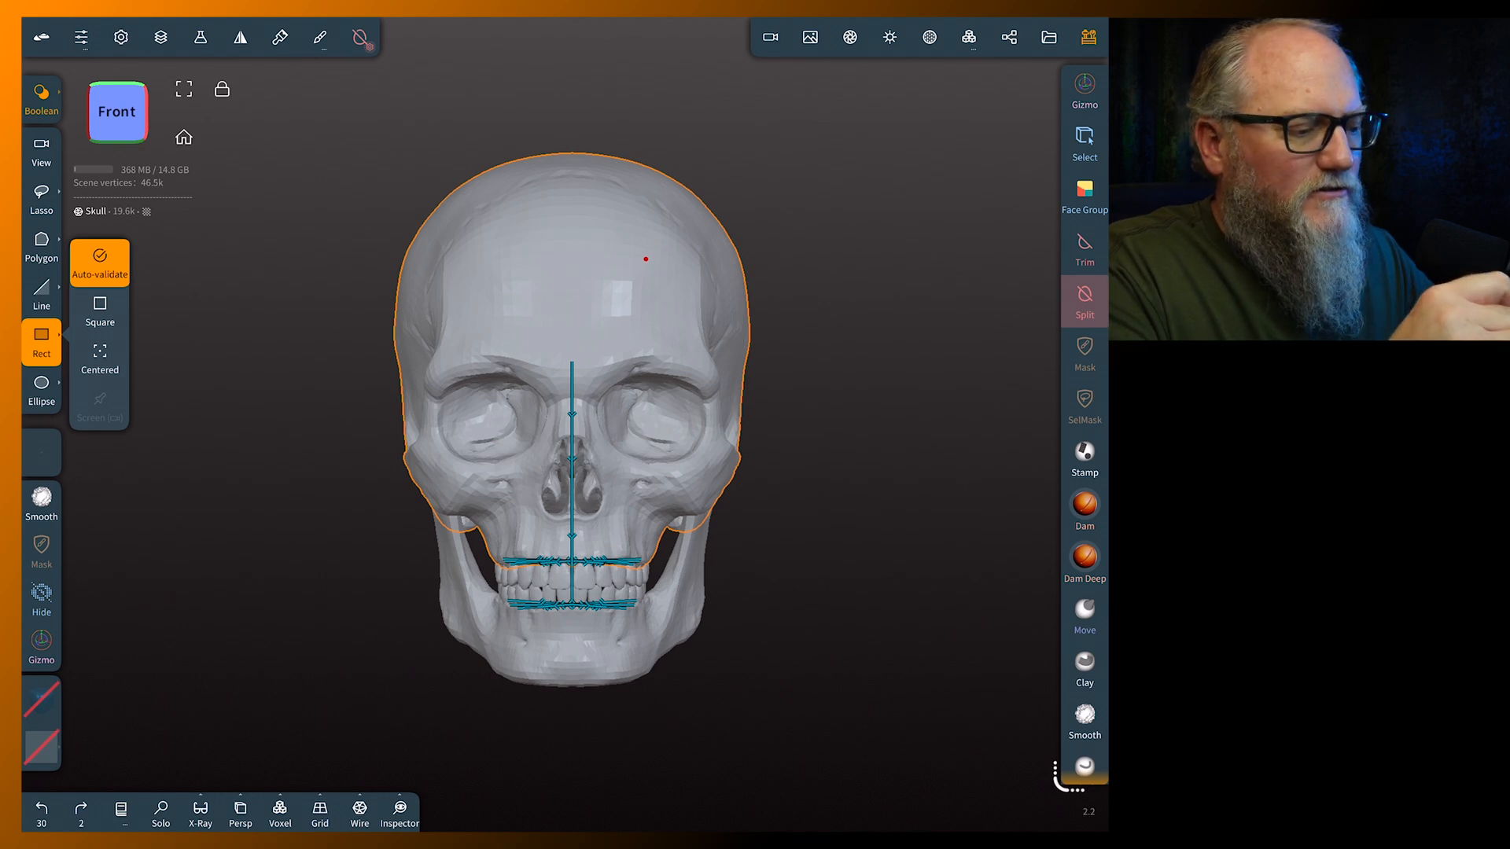
{"action": "left_click_drag", "start_coordinate": [277, 100], "coordinate": [906, 321]}
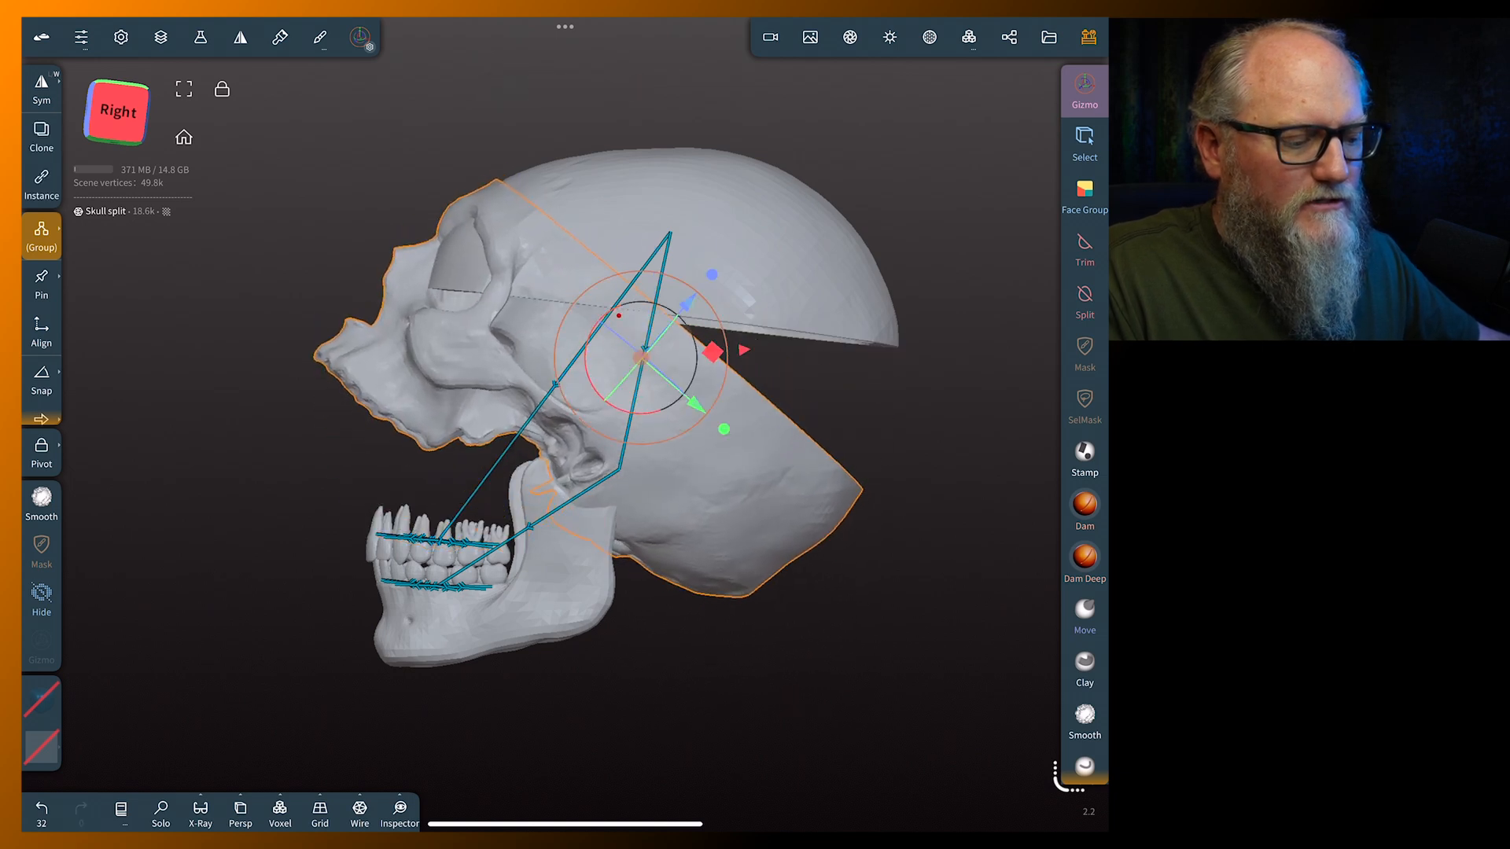
- Rename the Skull split piece to Skull bottom
{"action": "left_click", "coordinate": [1008, 38]}
{"action": "type", "text": "Skull bott"}
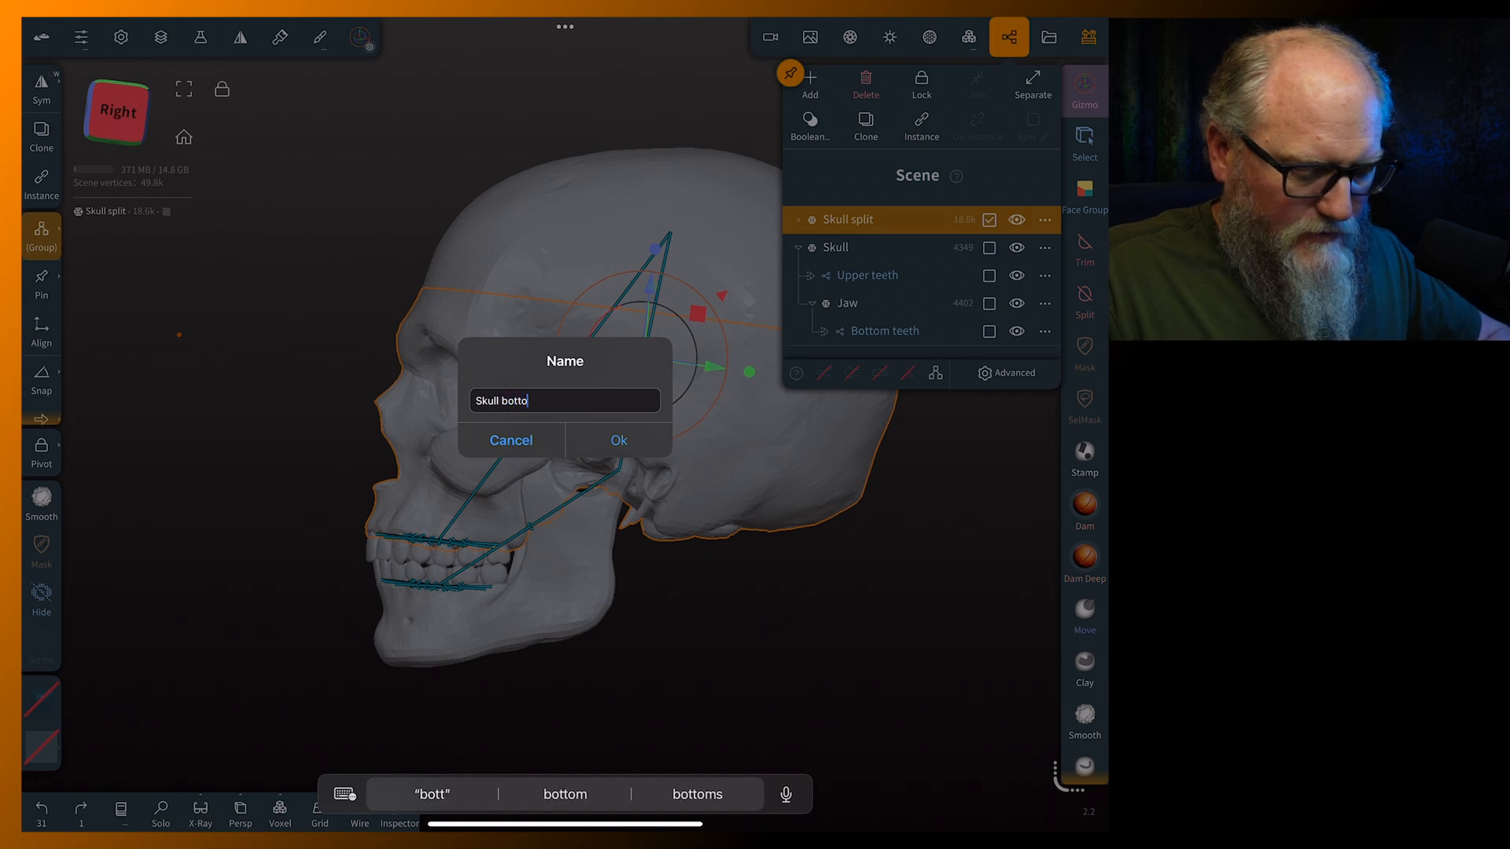
{"action": "left_click", "coordinate": [618, 440]}
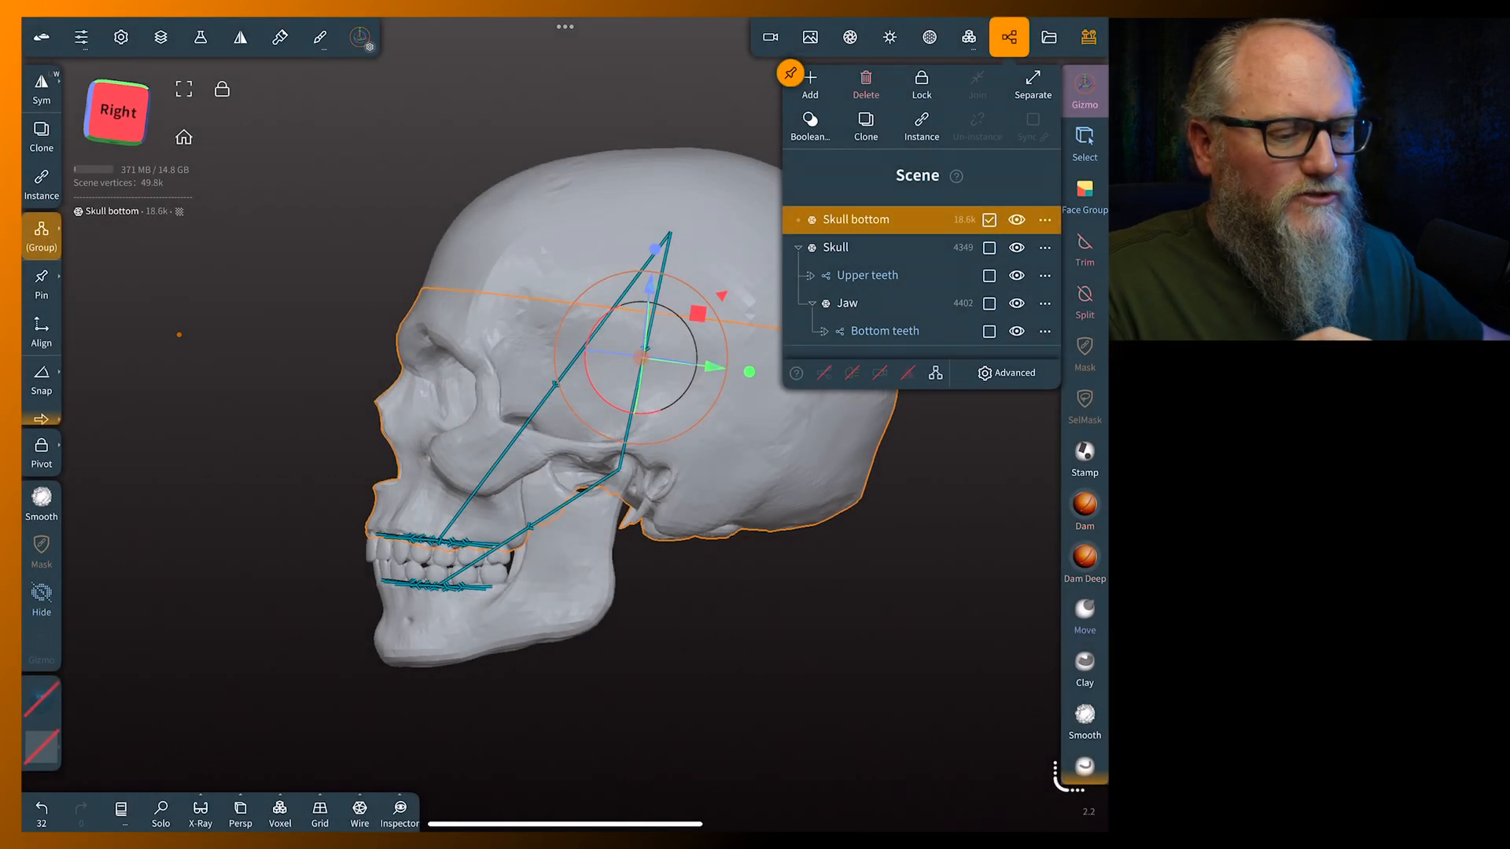
- Rename the remaining upper Skull piece to Skull cap
{"action": "left_click", "coordinate": [836, 247]}
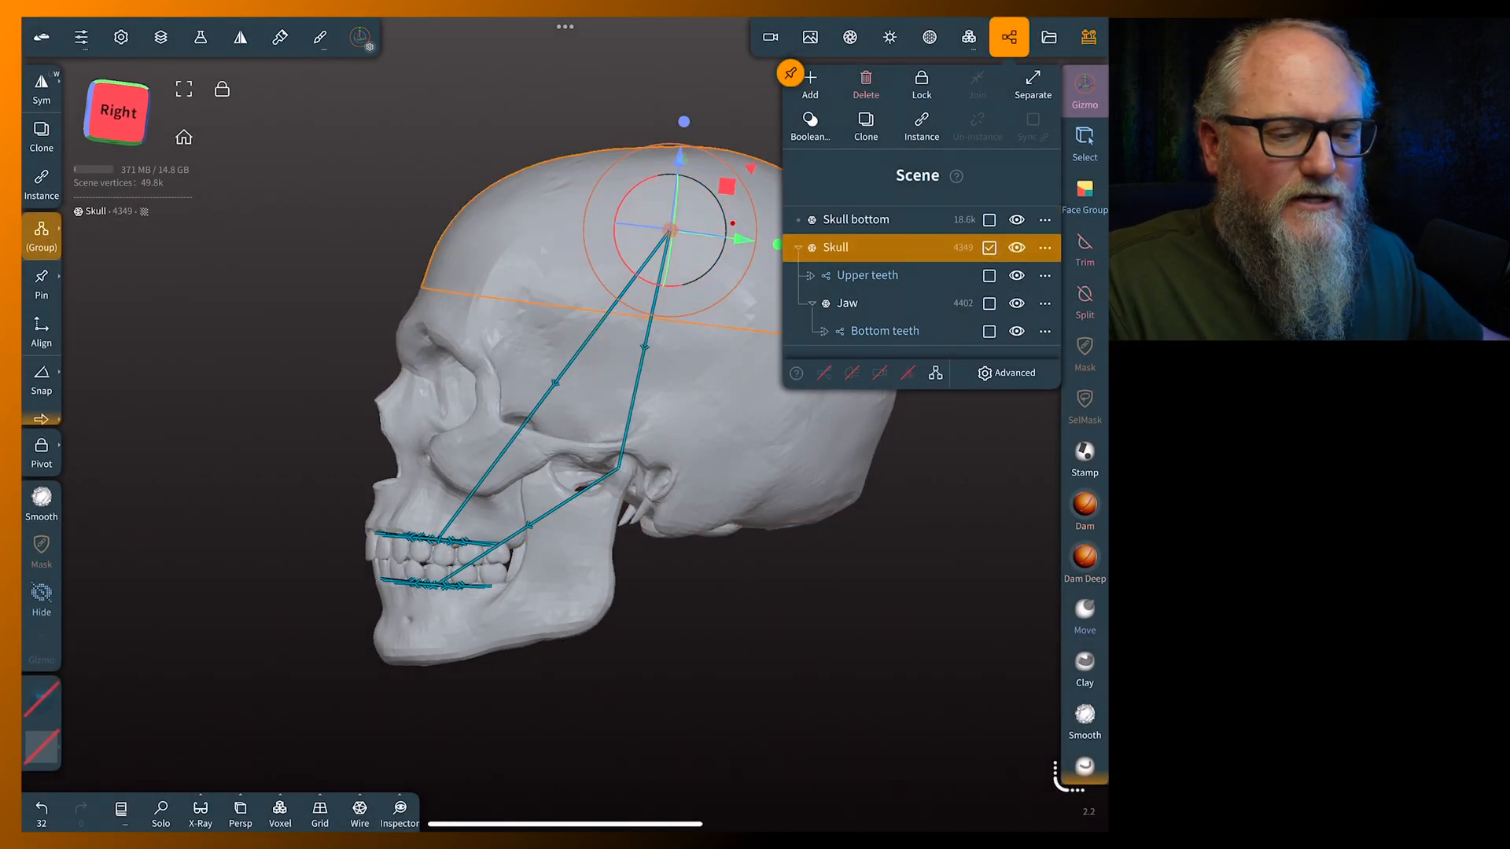
{"action": "double_click", "coordinate": [835, 247]}
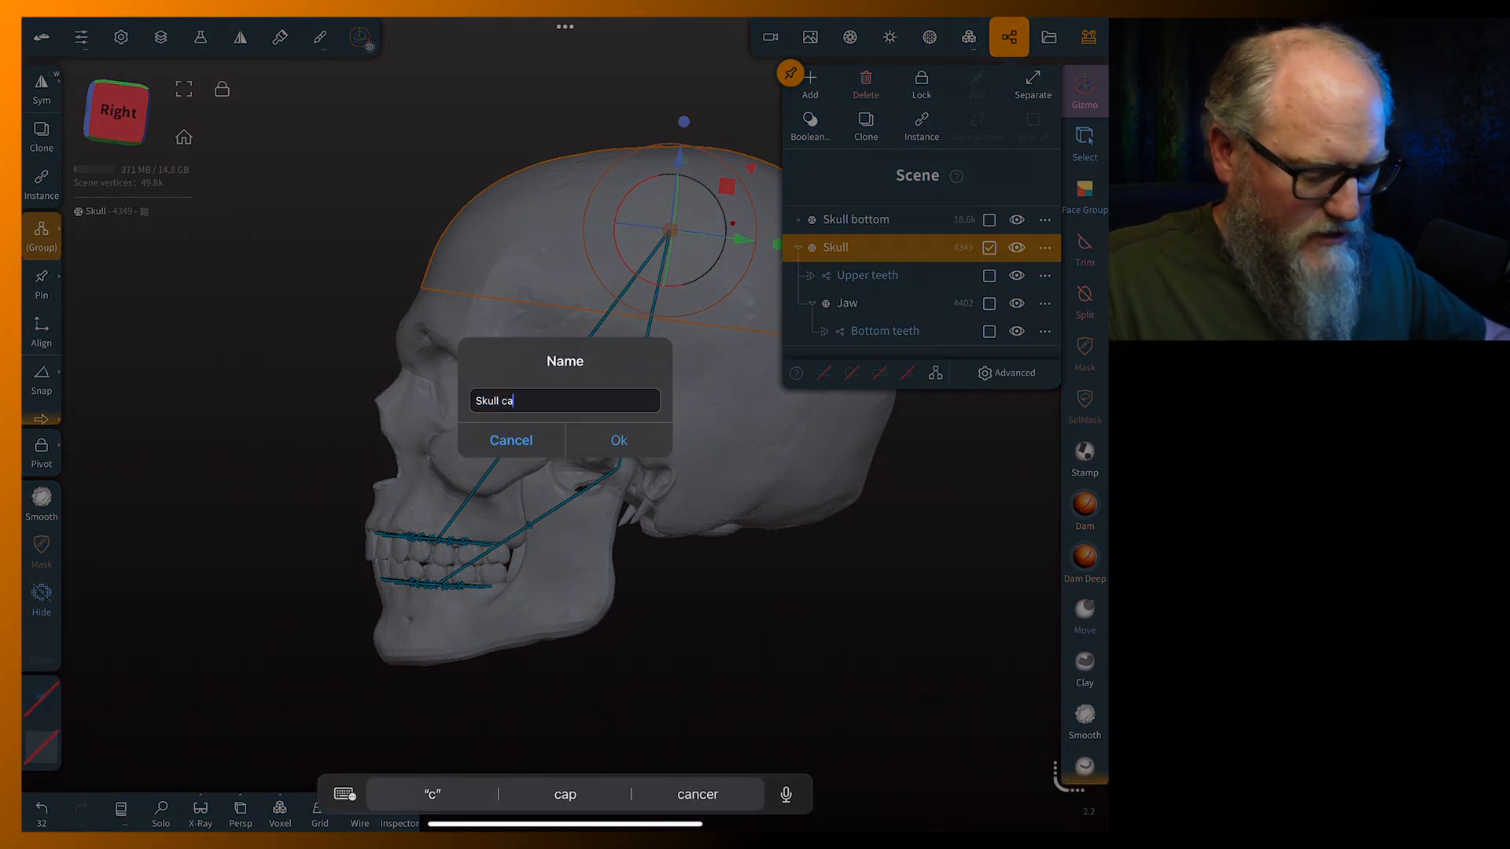
{"action": "left_click", "coordinate": [620, 440]}
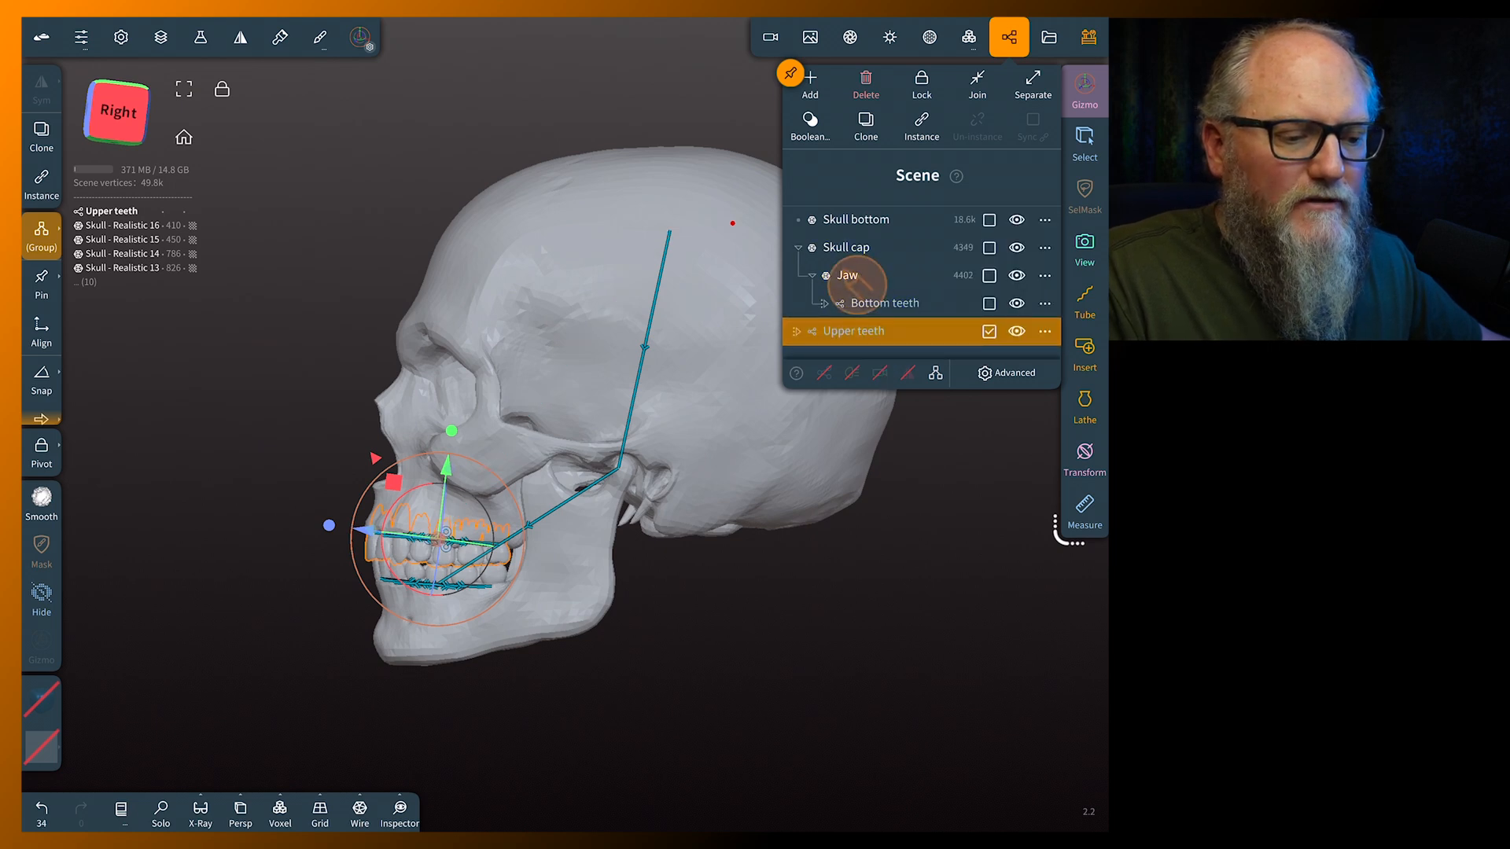
- Move Upper teeth and Jaw out from under Skull cap onto Skull bottom
{"action": "left_click", "coordinate": [846, 275]}
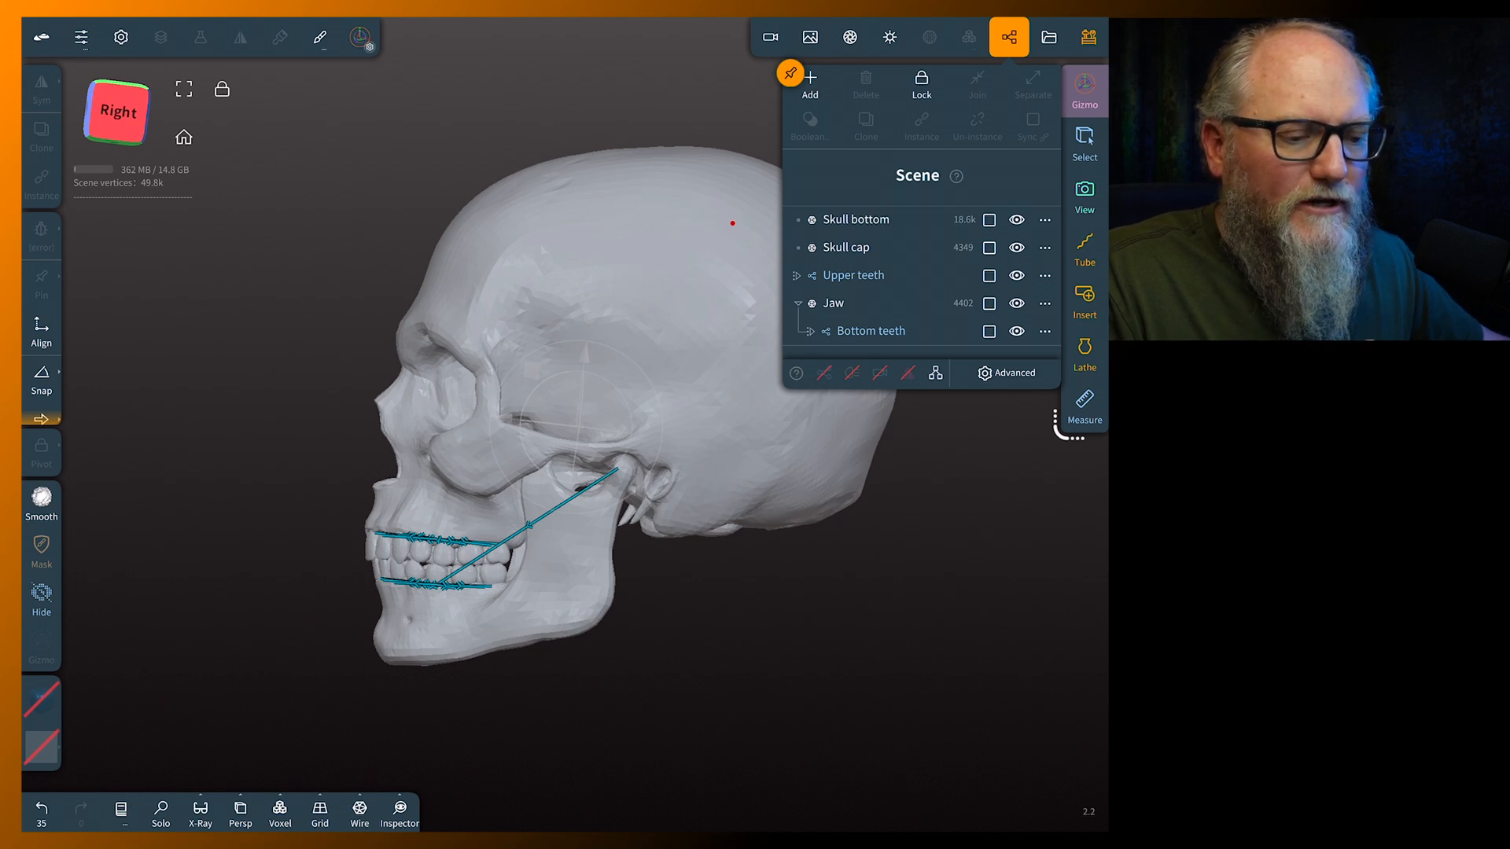
{"action": "left_click", "coordinate": [856, 219]}
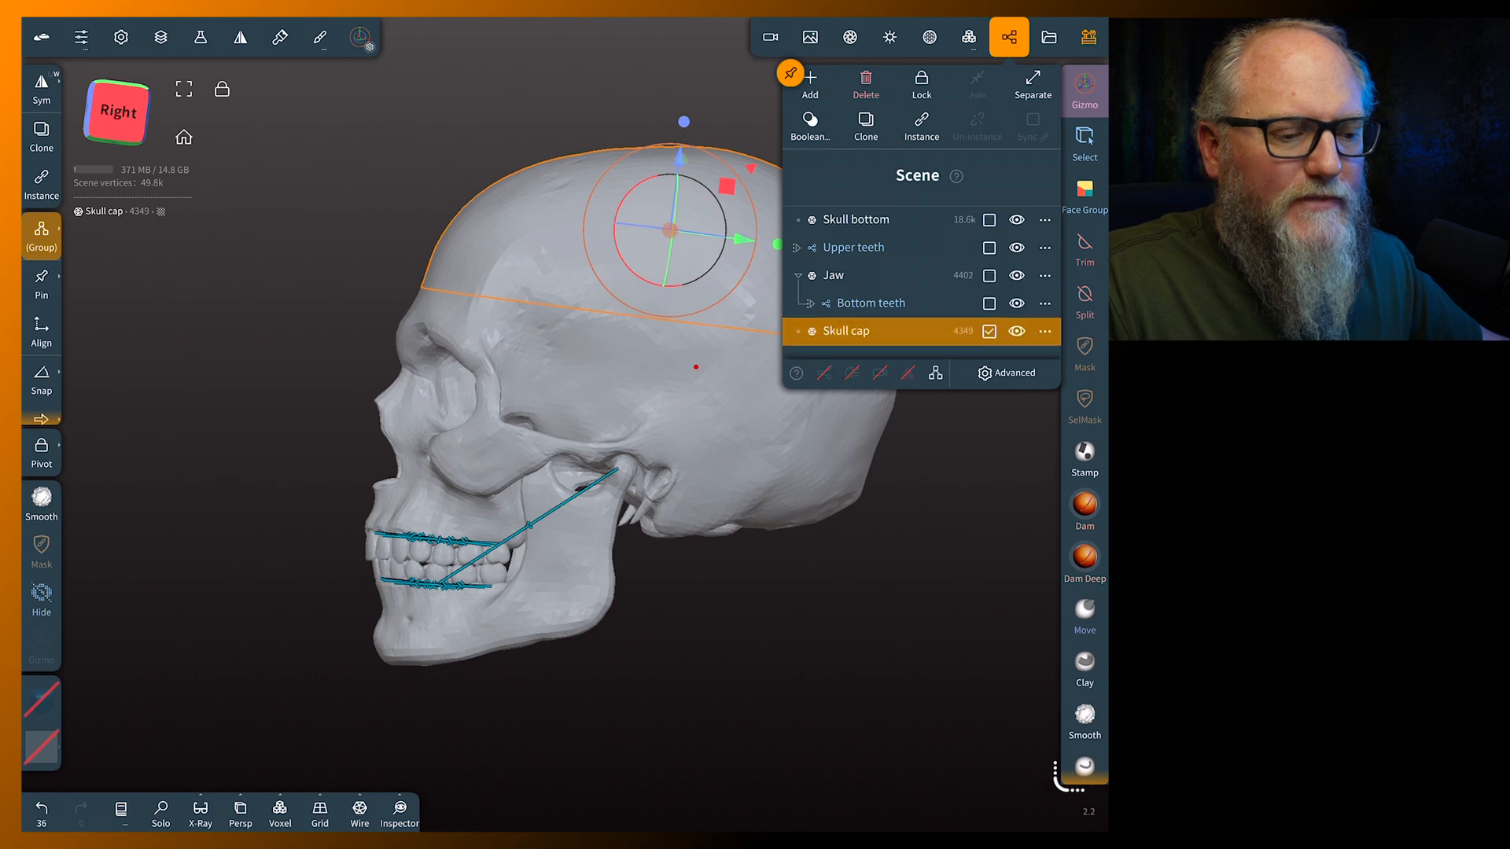
- Rename Skull bottom to Skull main, then select Skull cap
{"action": "left_click", "coordinate": [853, 249]}
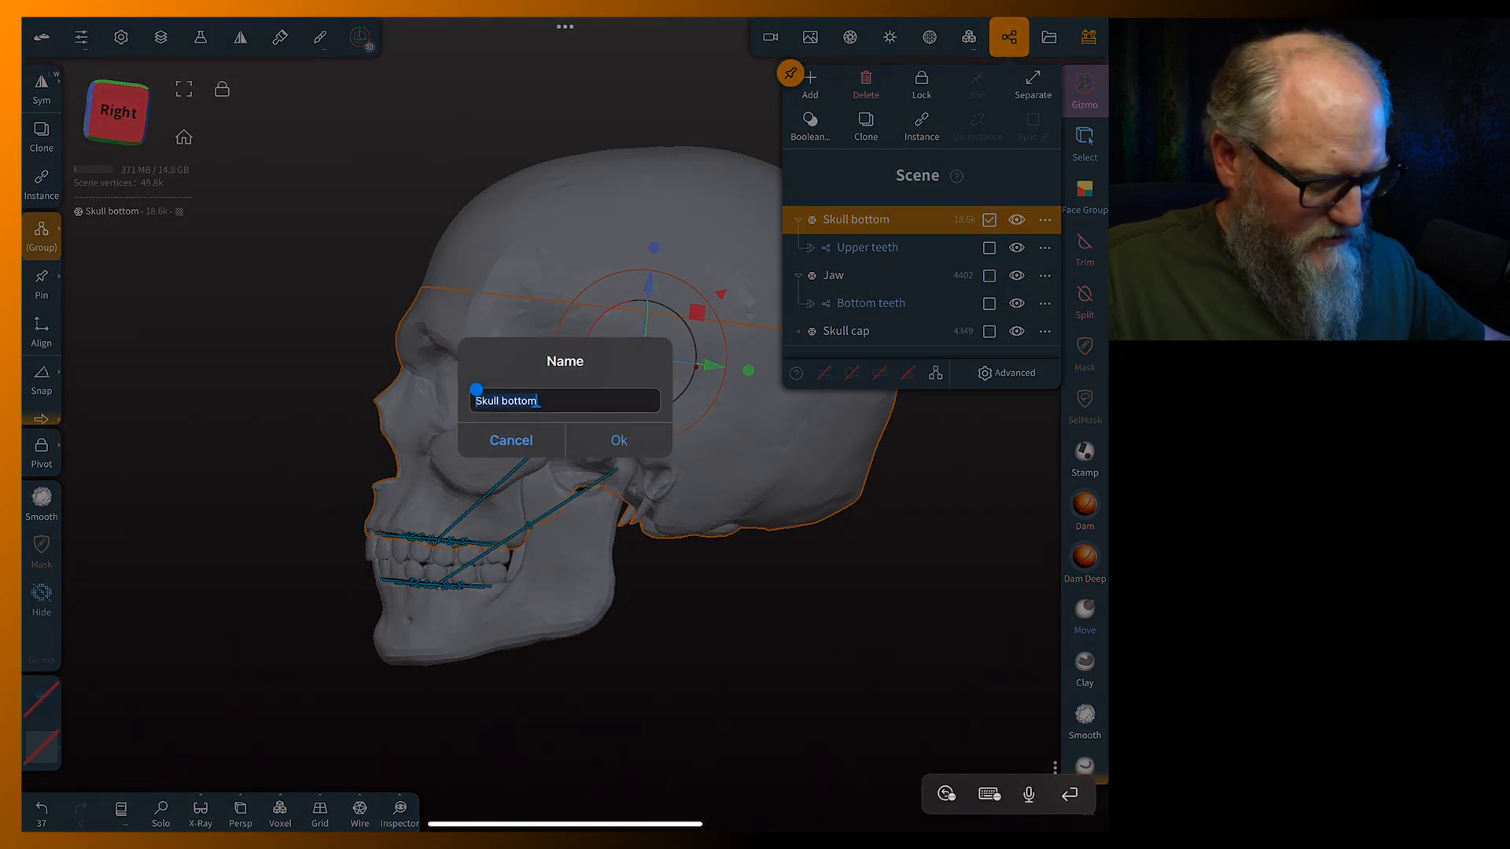
{"action": "type", "text": "Skull"}
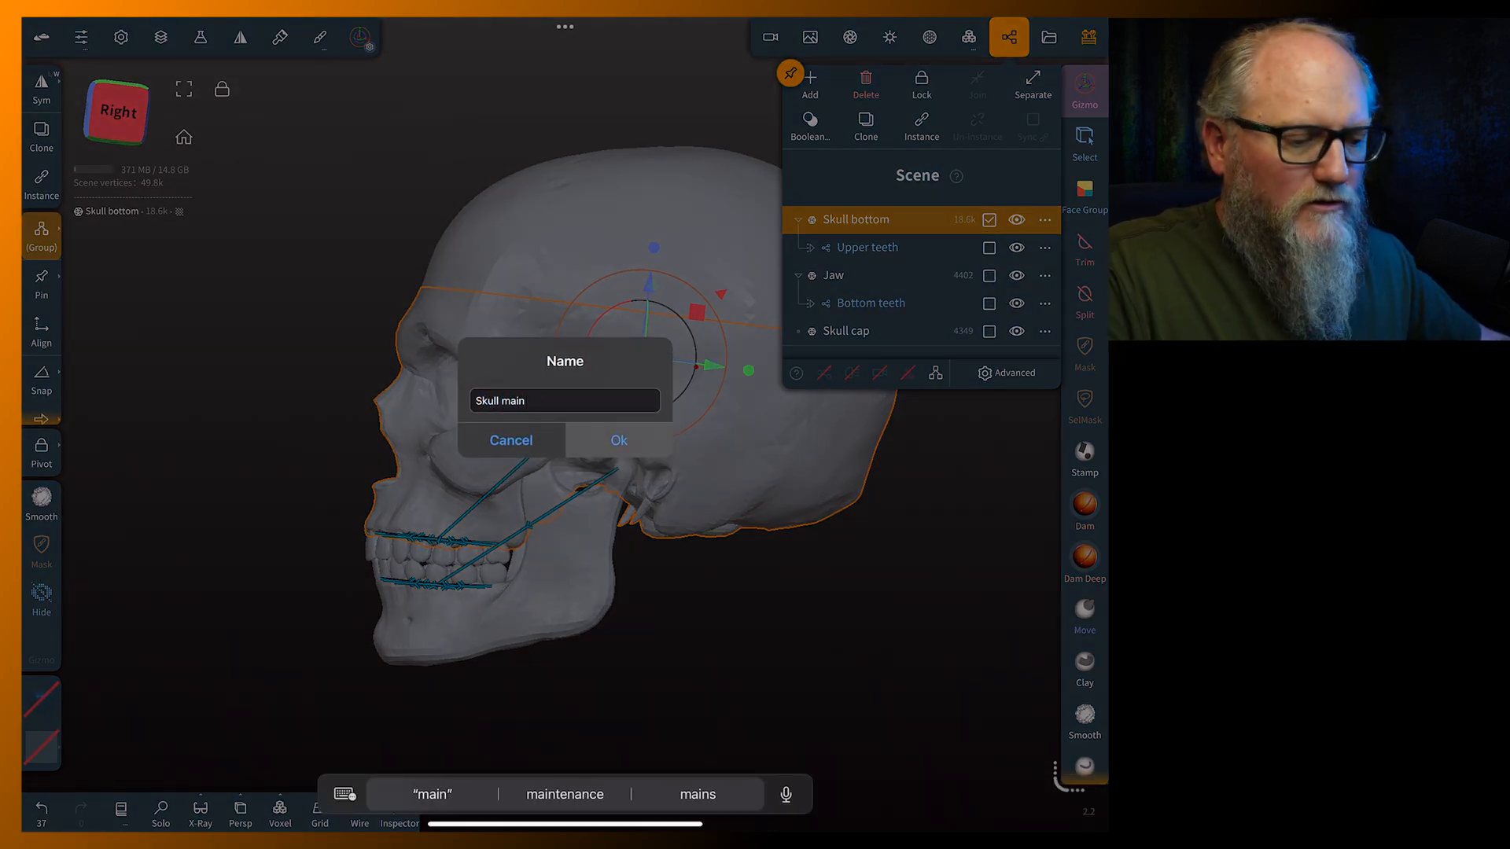
{"action": "left_click", "coordinate": [618, 441]}
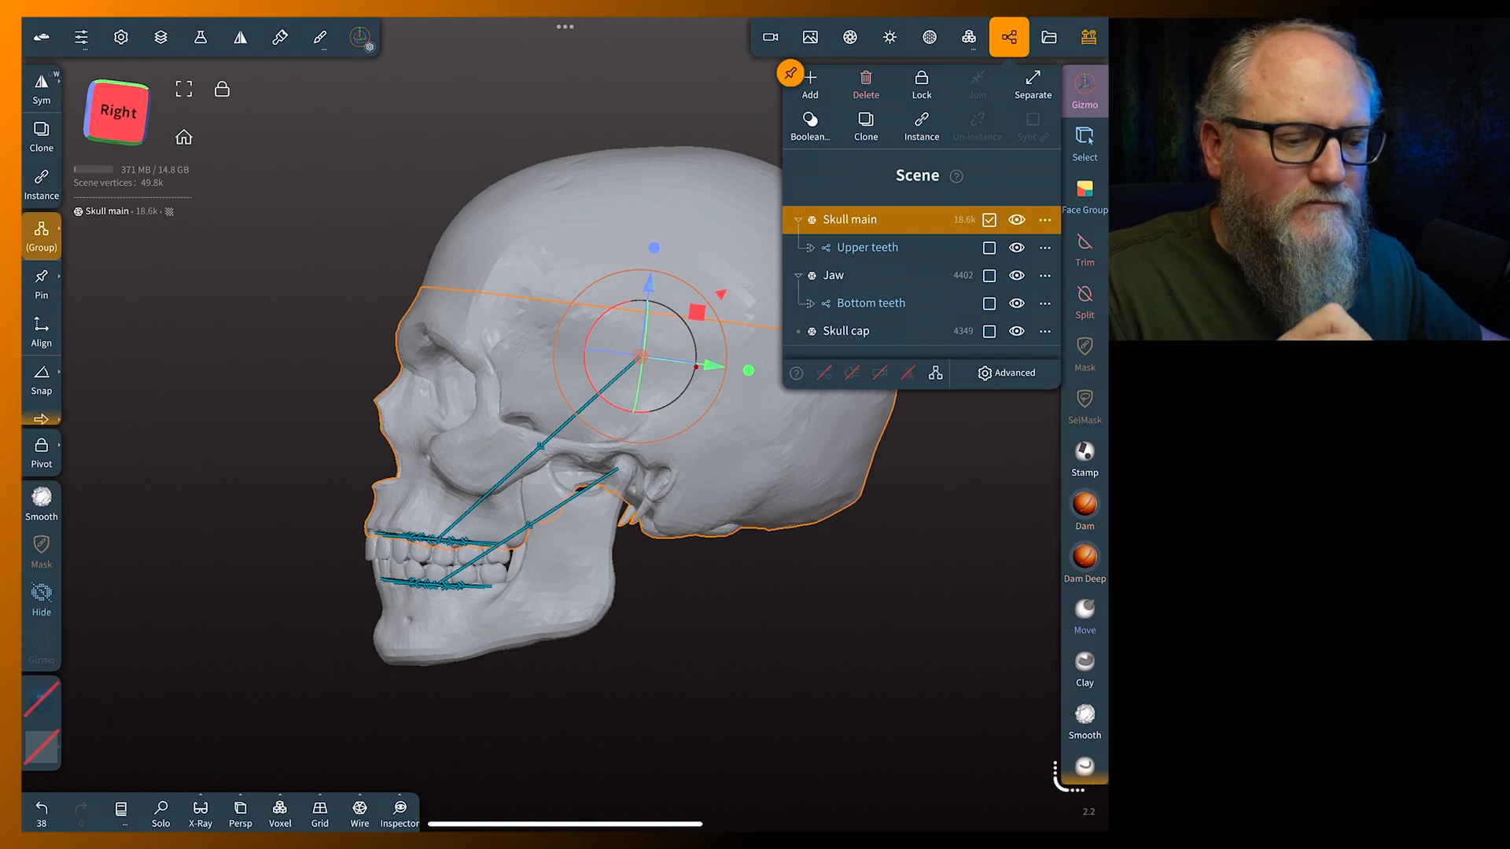
{"action": "left_click", "coordinate": [833, 276]}
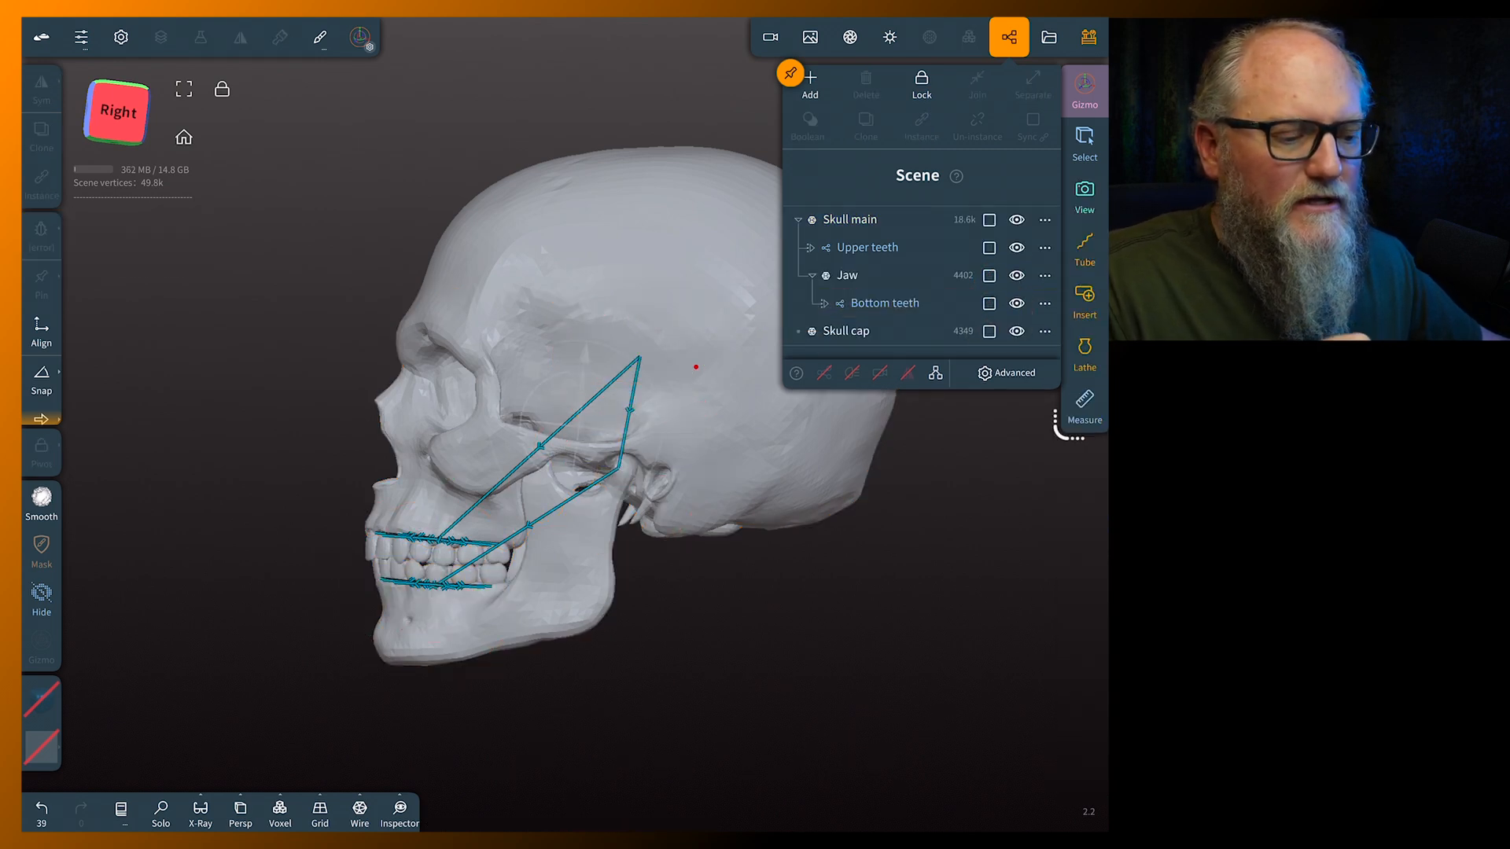
{"action": "left_click", "coordinate": [873, 330]}
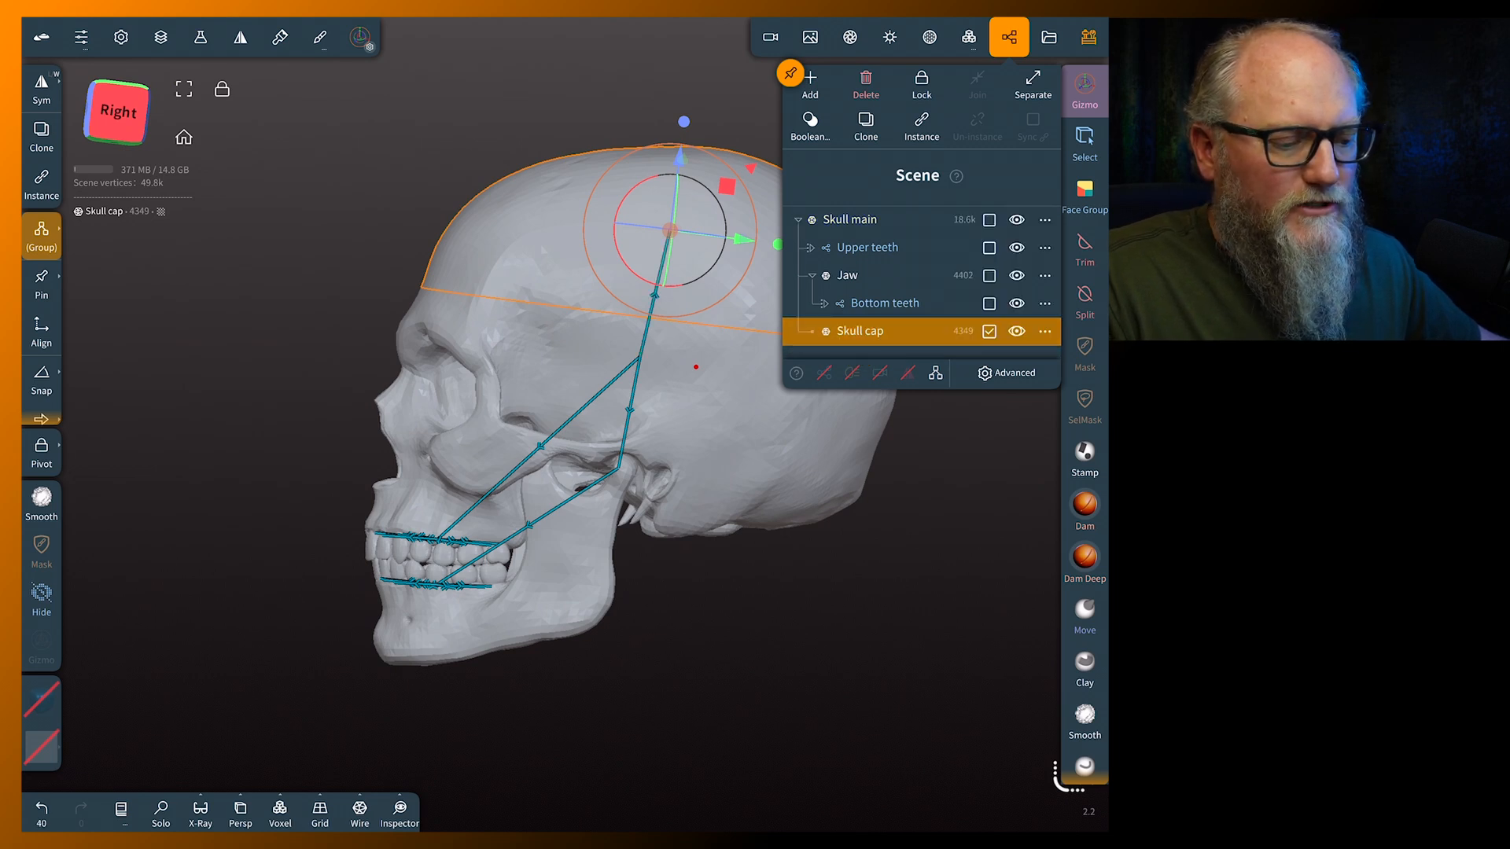
- Rotate Skull main to check teeth and jaw follow, leaving the jaw slightly open
{"action": "left_click", "coordinate": [849, 219]}
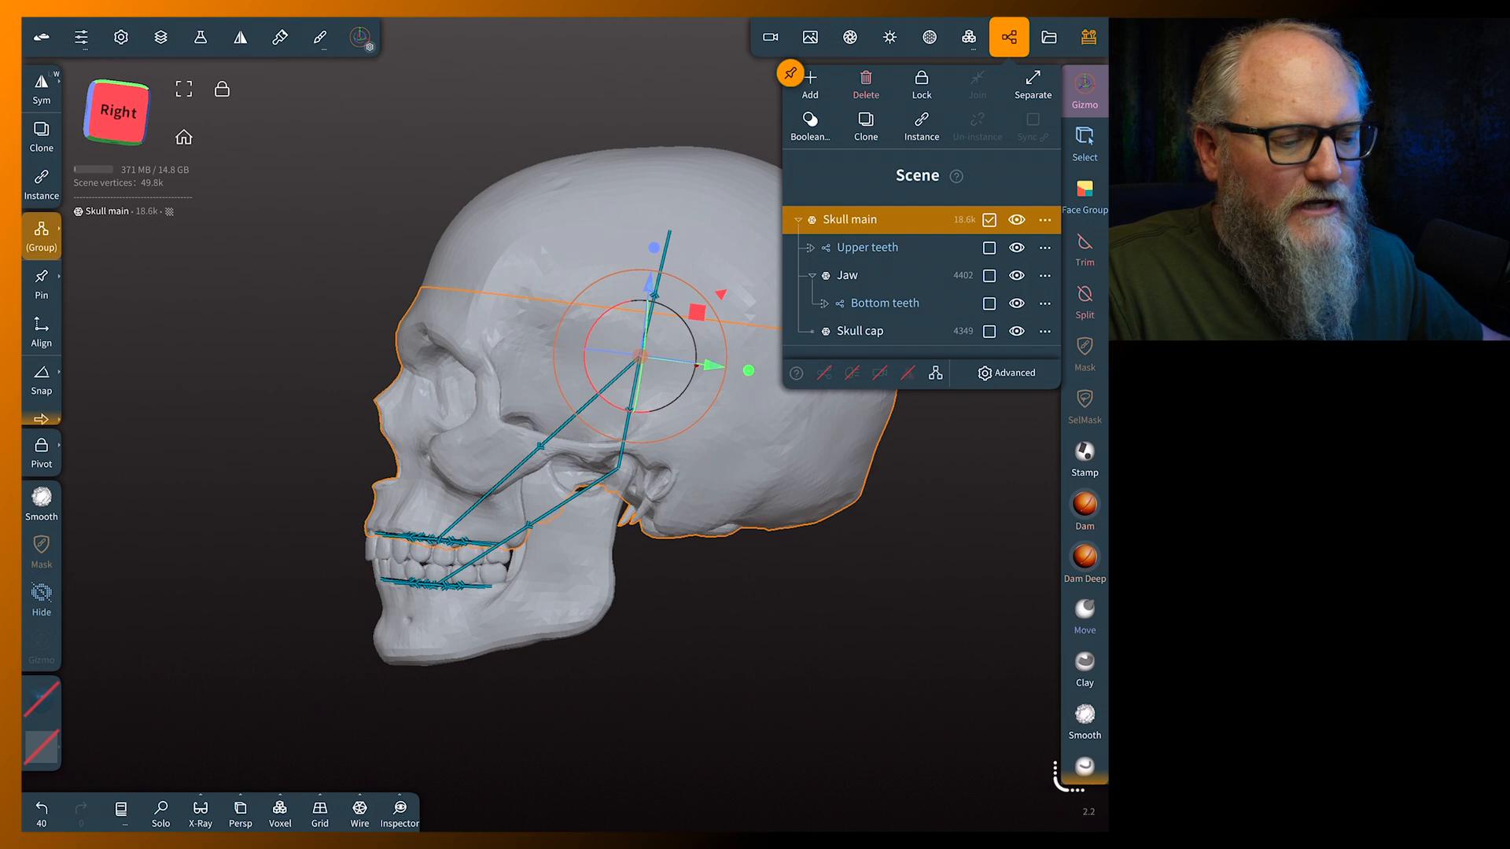
{"action": "left_click", "coordinate": [860, 330]}
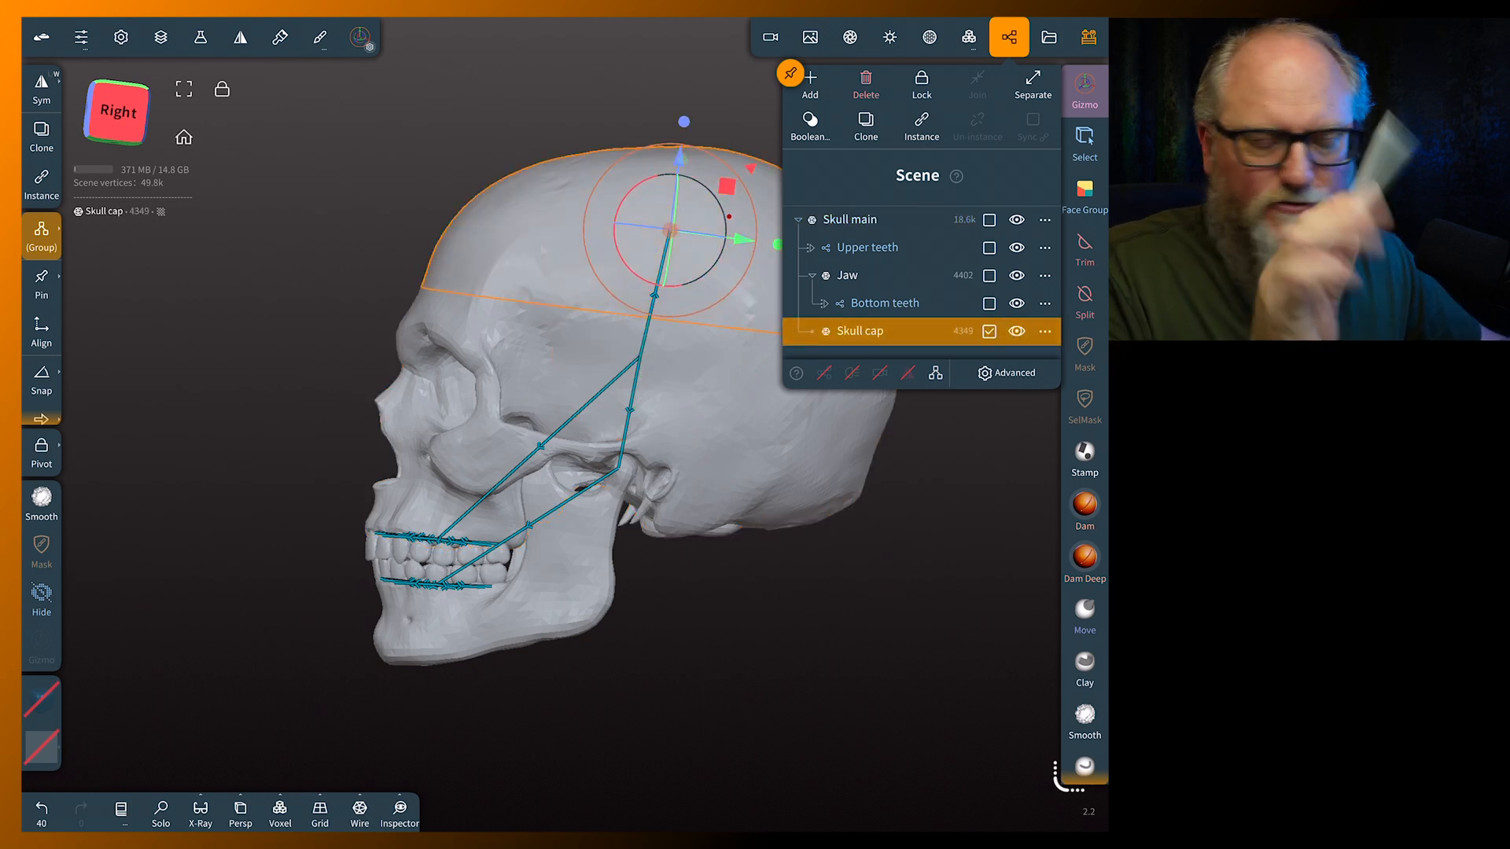
{"action": "left_click", "coordinate": [849, 219]}
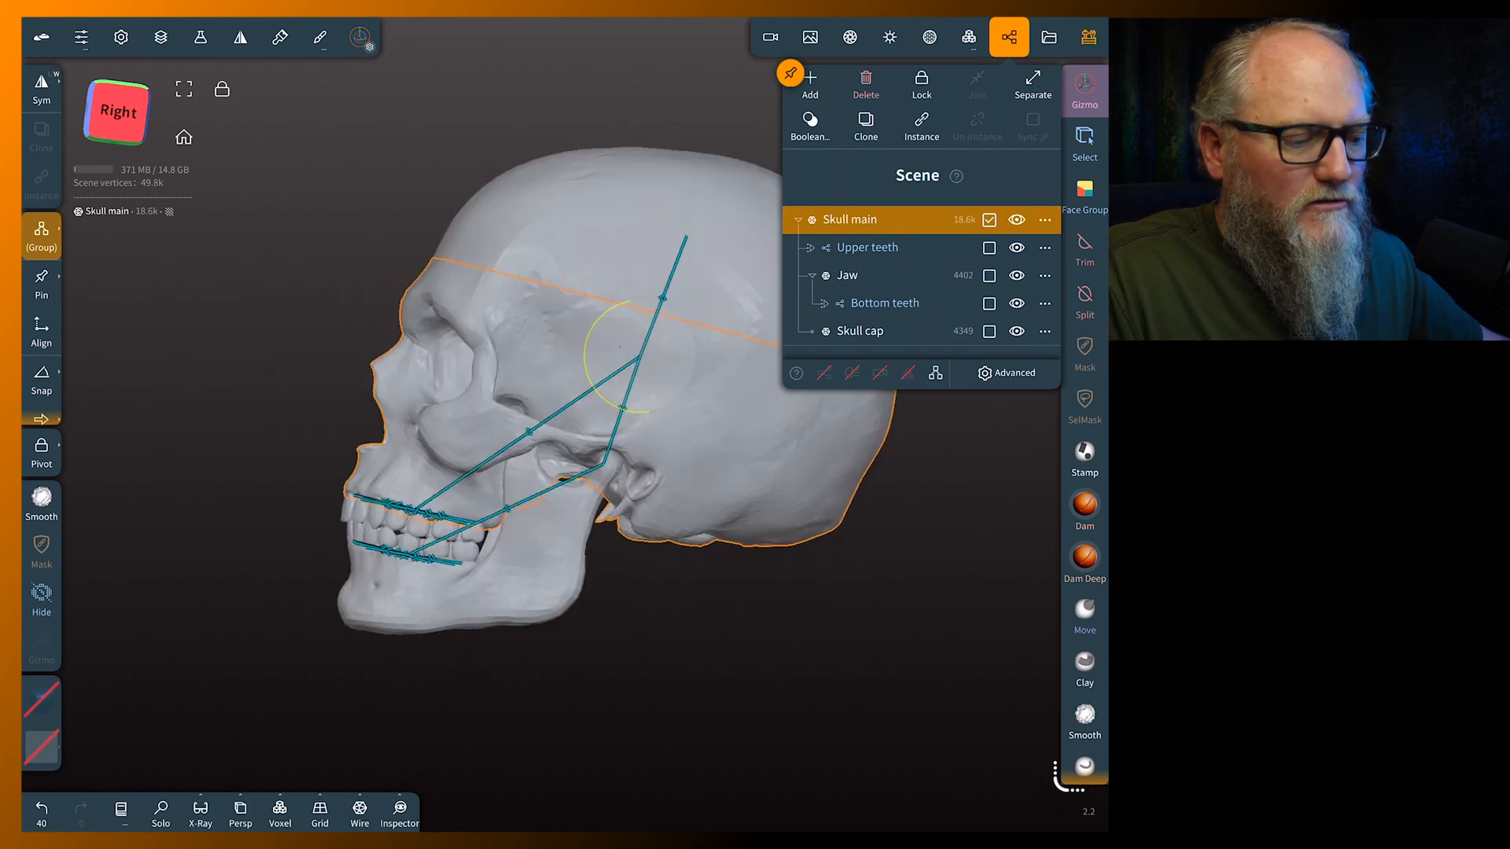
{"action": "left_click", "coordinate": [846, 275]}
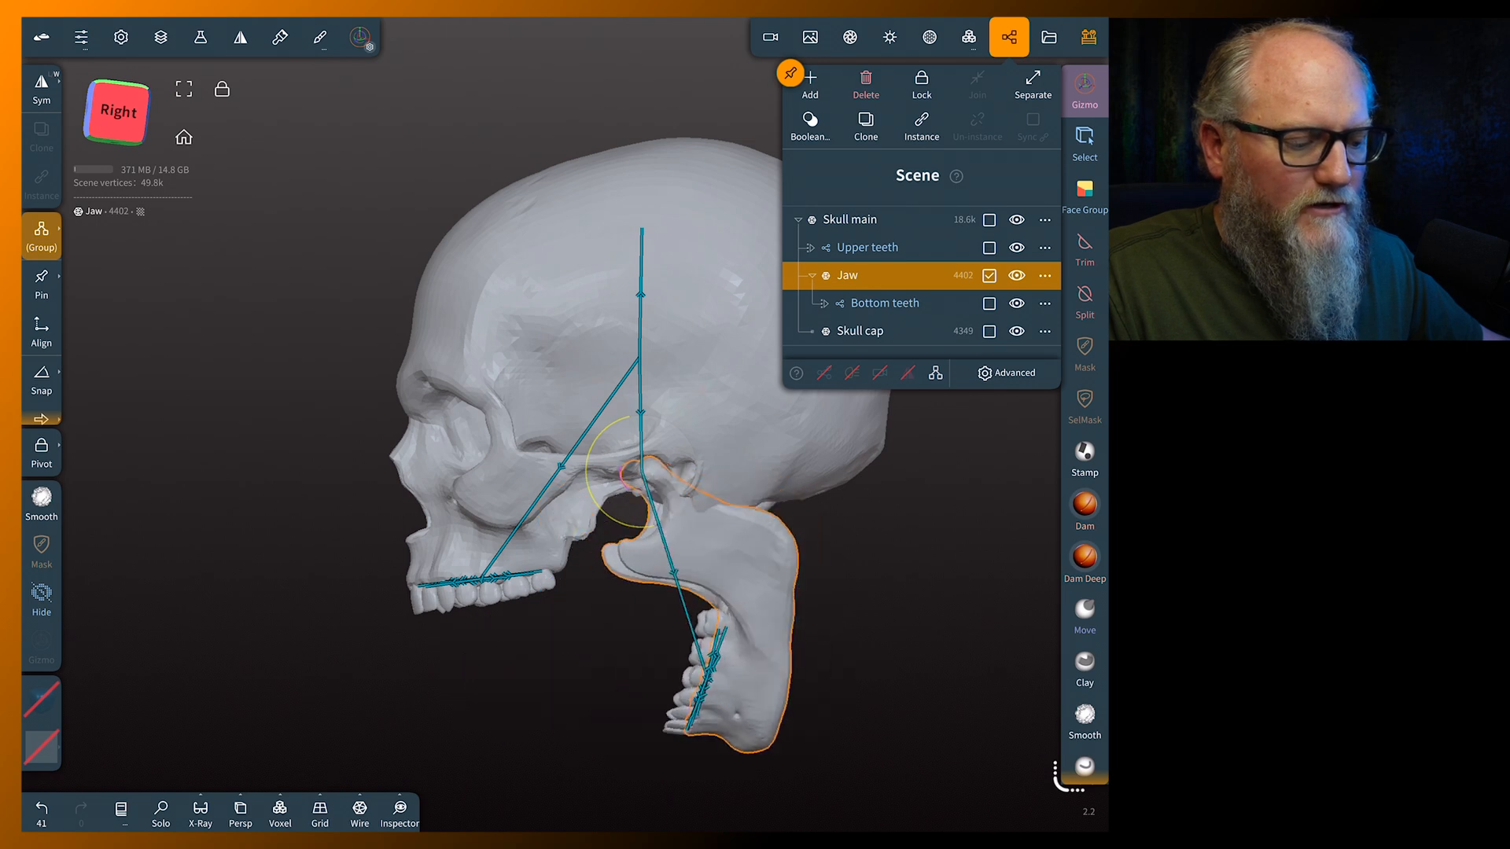
{"action": "left_click", "coordinate": [860, 331]}
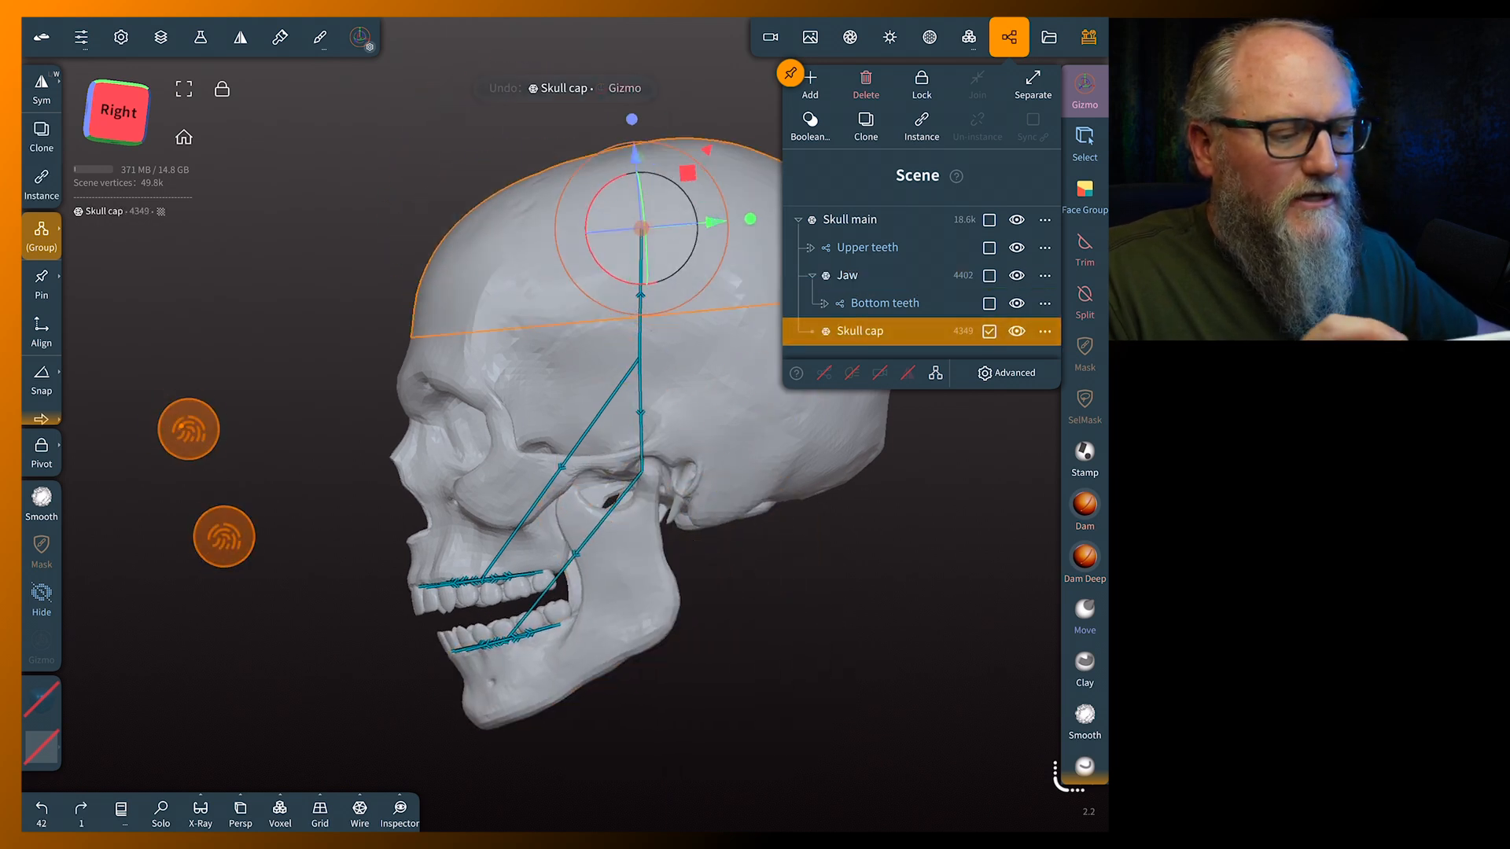
- Move the cap's pivot to the back of the head, hinge it open and drop the jaw
{"action": "left_click", "coordinate": [1008, 38]}
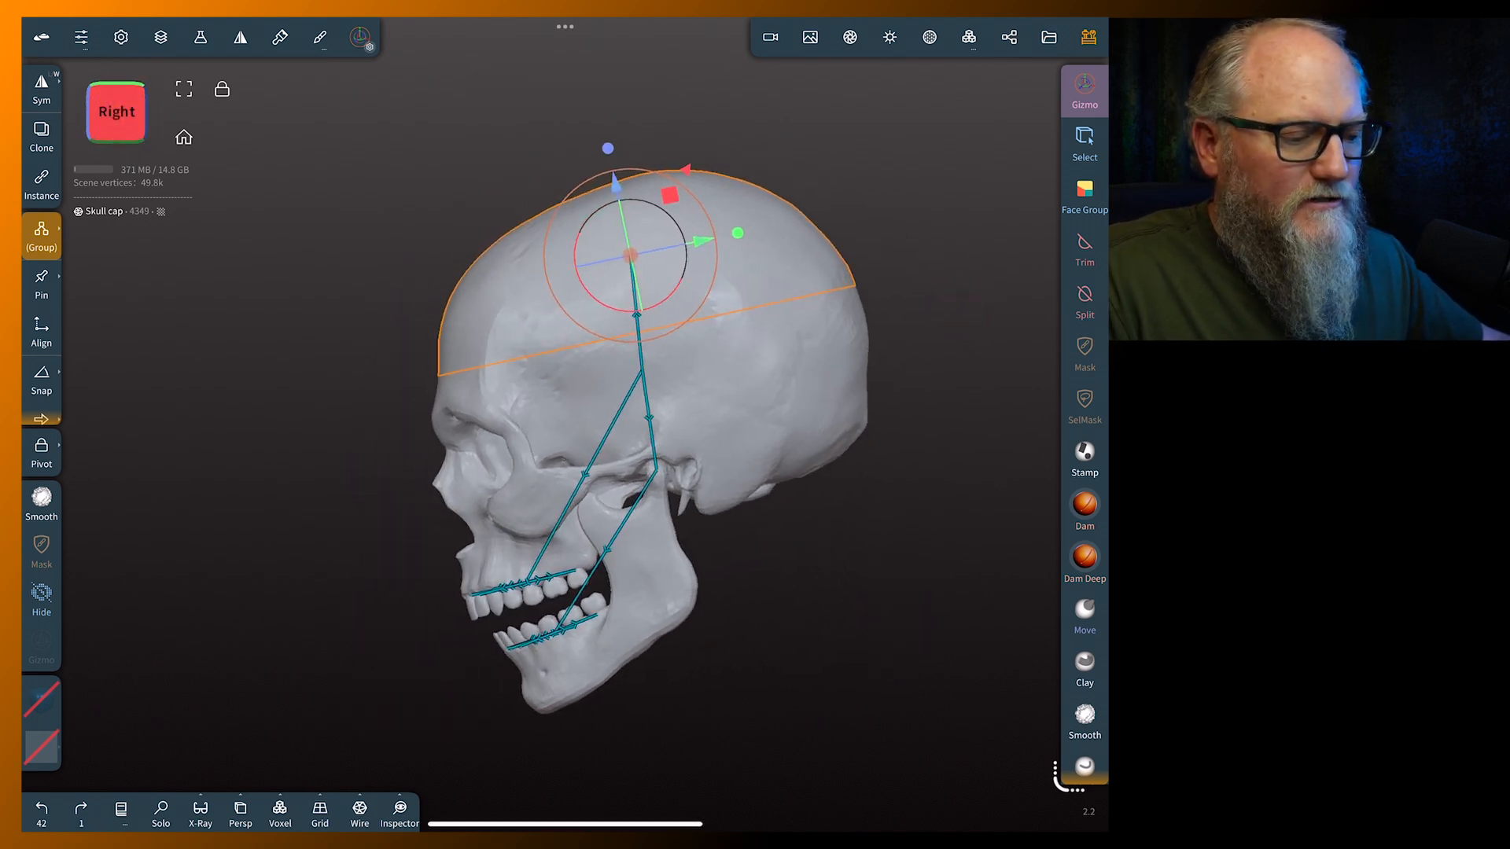
{"action": "left_click", "coordinate": [41, 452]}
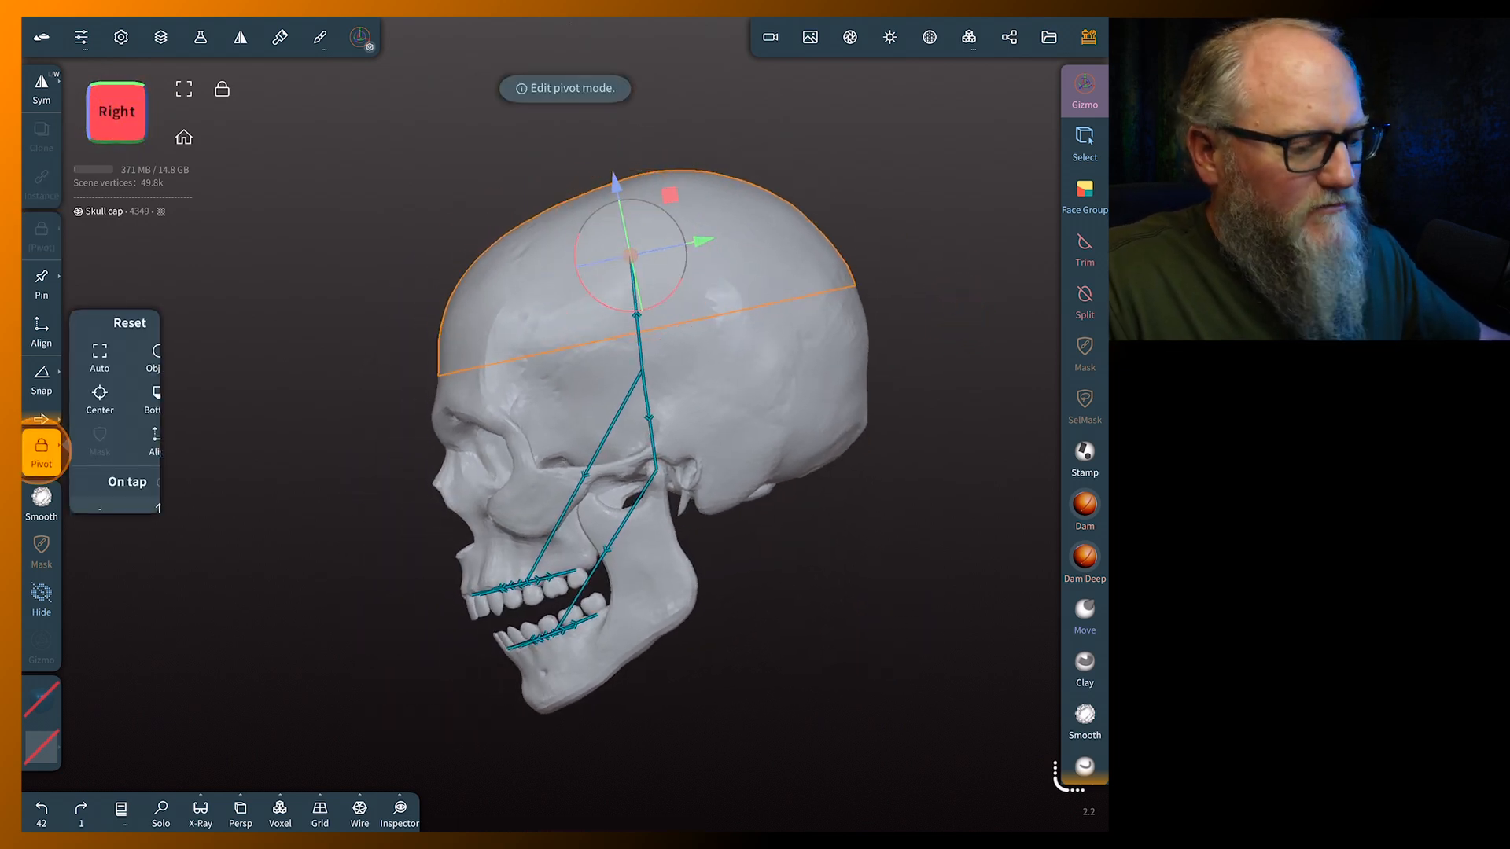
{"action": "left_click_drag", "start_coordinate": [636, 253], "coordinate": [842, 208]}
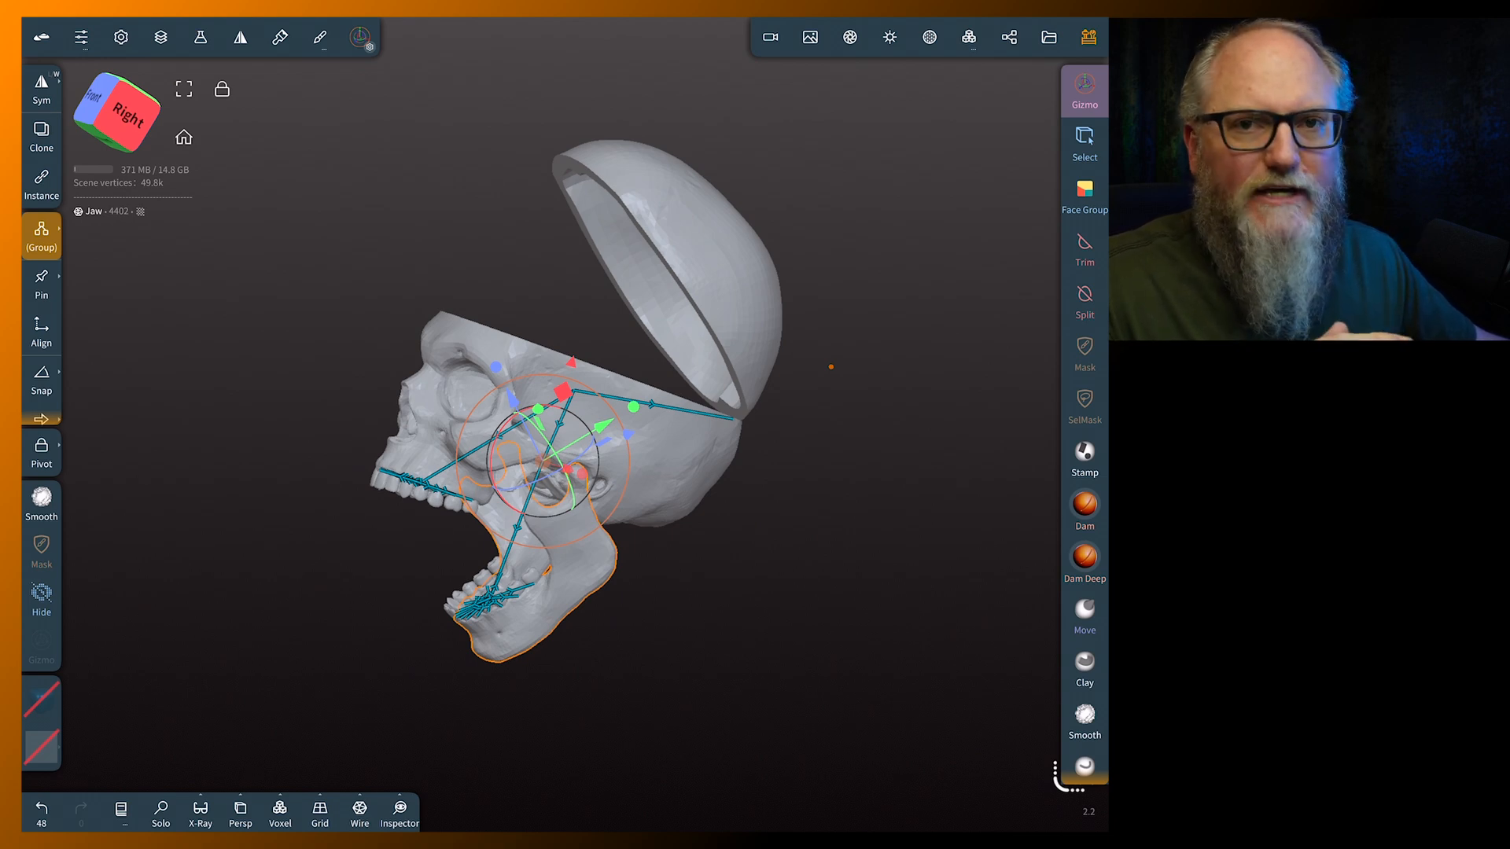
{"action": "left_click", "coordinate": [1008, 38]}
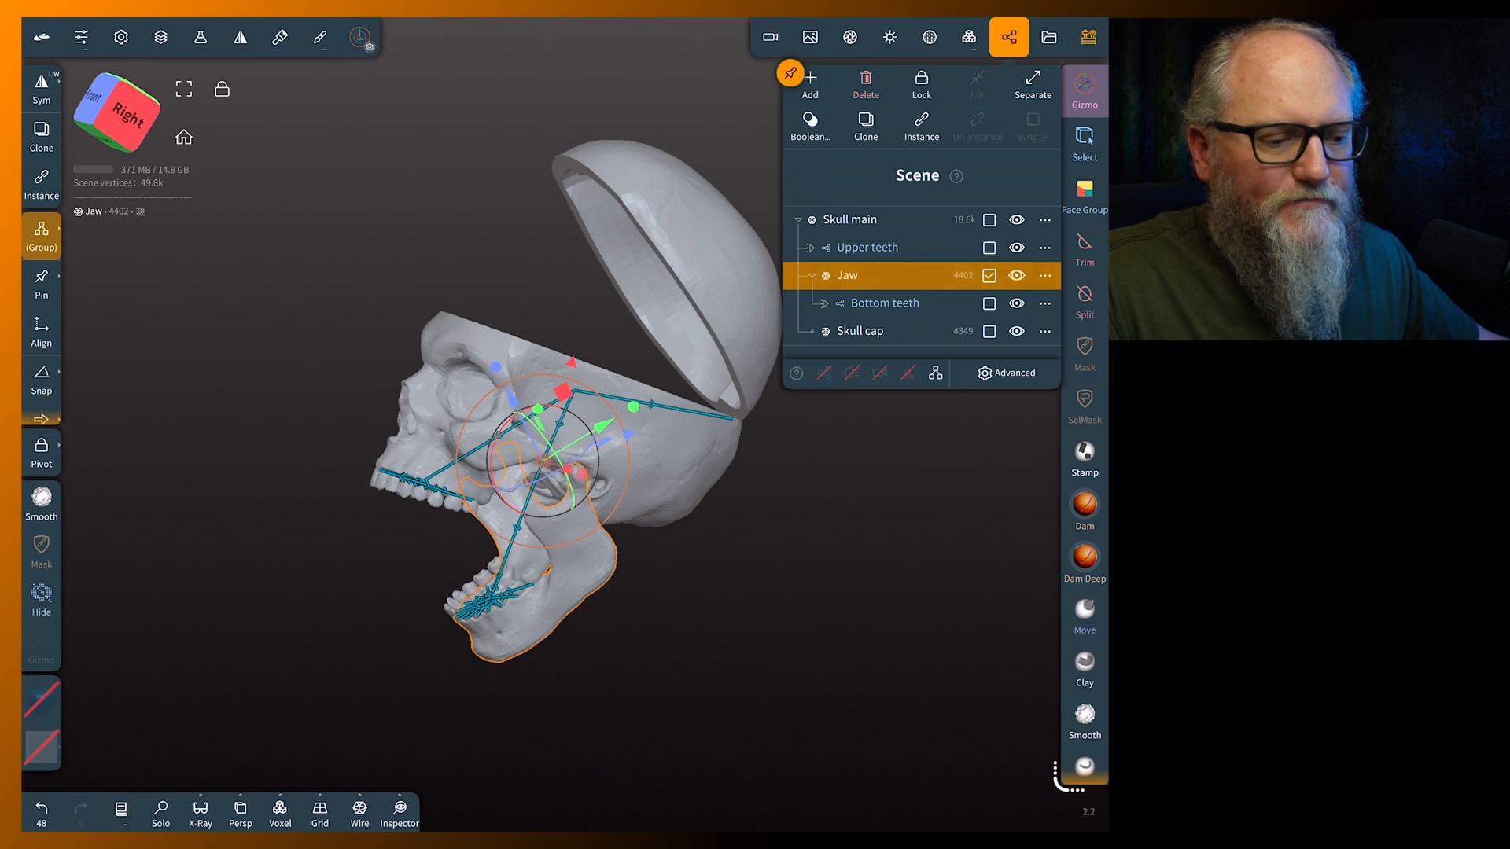